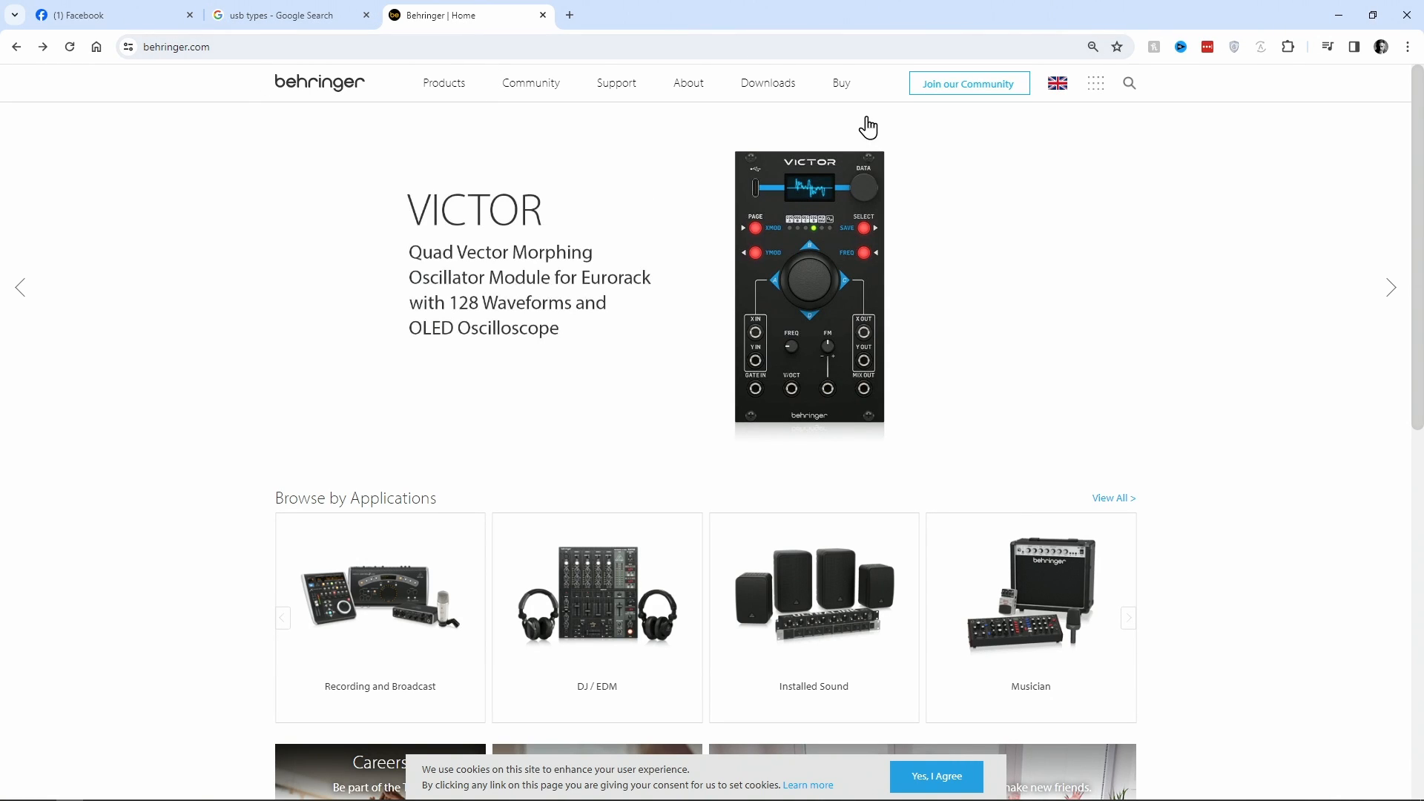
Step: Filter the Download Center to XR18 digital mixer USB audio driver software
click(769, 84)
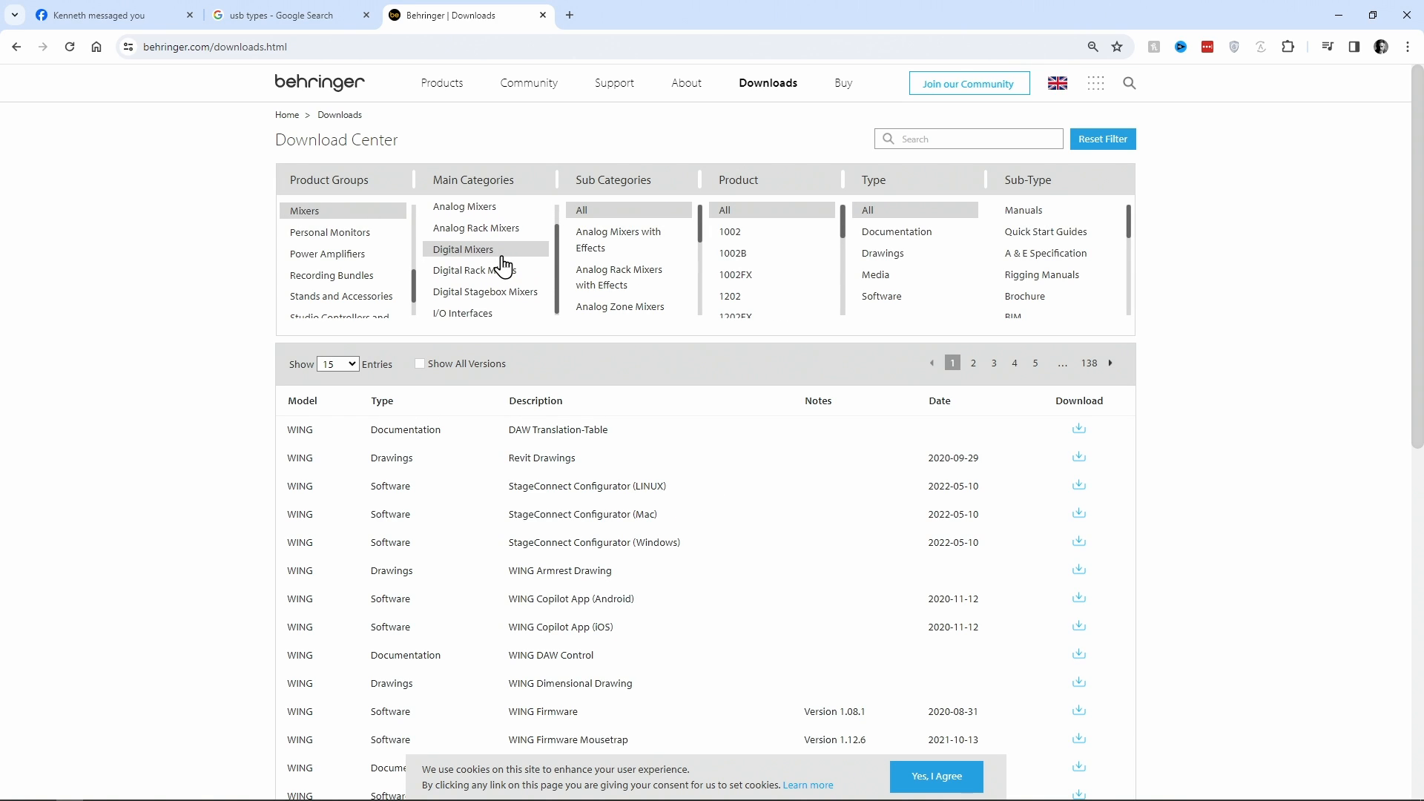
click(485, 289)
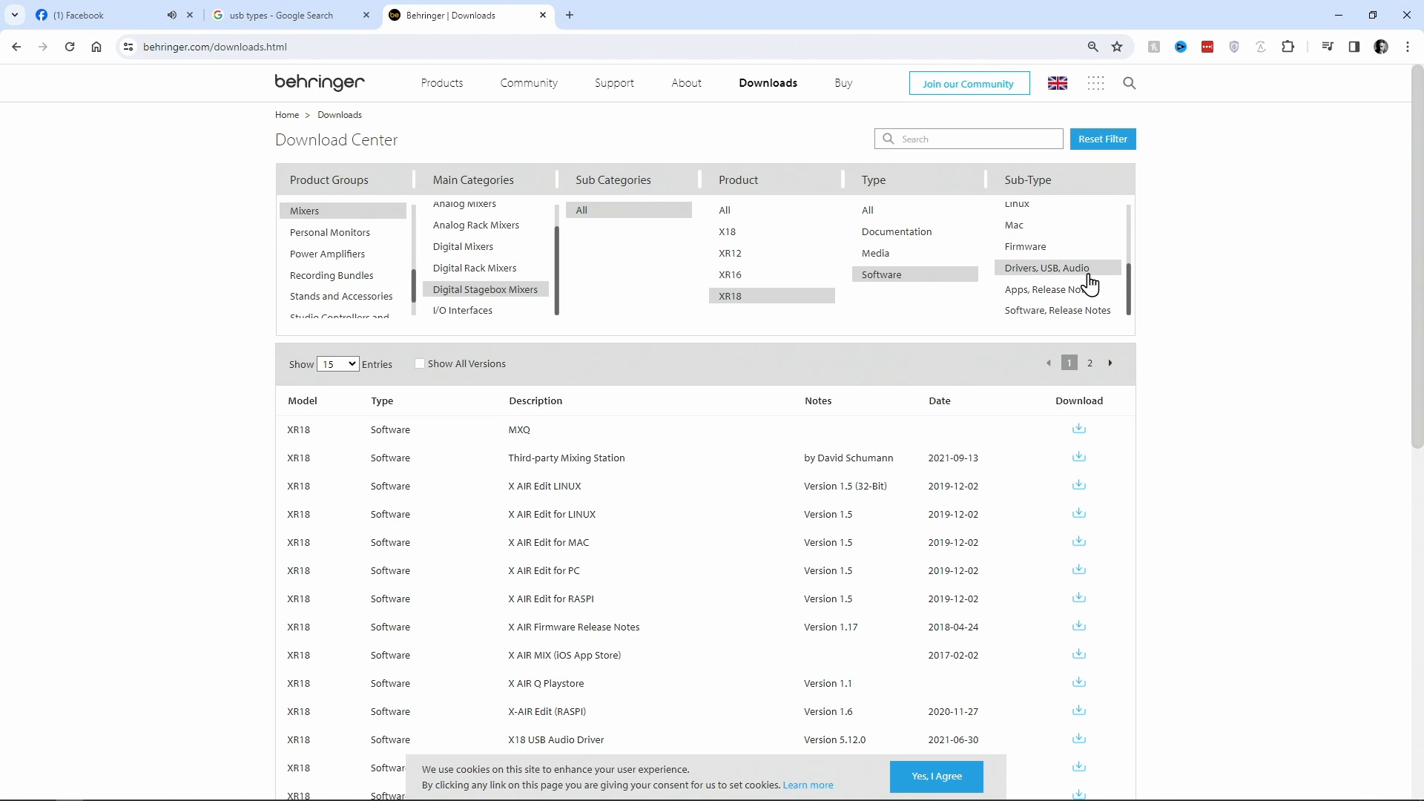
click(1047, 267)
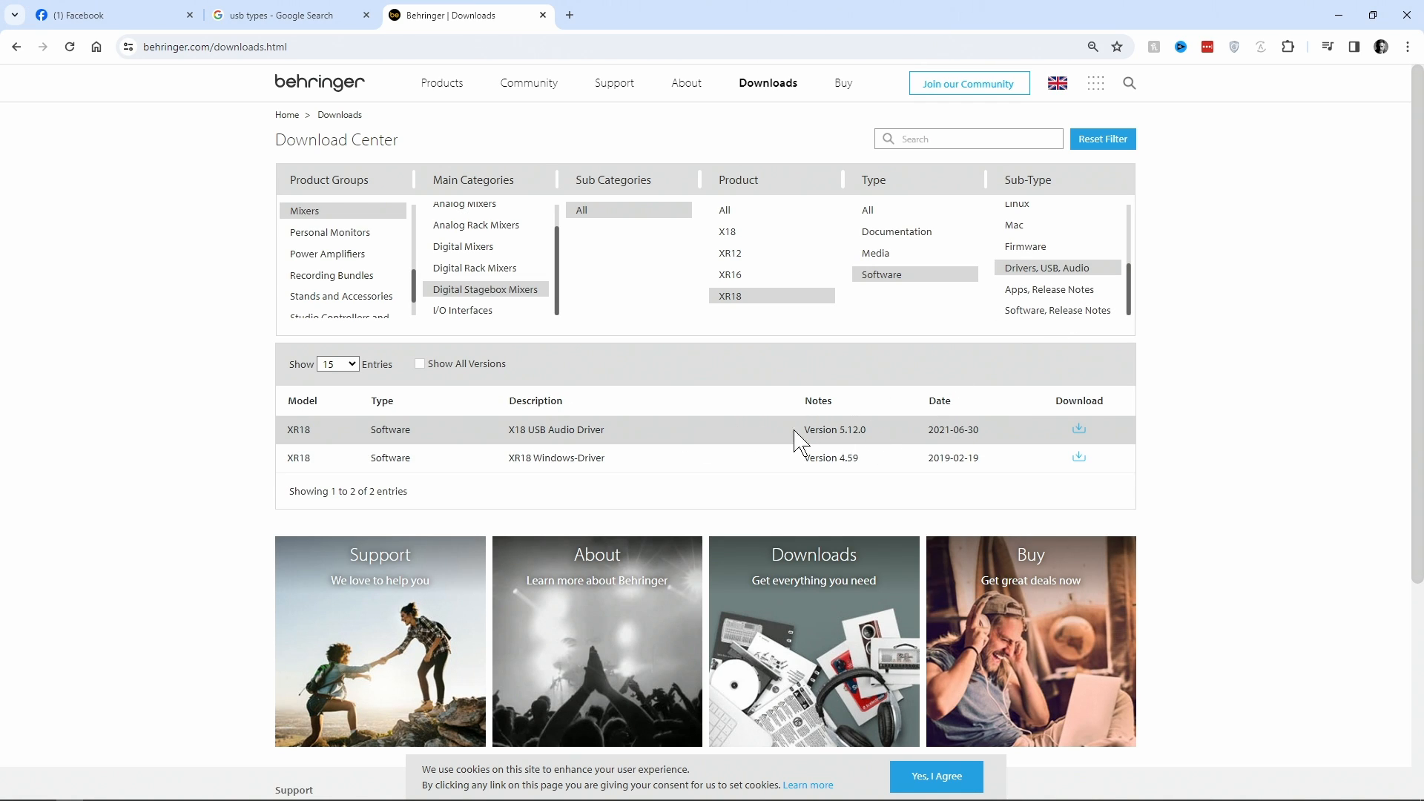
mouse_move(905, 436)
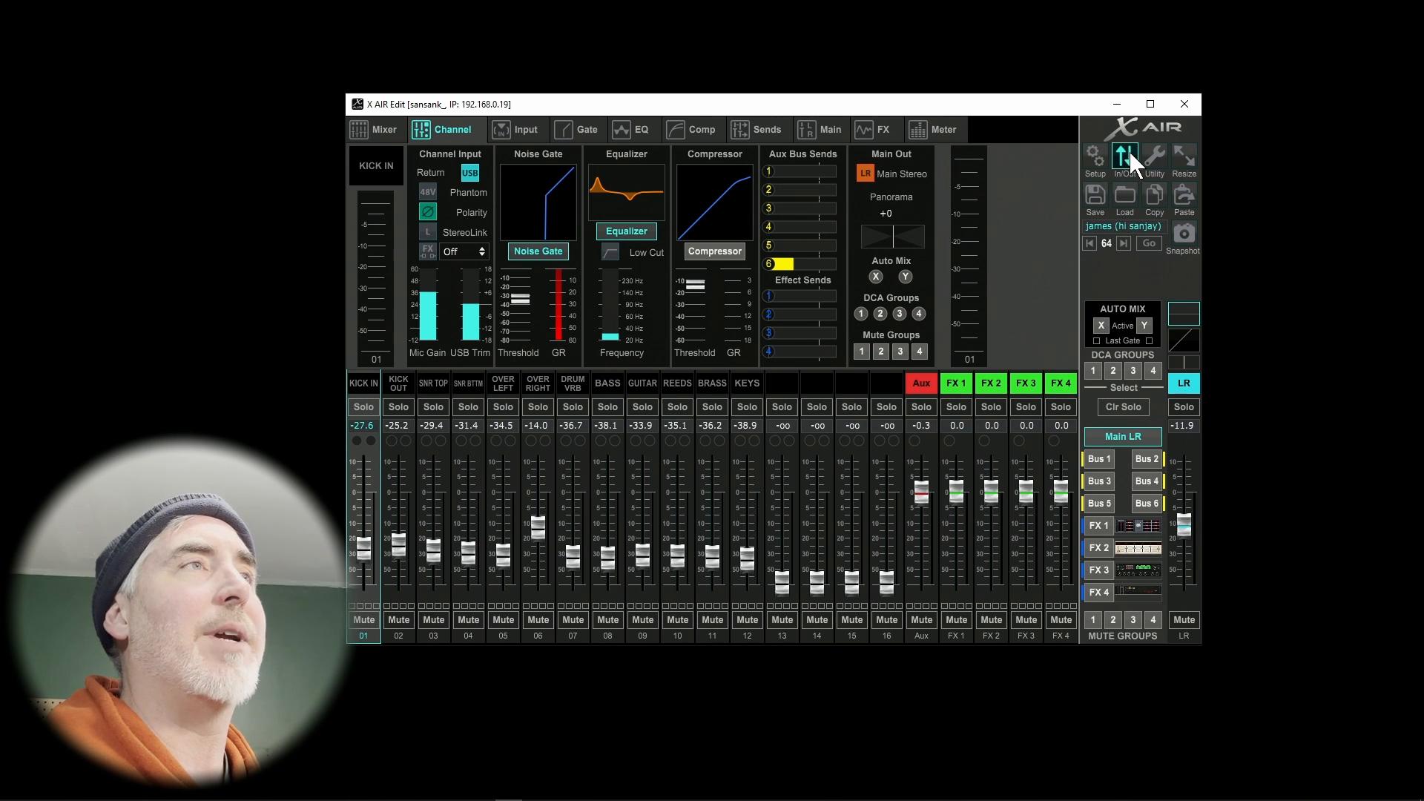
Step: Review the XR18 In/Out routing: USB Returns per channel, then USB Sends assignments
click(1124, 155)
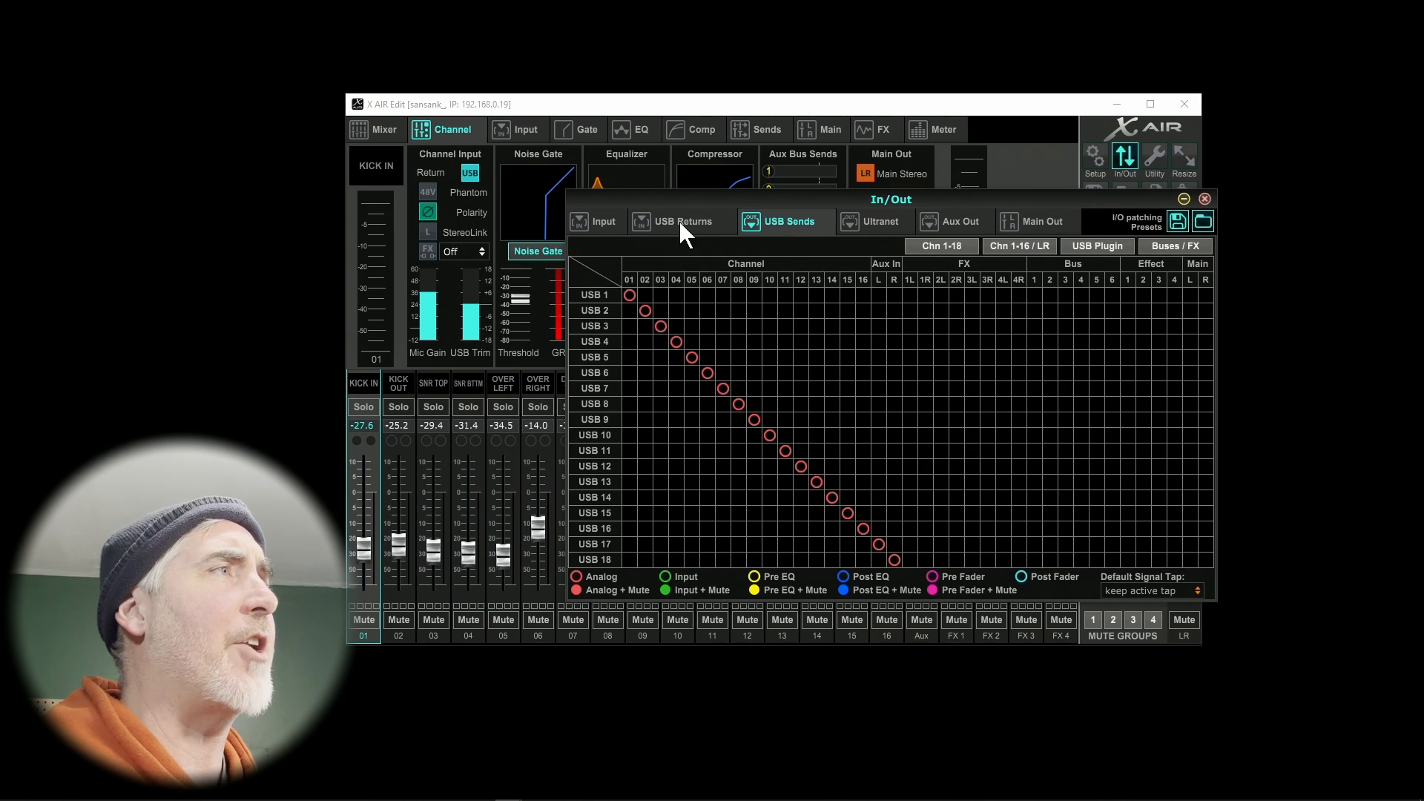
click(681, 221)
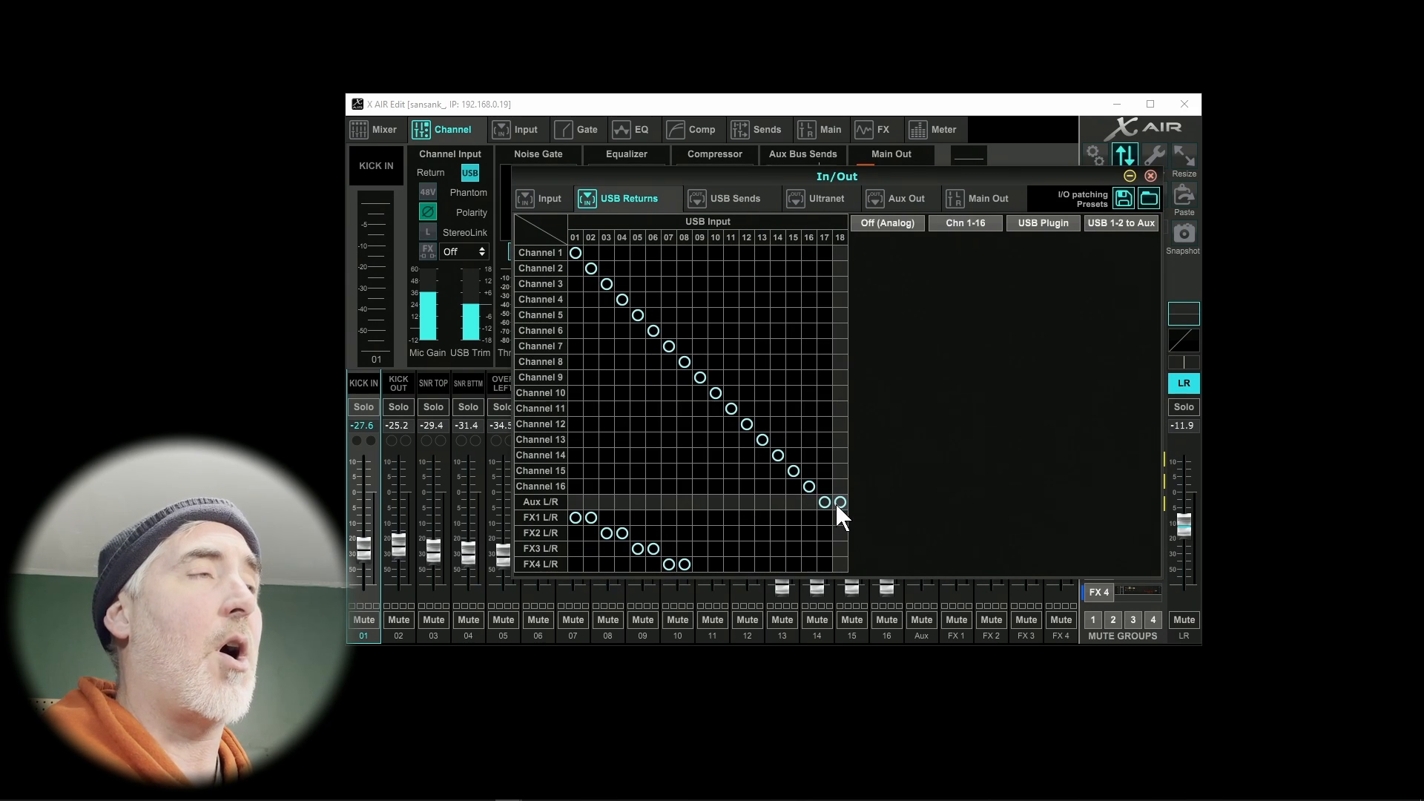
mouse_move(847, 524)
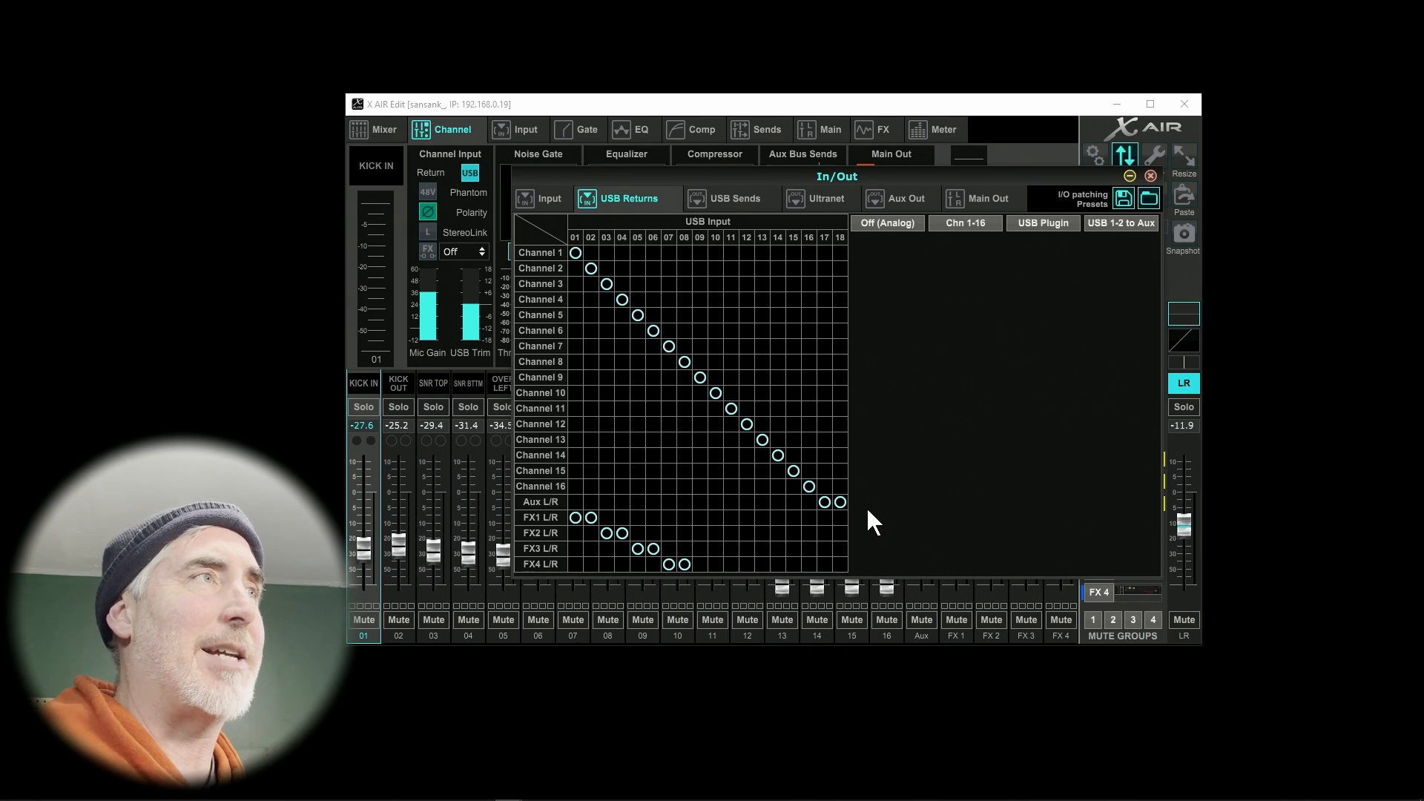
click(730, 198)
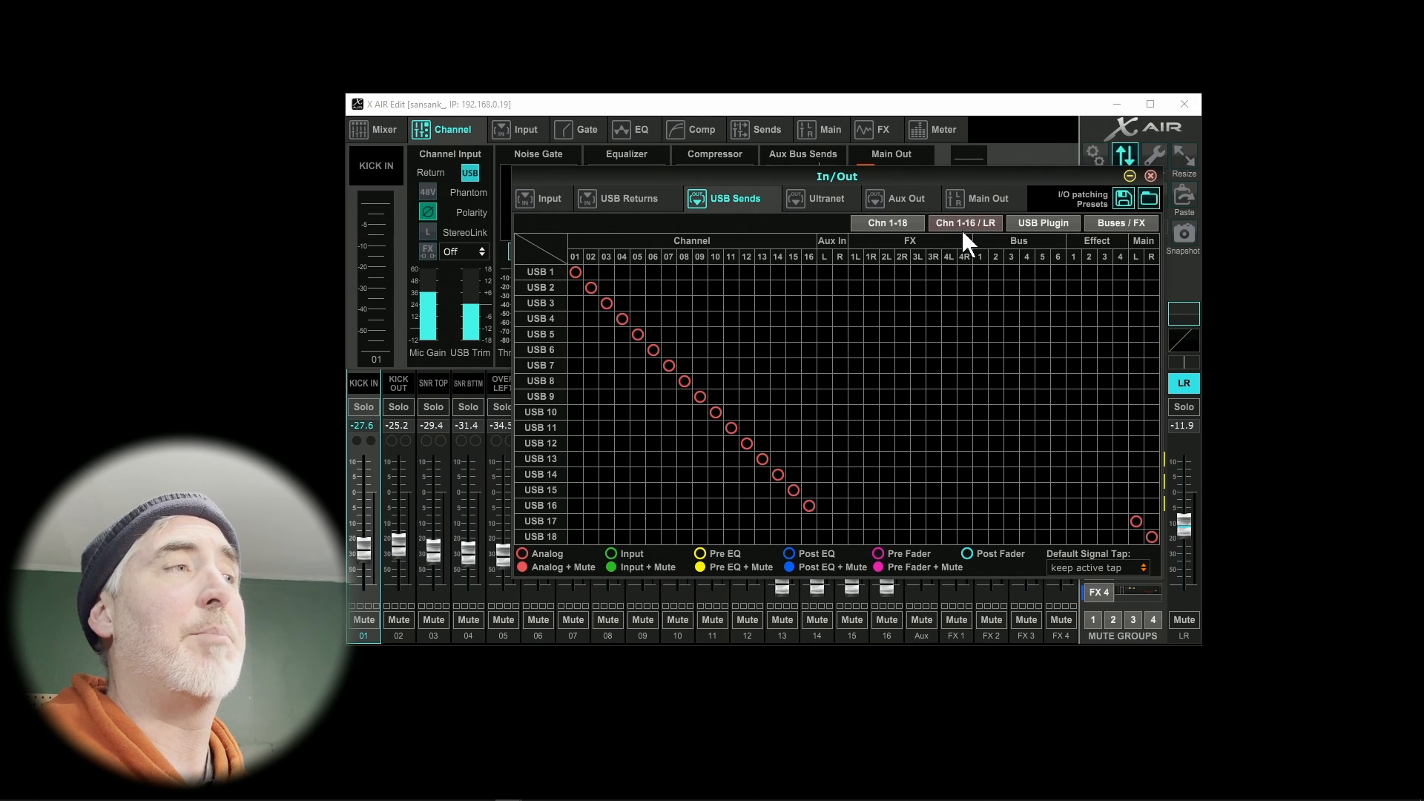
Step: Apply the Chn 1-18 USB Sends preset and bring the Pro Tools session forward
click(887, 223)
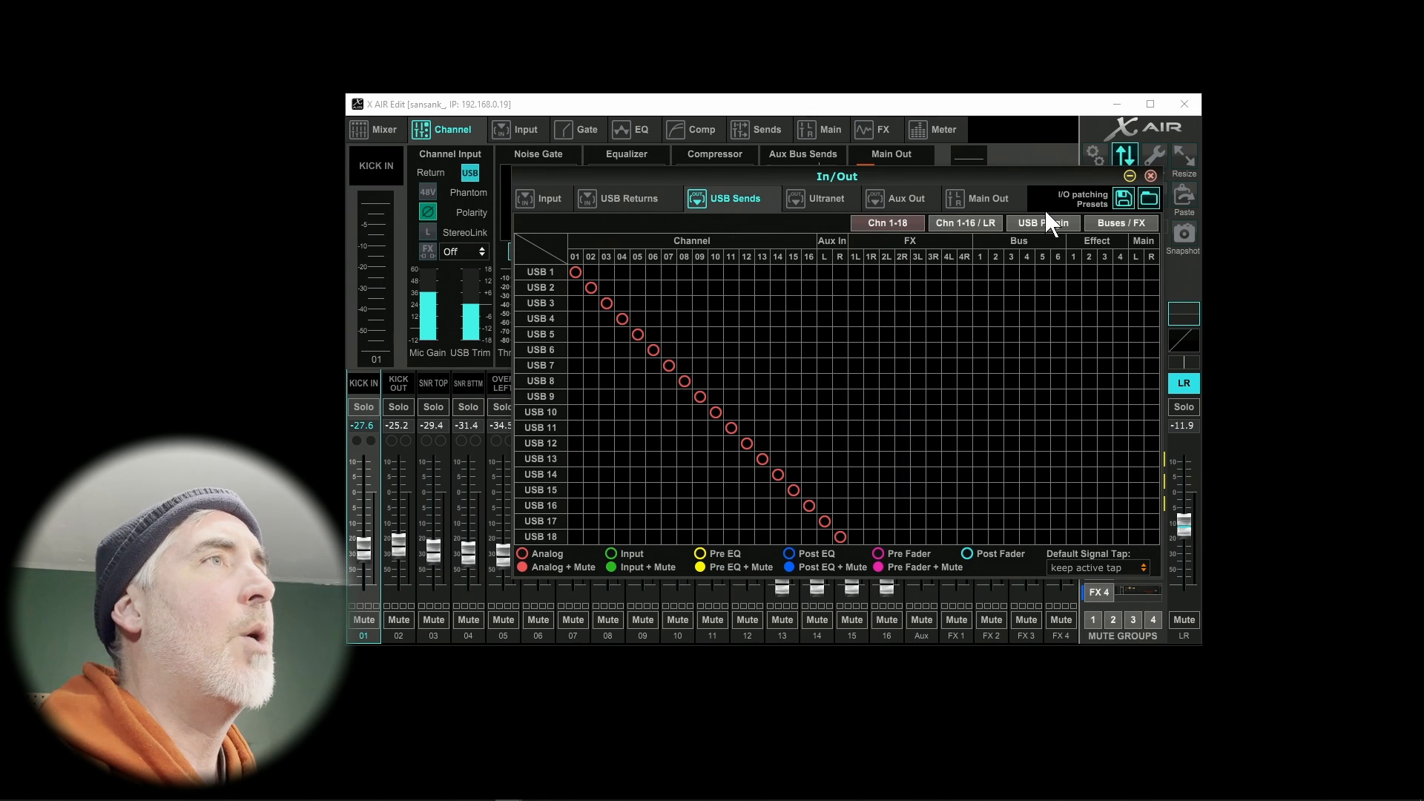
click(1150, 175)
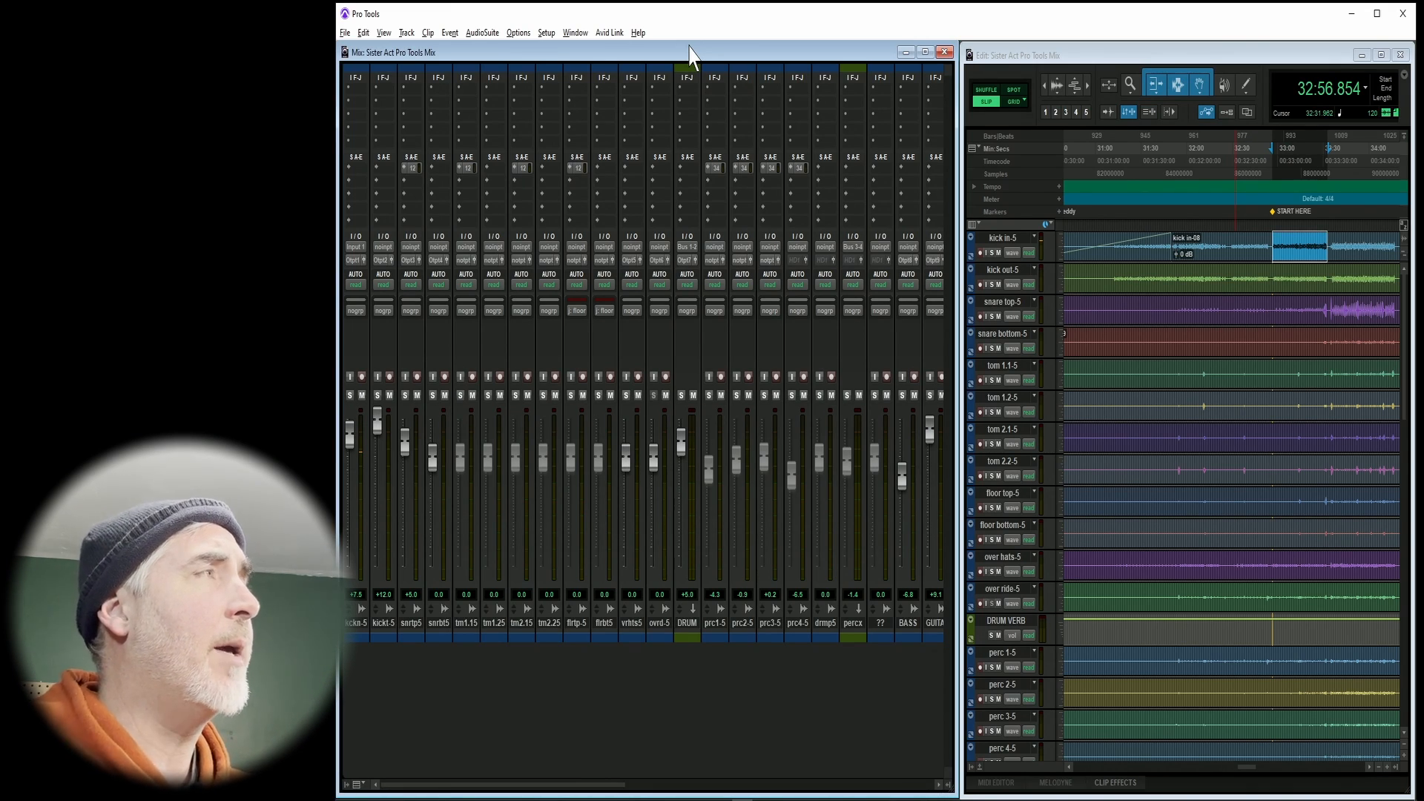
mouse_move(561, 43)
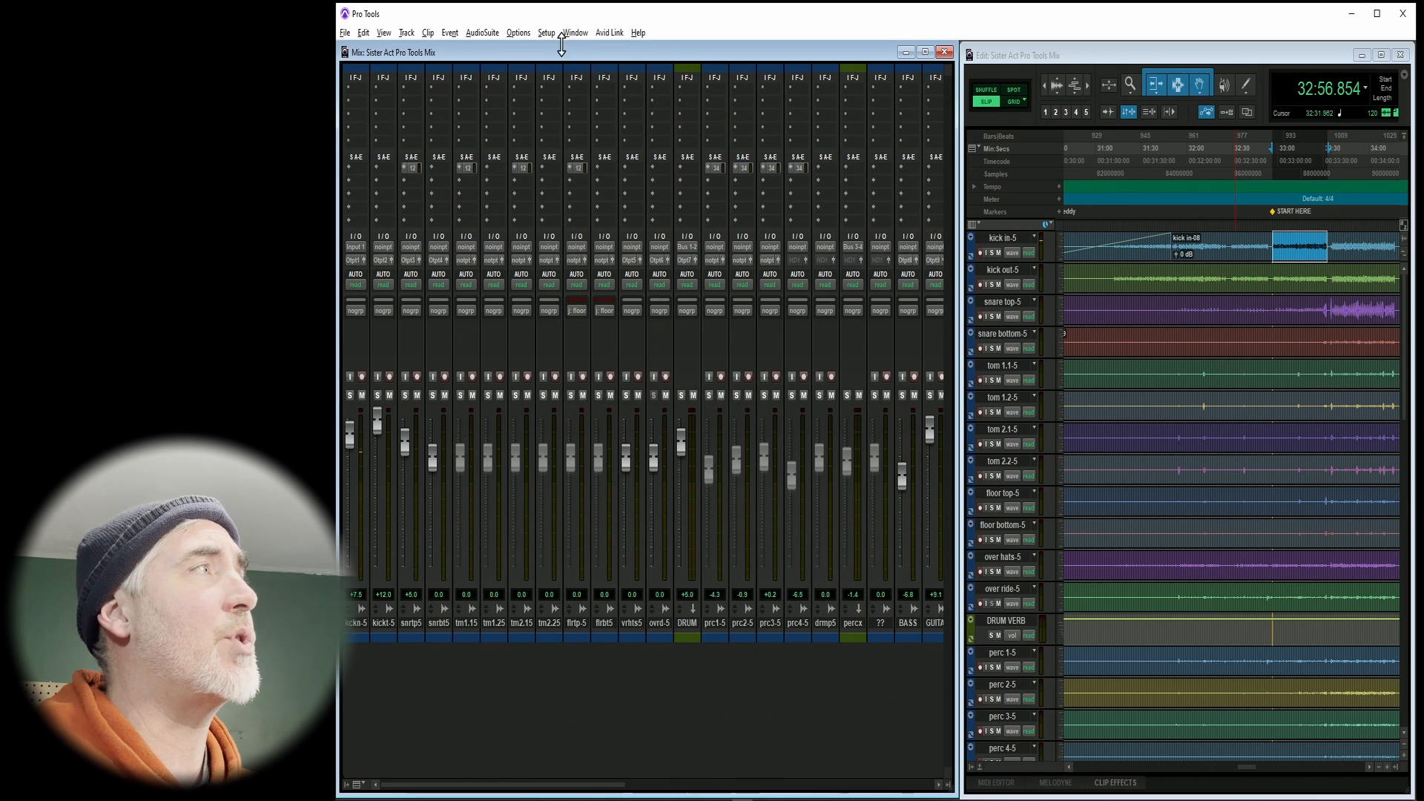
Step: Check I/O Setup outputs on the X-AIR ASIO Driver, then bring up Hardware Setup
click(546, 33)
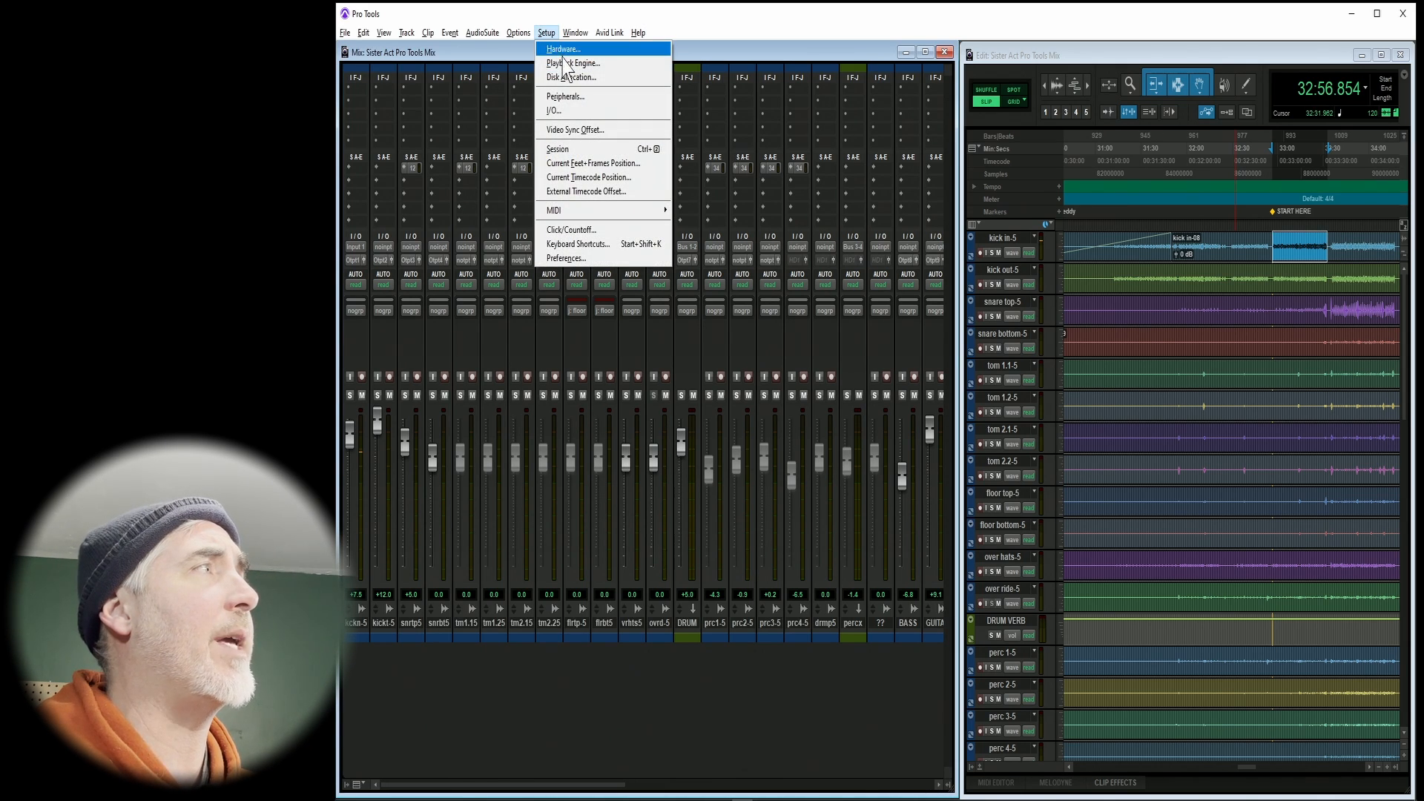
click(552, 110)
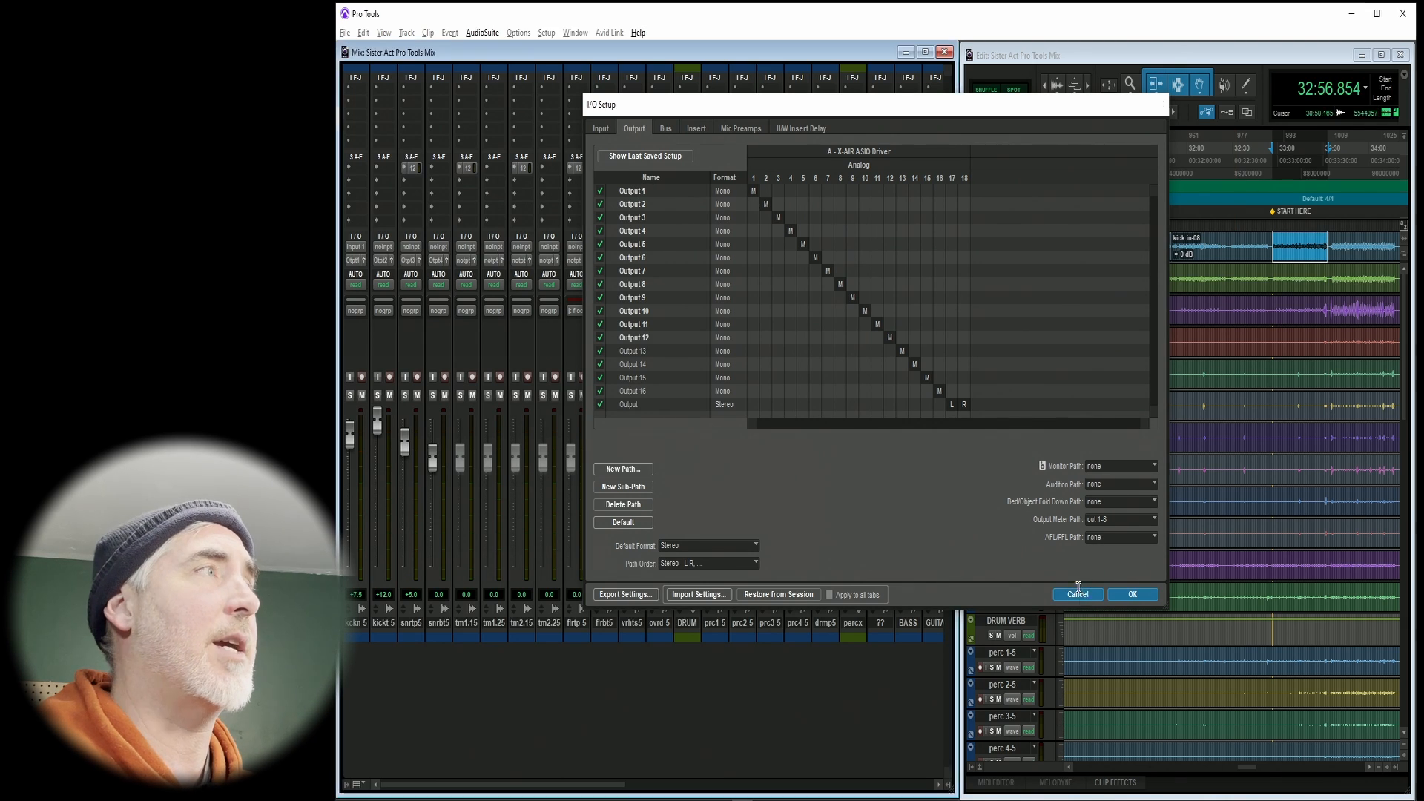
click(546, 33)
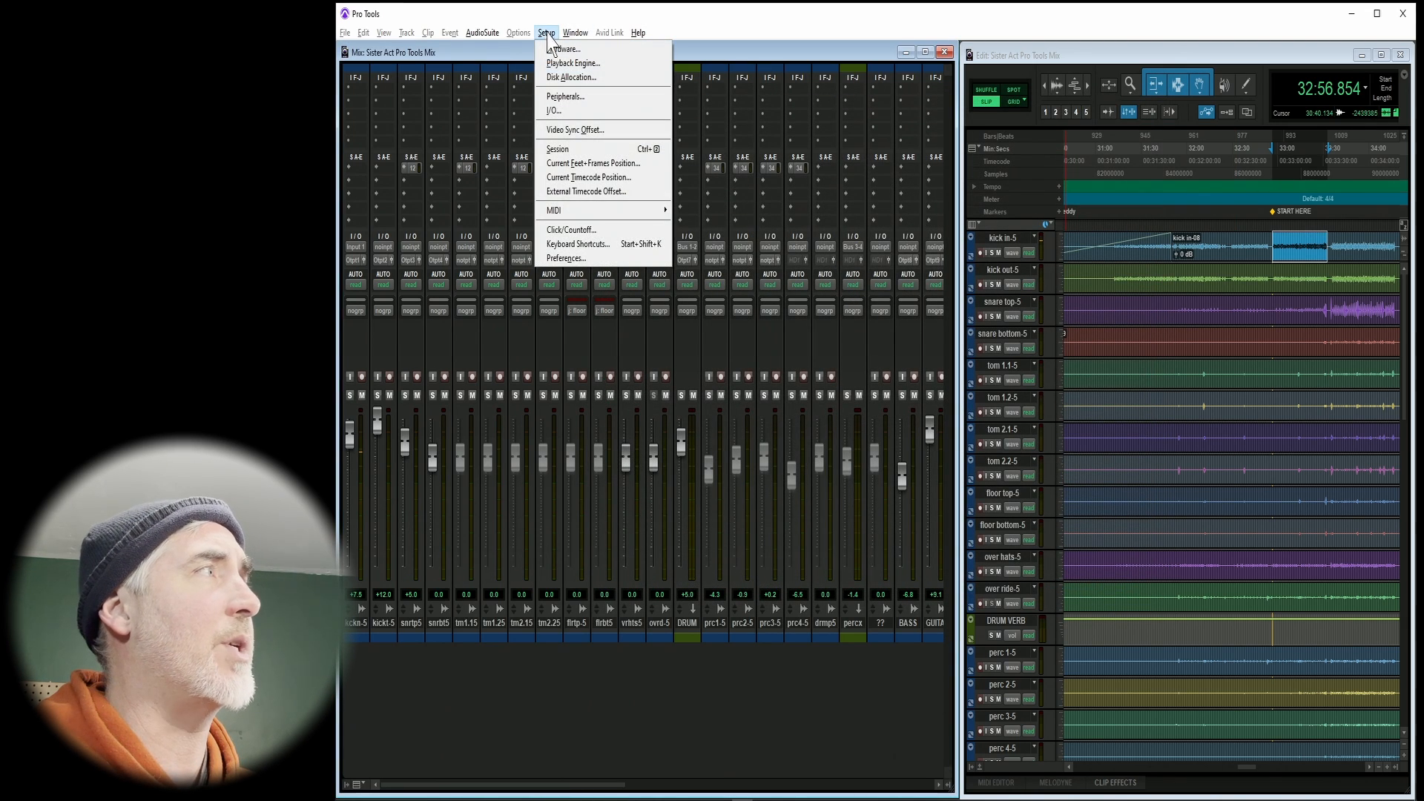
click(564, 49)
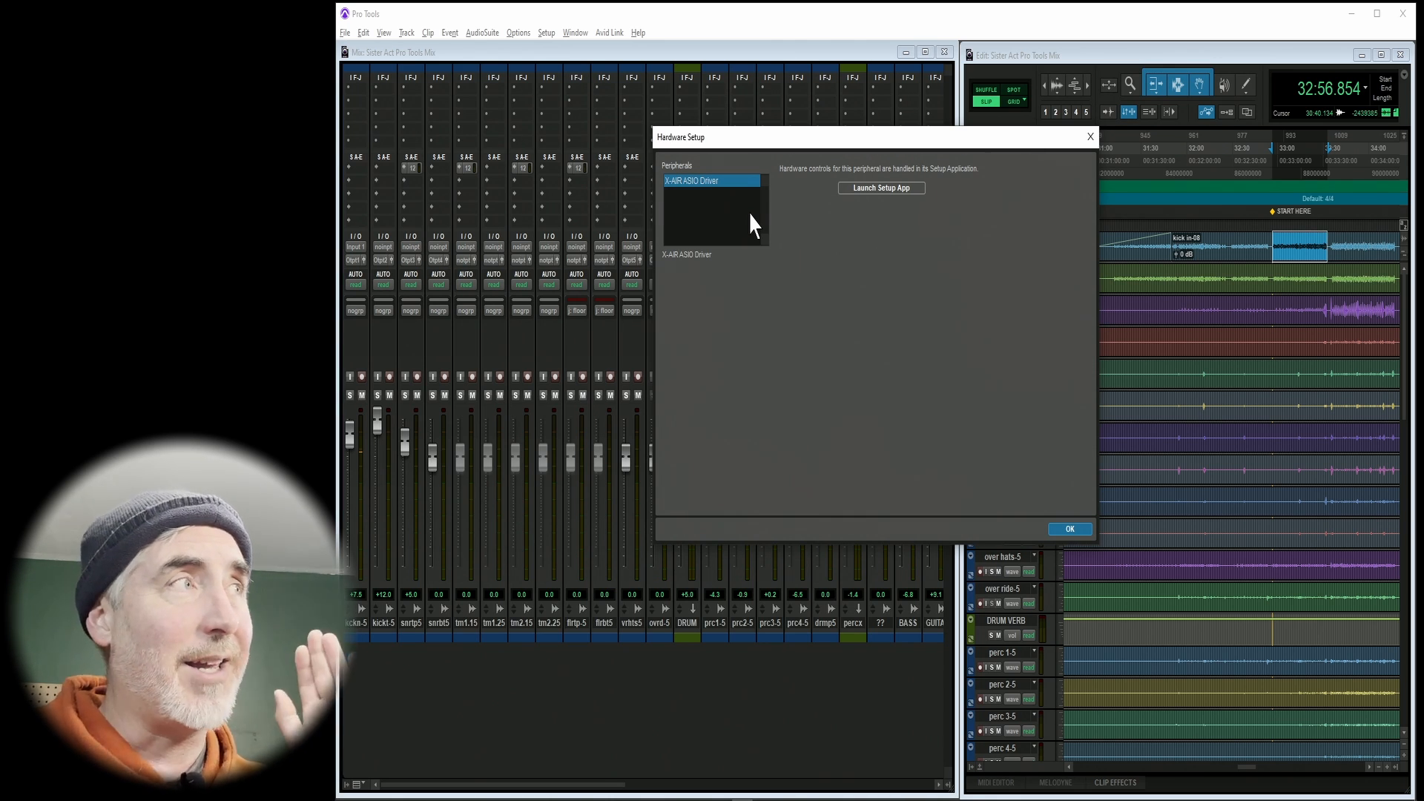
mouse_move(917, 173)
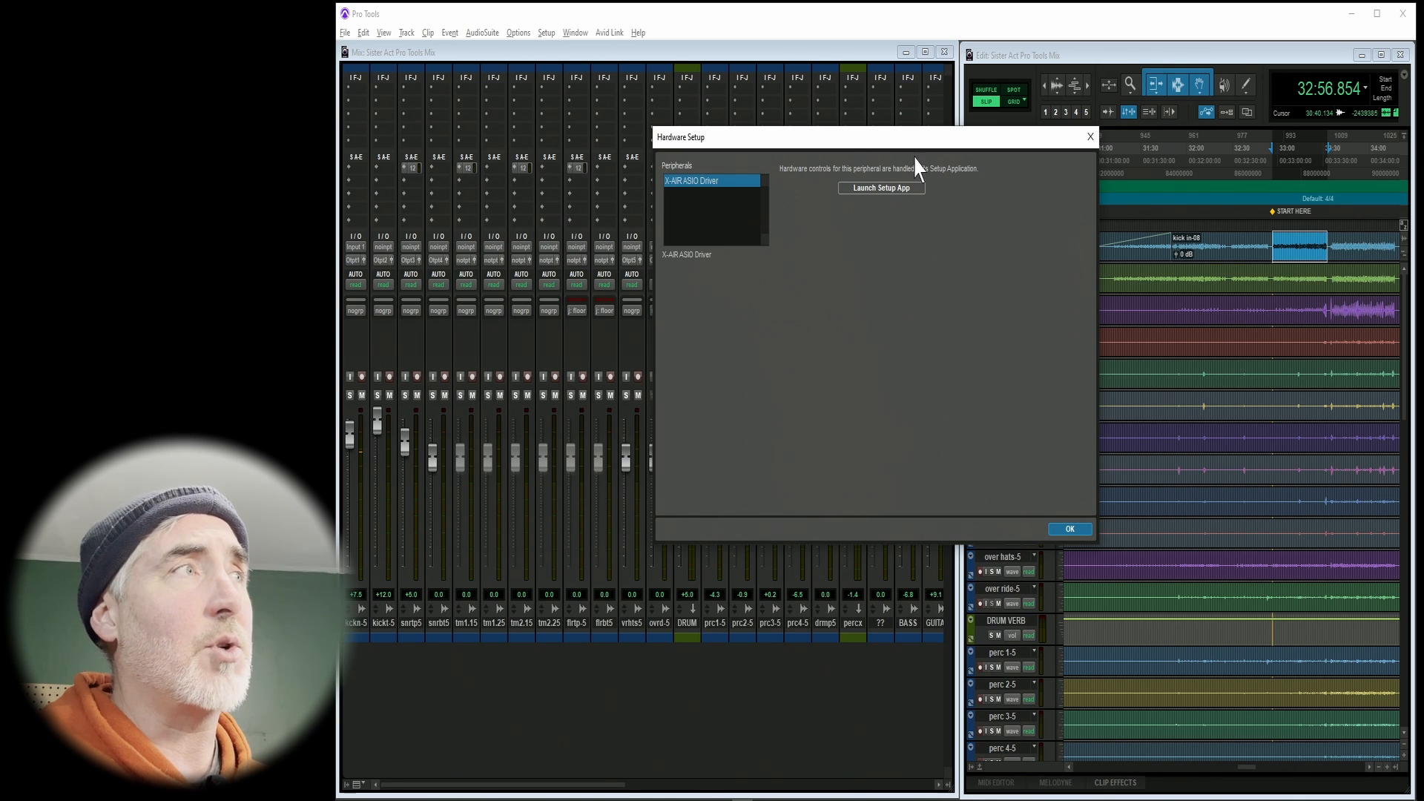
Step: Launch the X-AIR Control Panel and confirm 256-sample buffer and 44100 Hz status
click(881, 188)
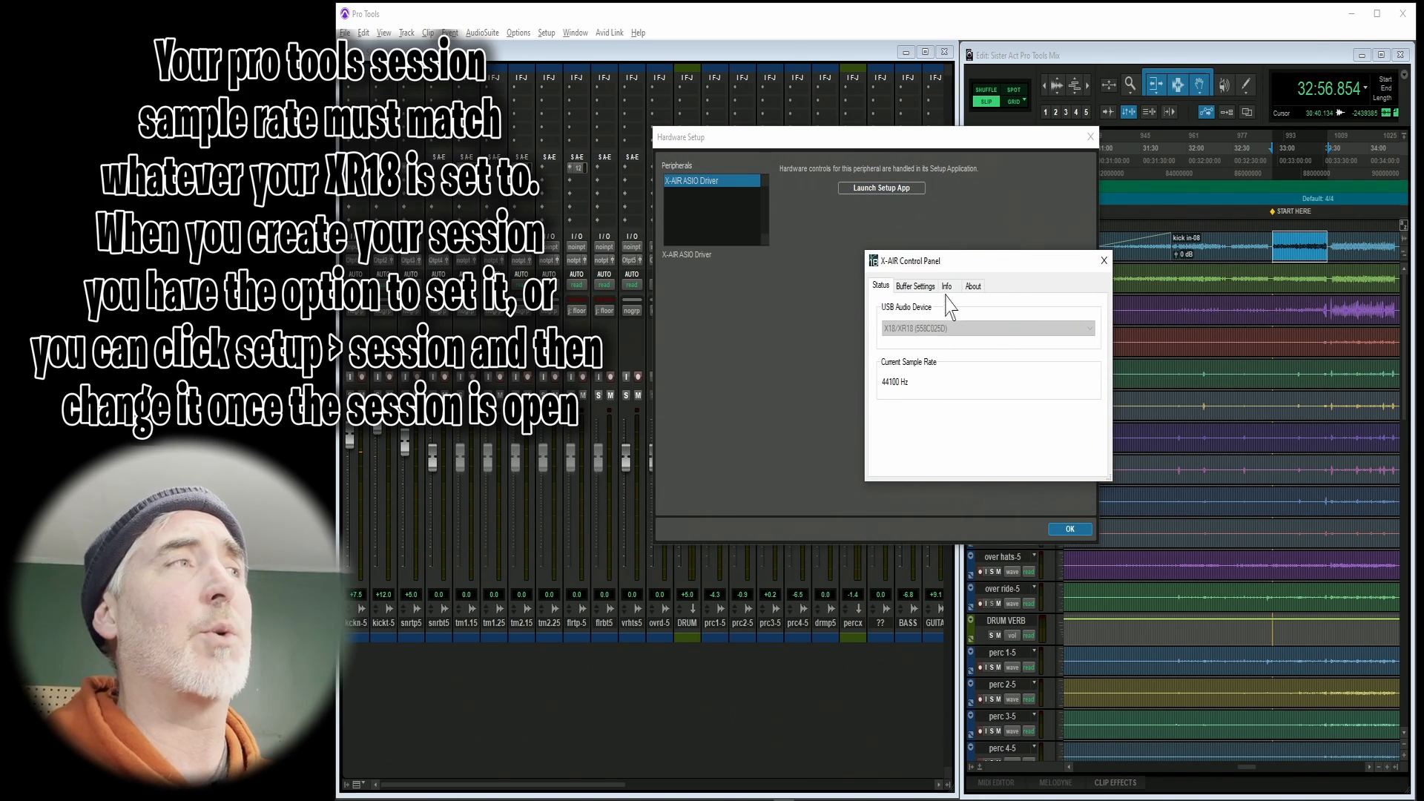
click(913, 287)
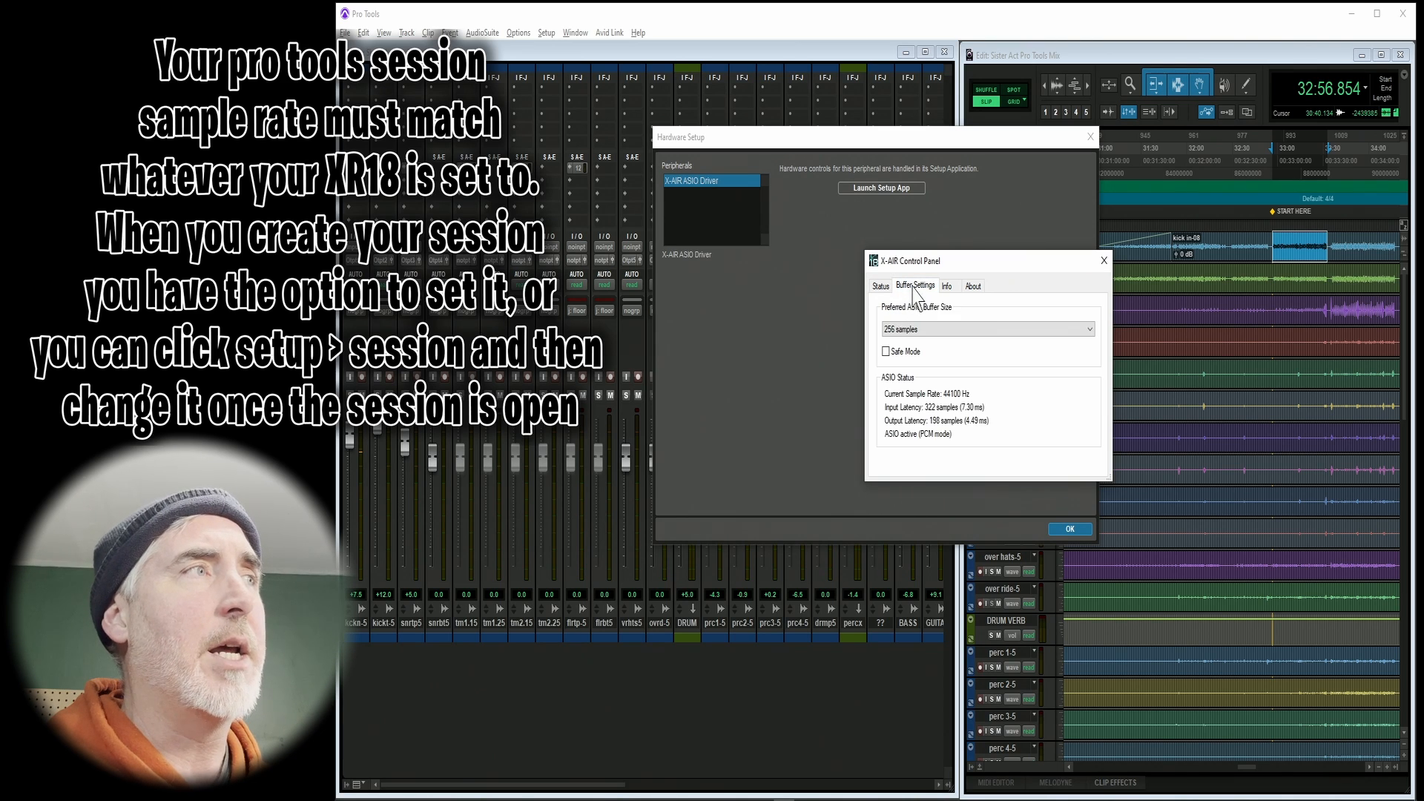
click(881, 286)
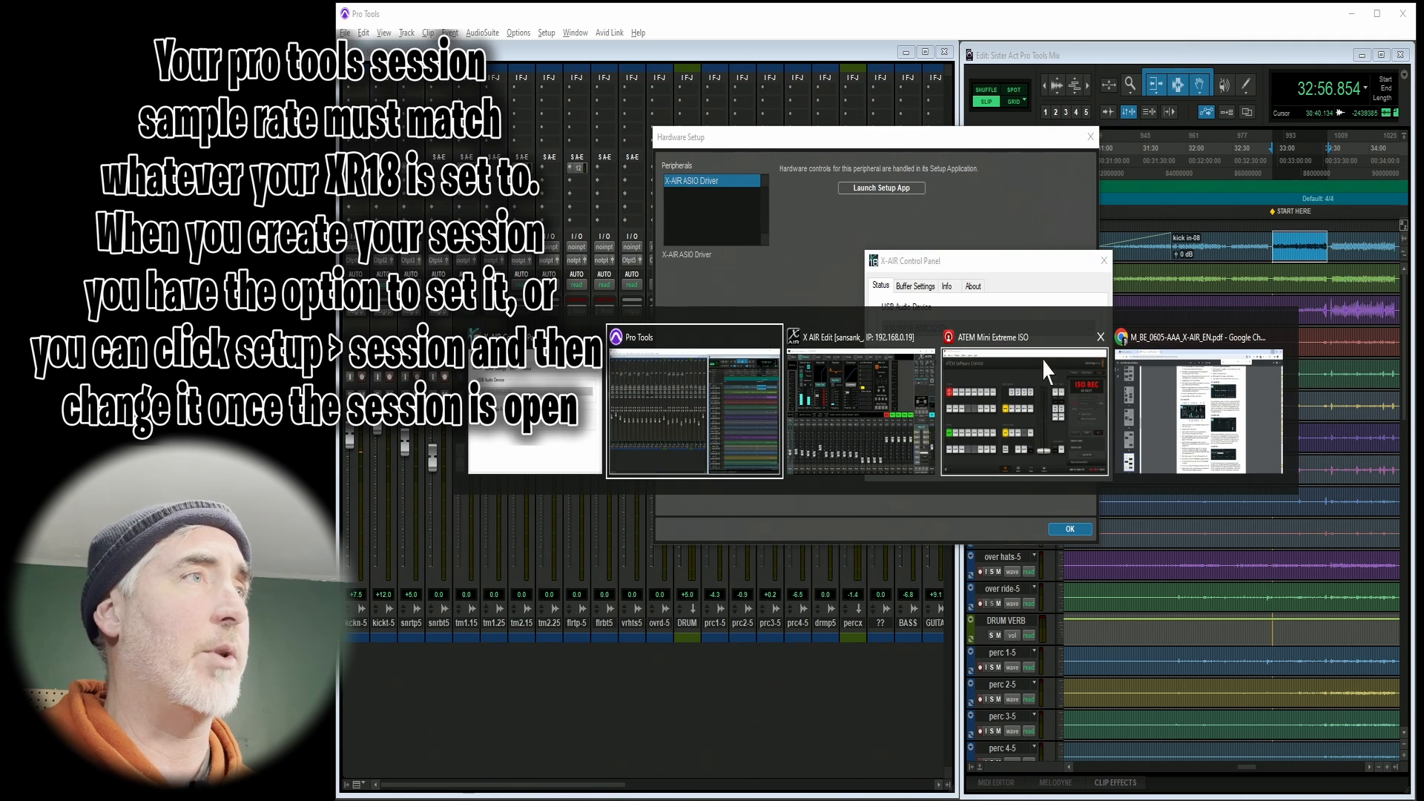
click(854, 337)
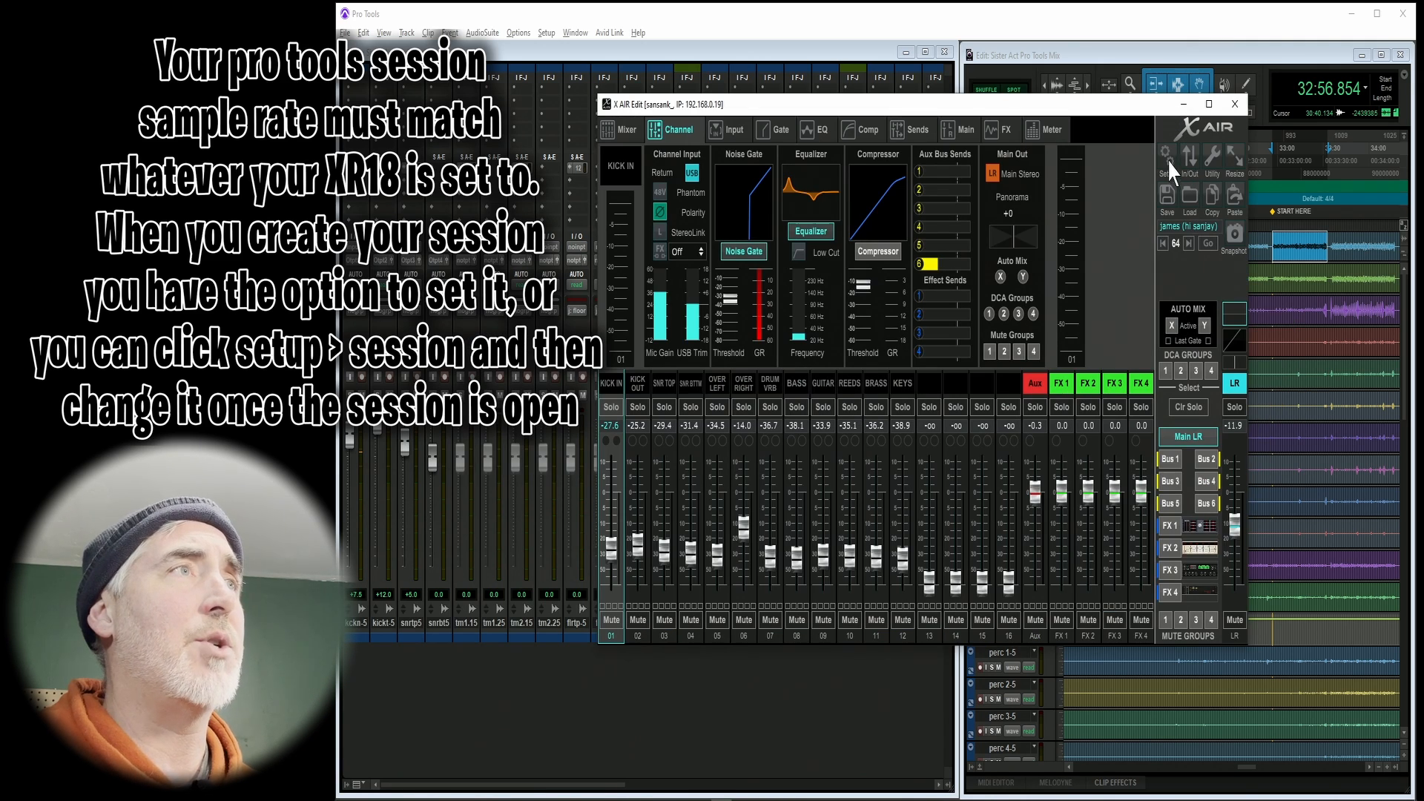
click(1166, 153)
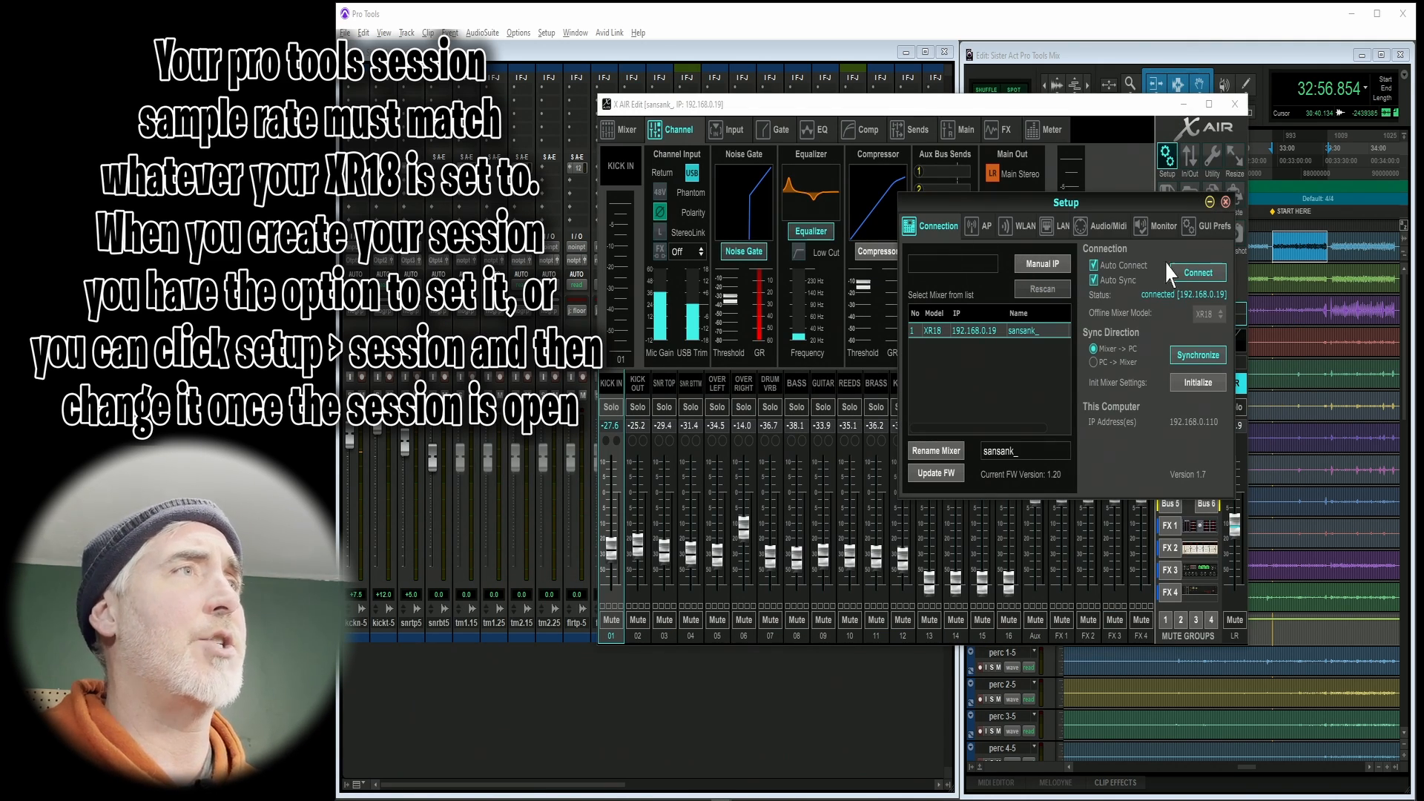
click(1107, 226)
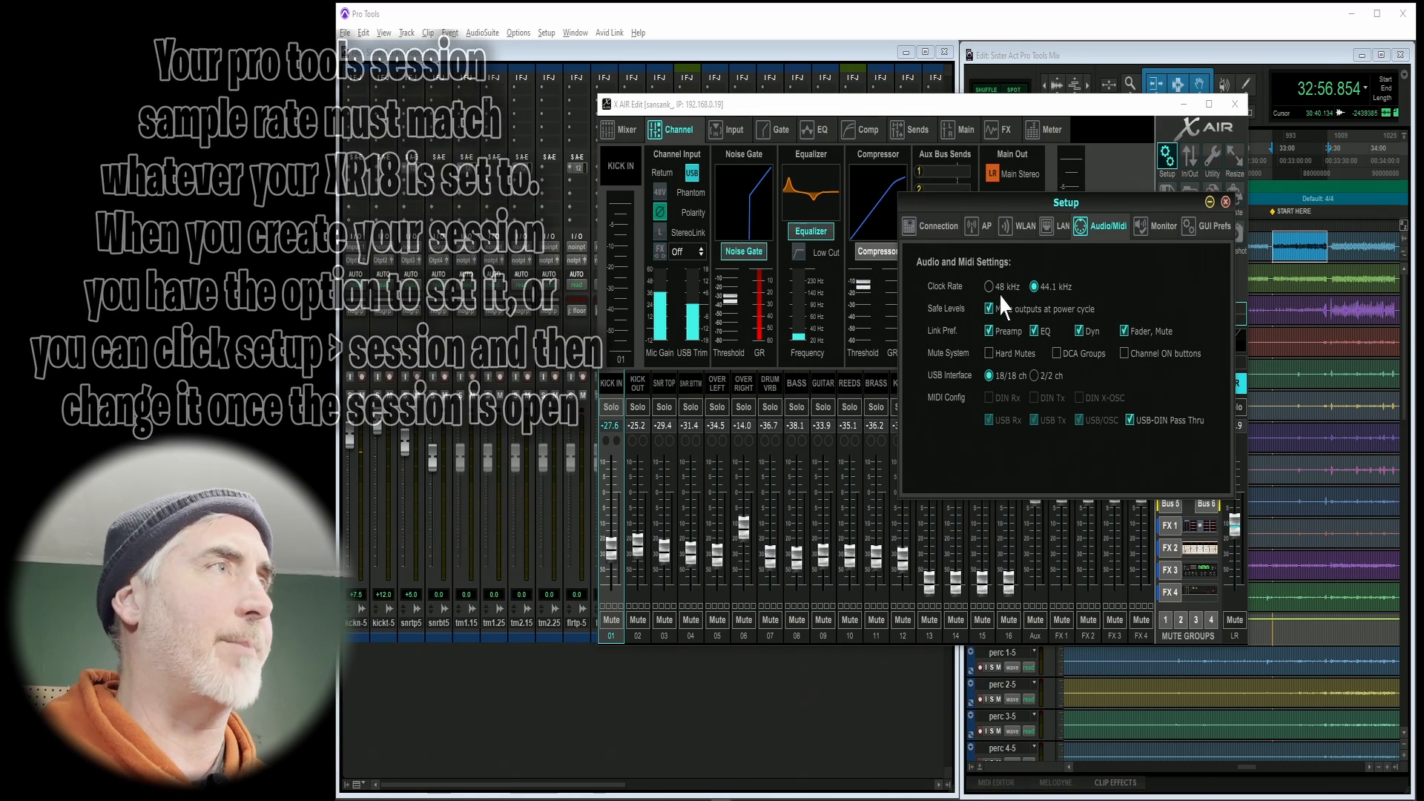
click(1226, 202)
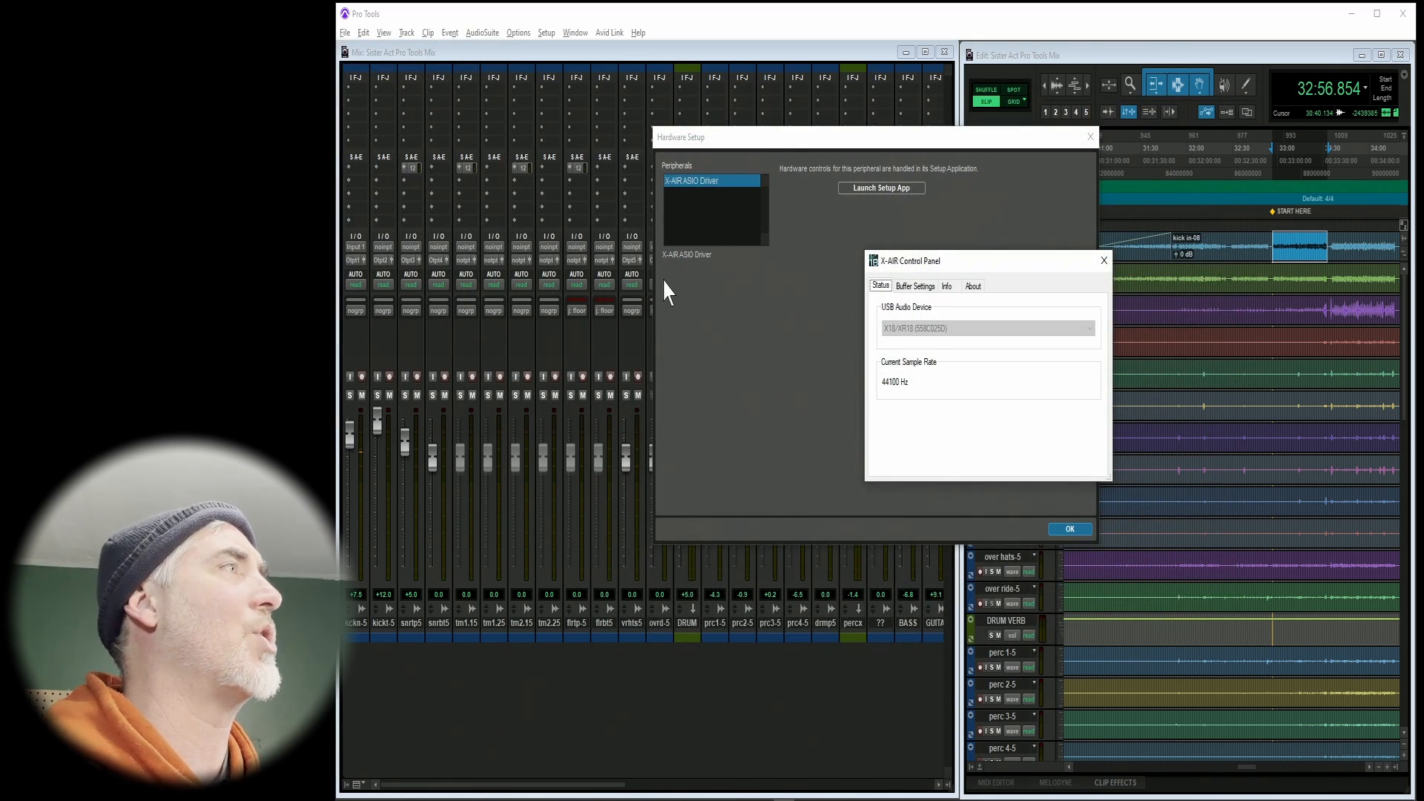
Step: View the I/O Setup Input paths, each mono input mapped to its X-AIR driver channel
click(1104, 260)
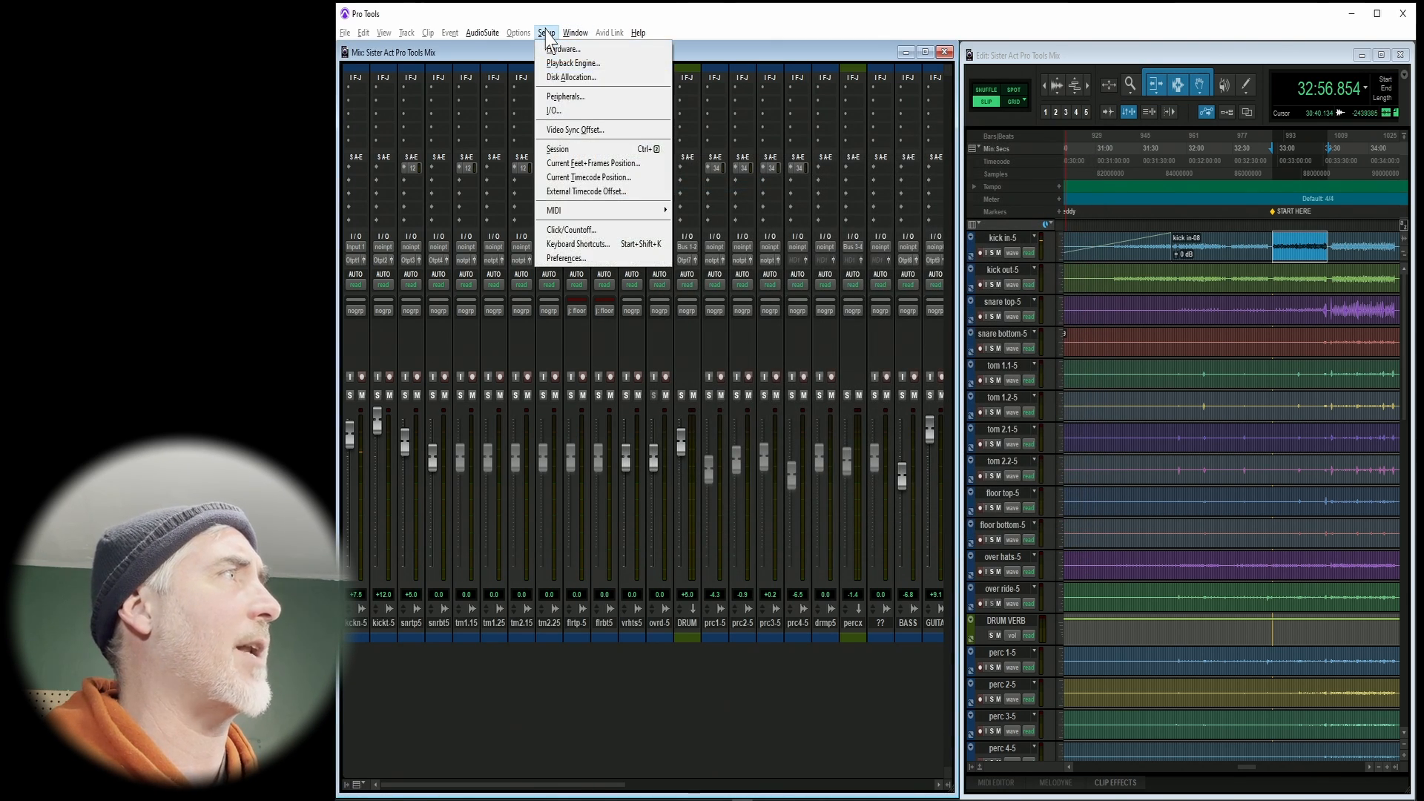
click(552, 110)
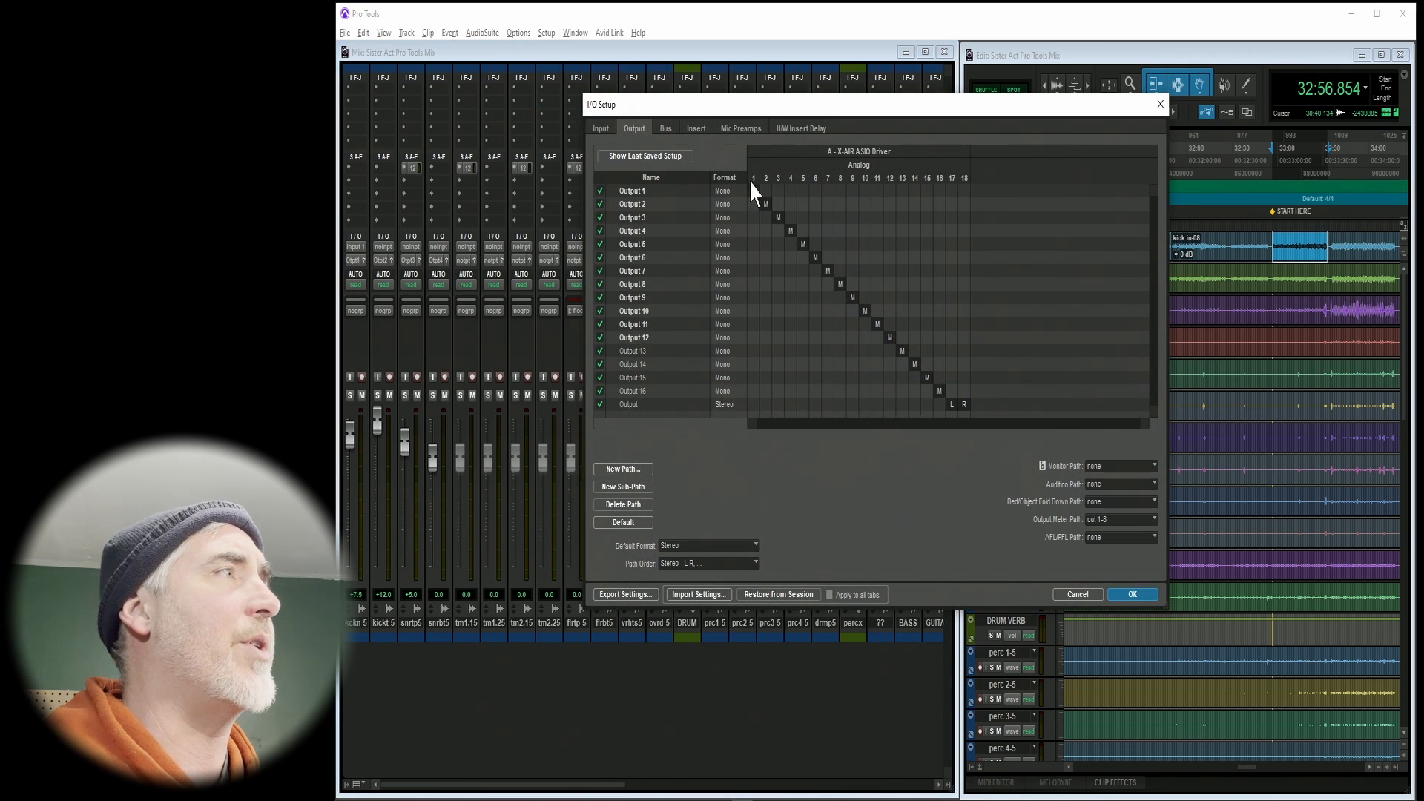
mouse_move(732, 179)
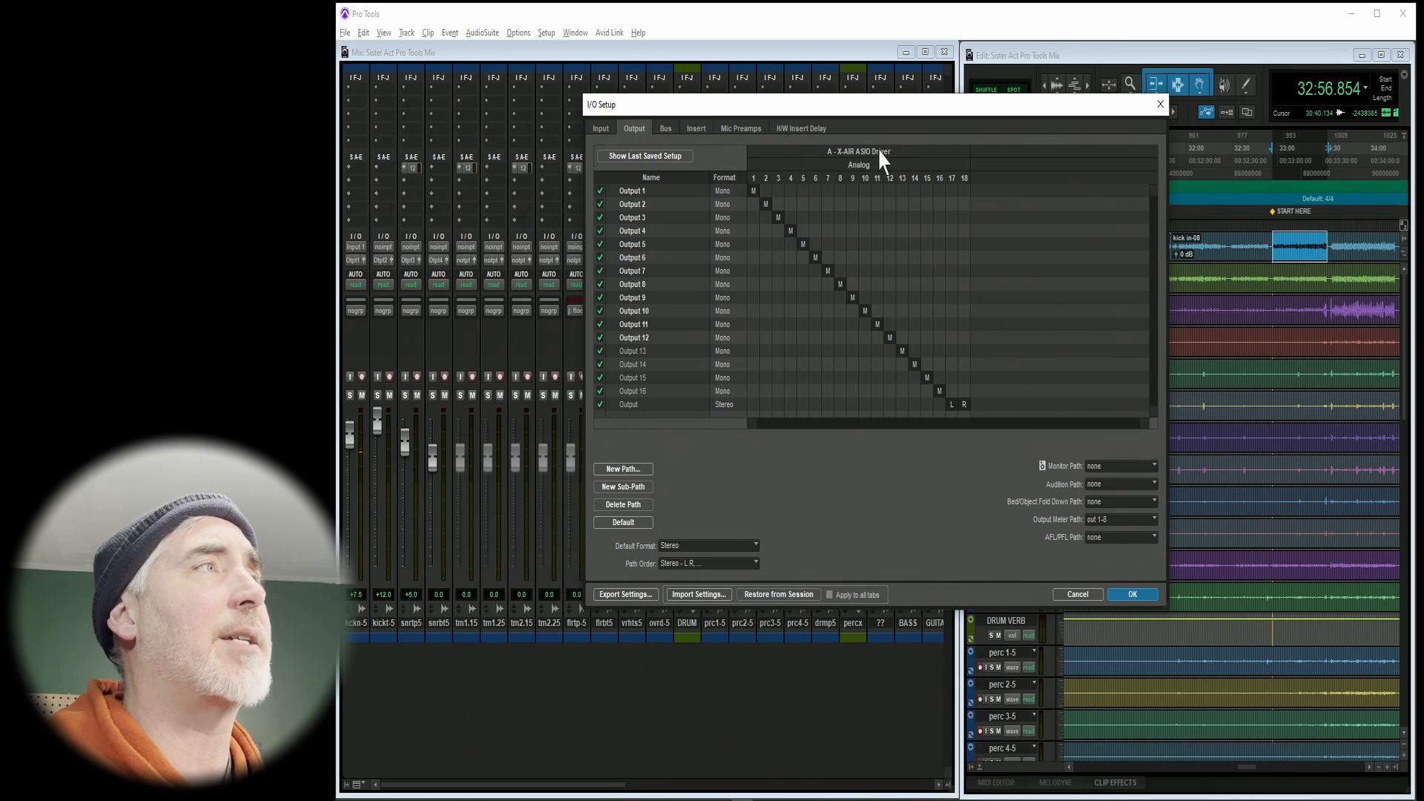
mouse_move(837, 175)
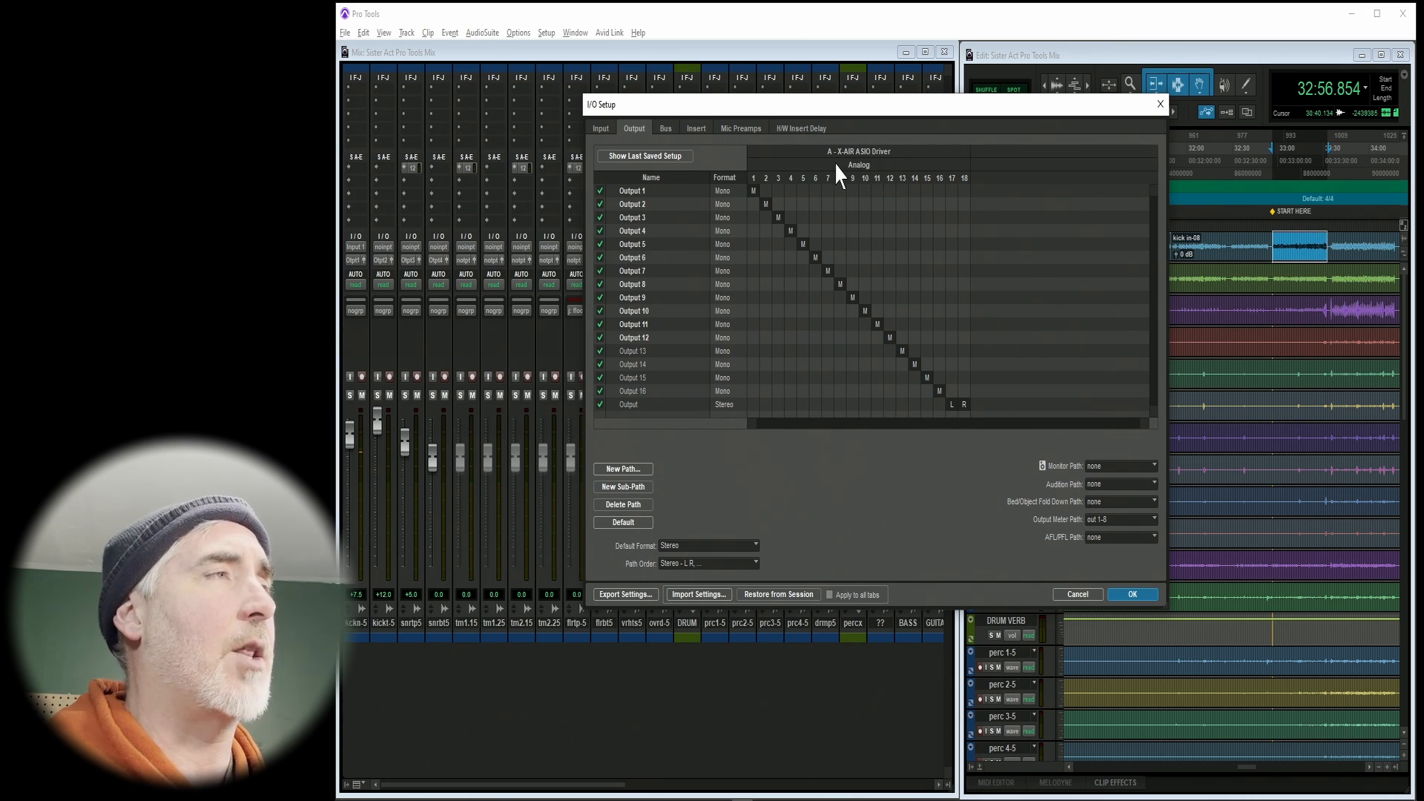
mouse_move(691, 155)
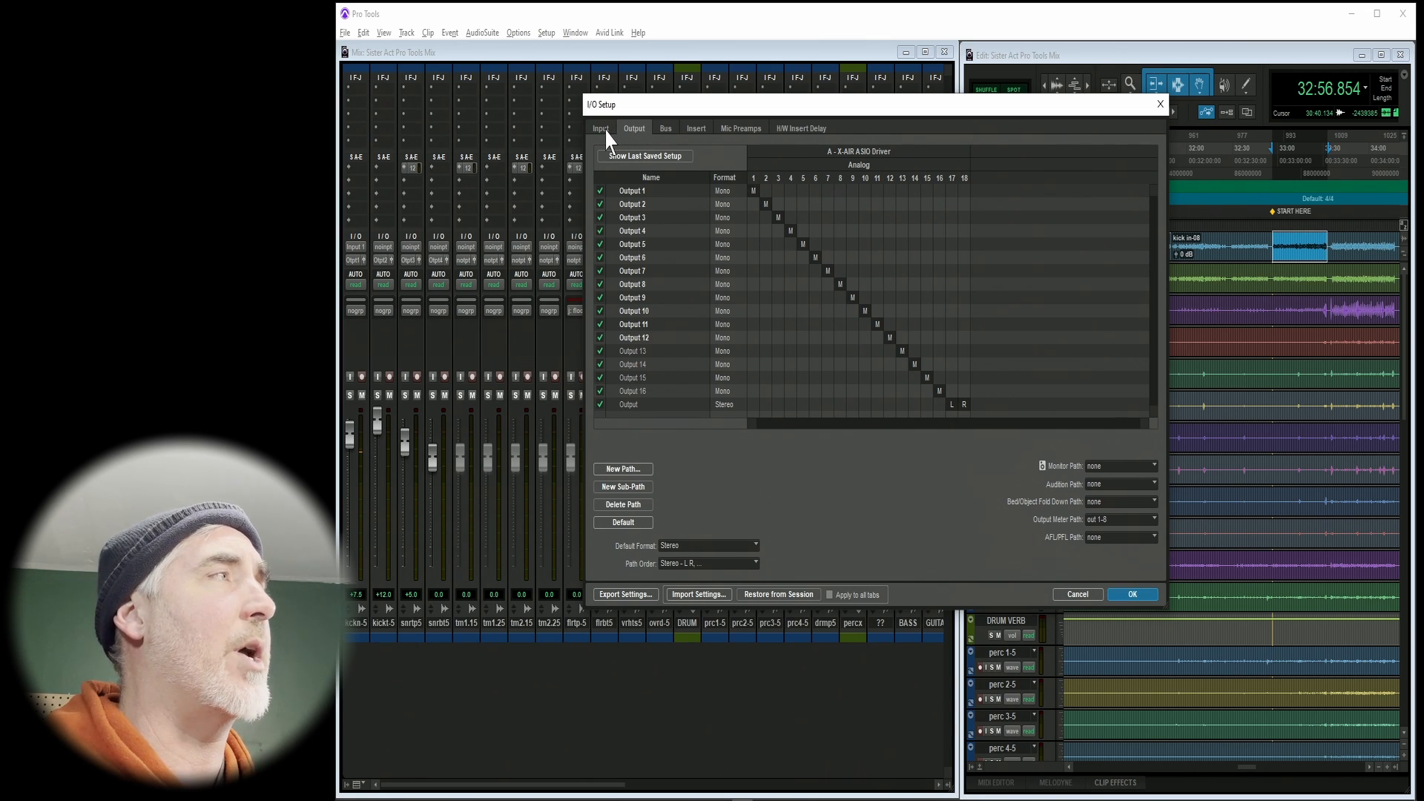
click(601, 128)
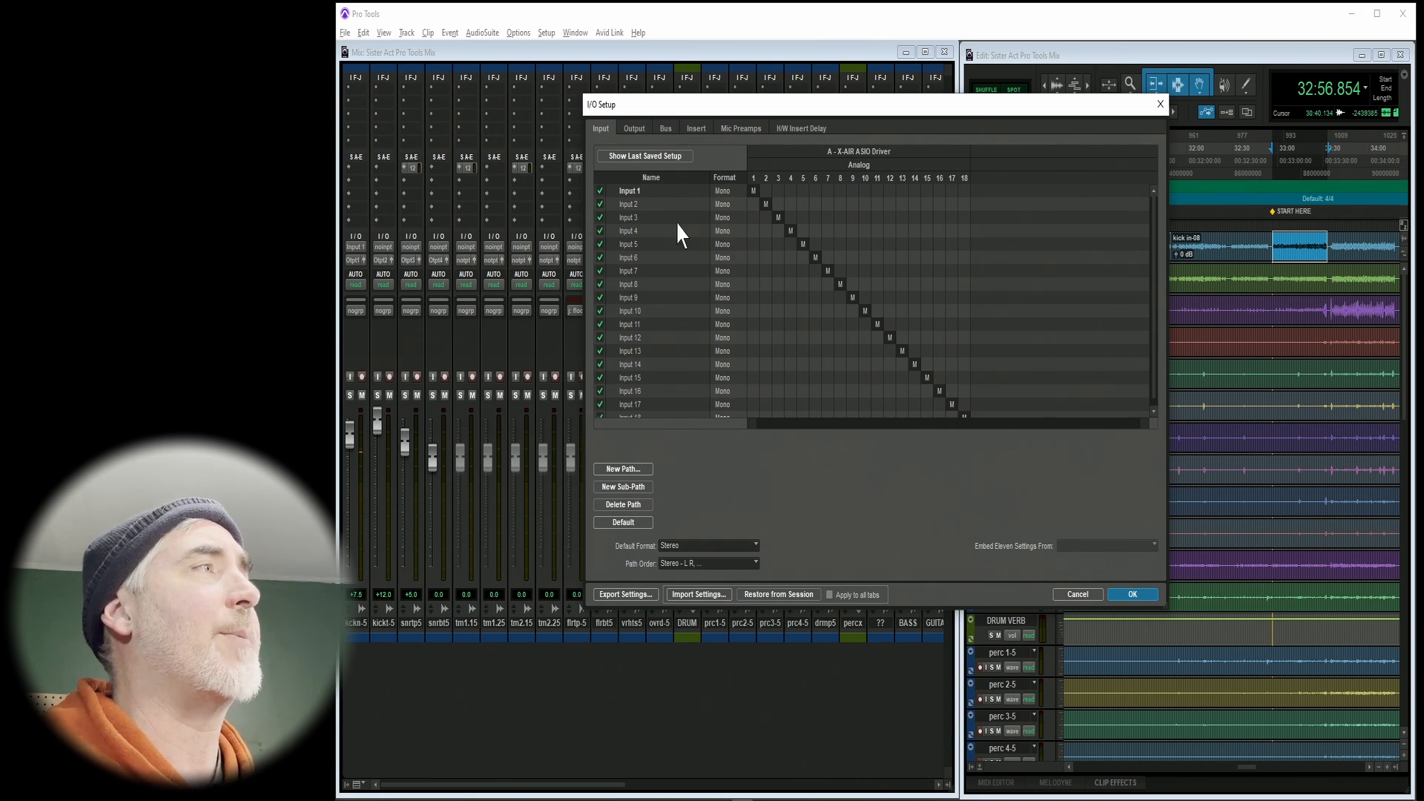
mouse_move(653, 338)
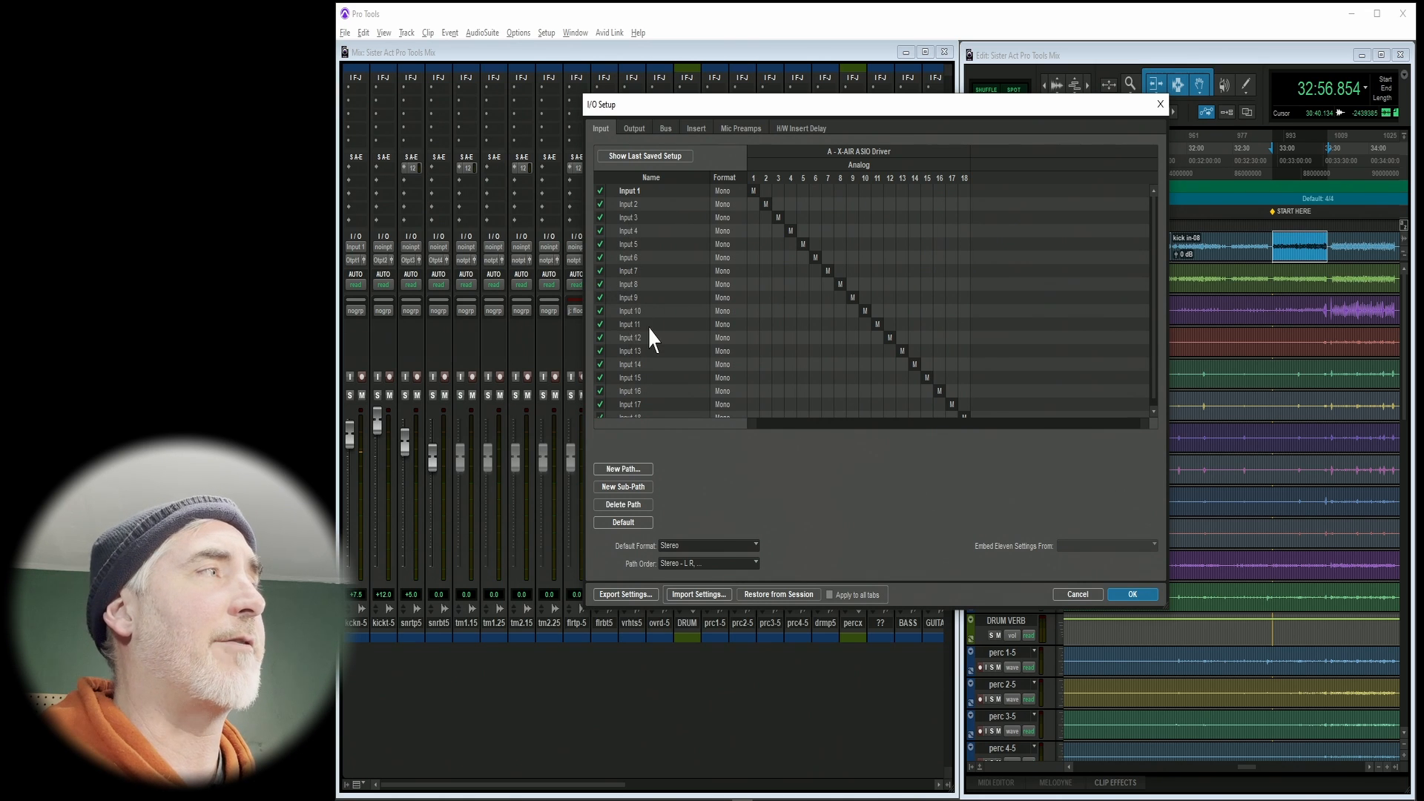
mouse_move(658, 273)
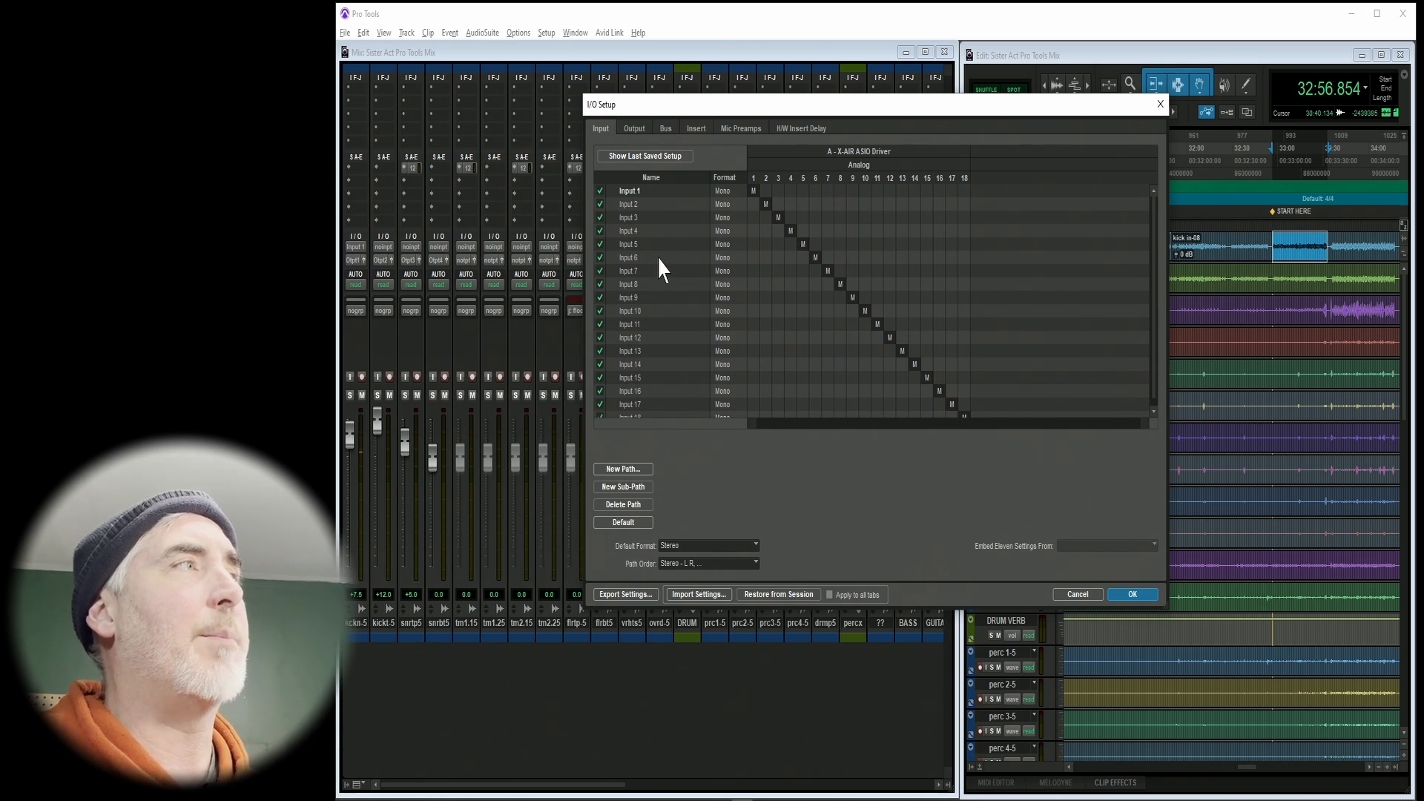
scroll(down, 3)
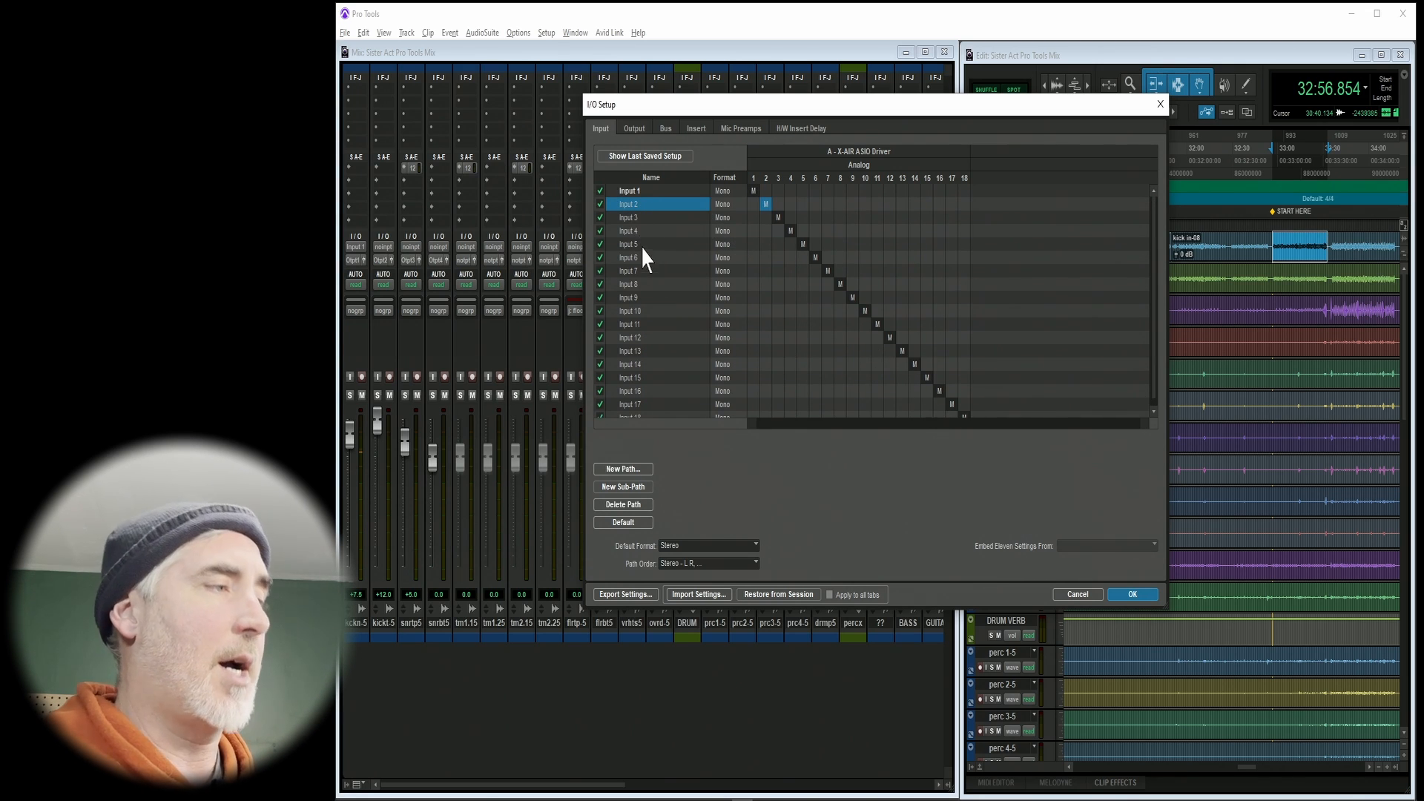
click(640, 365)
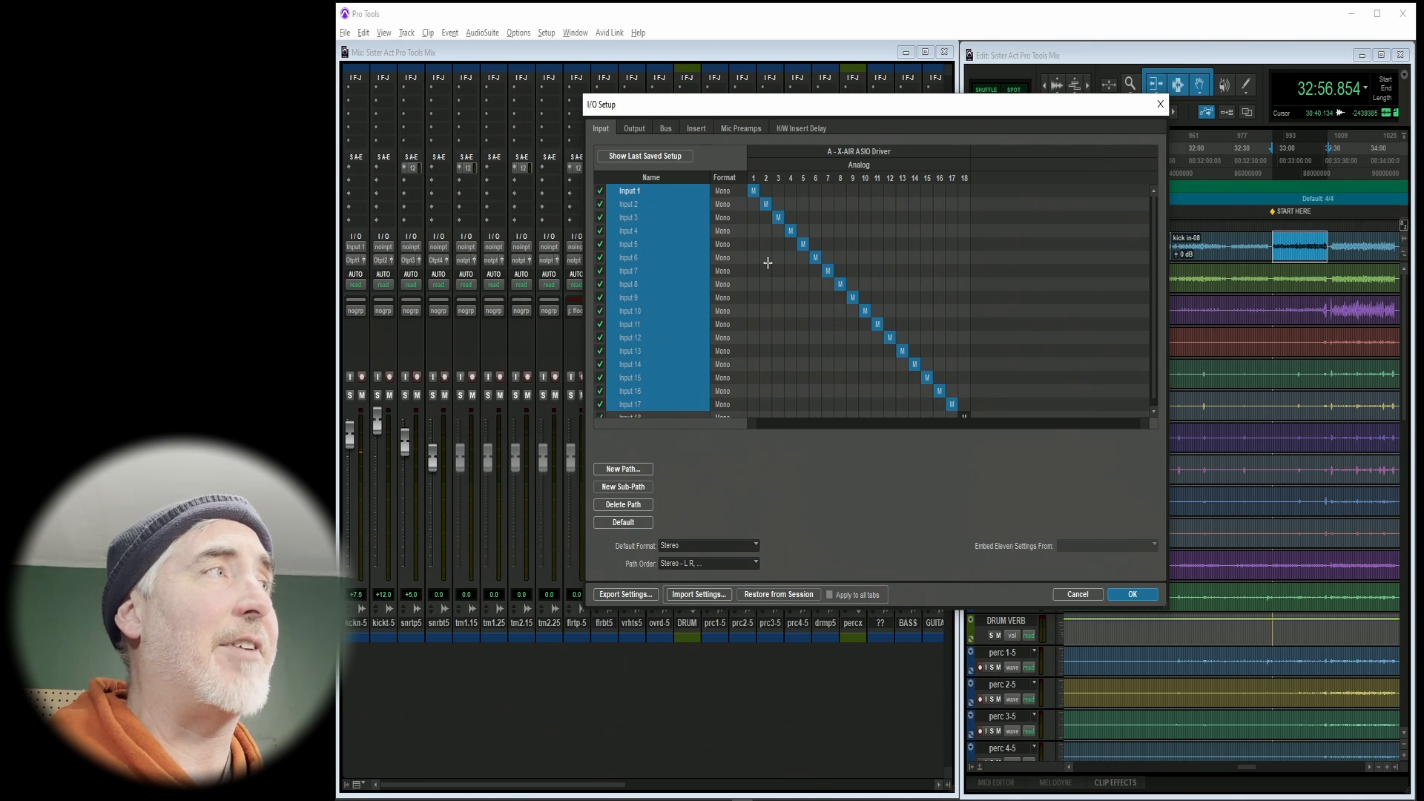
mouse_move(985, 463)
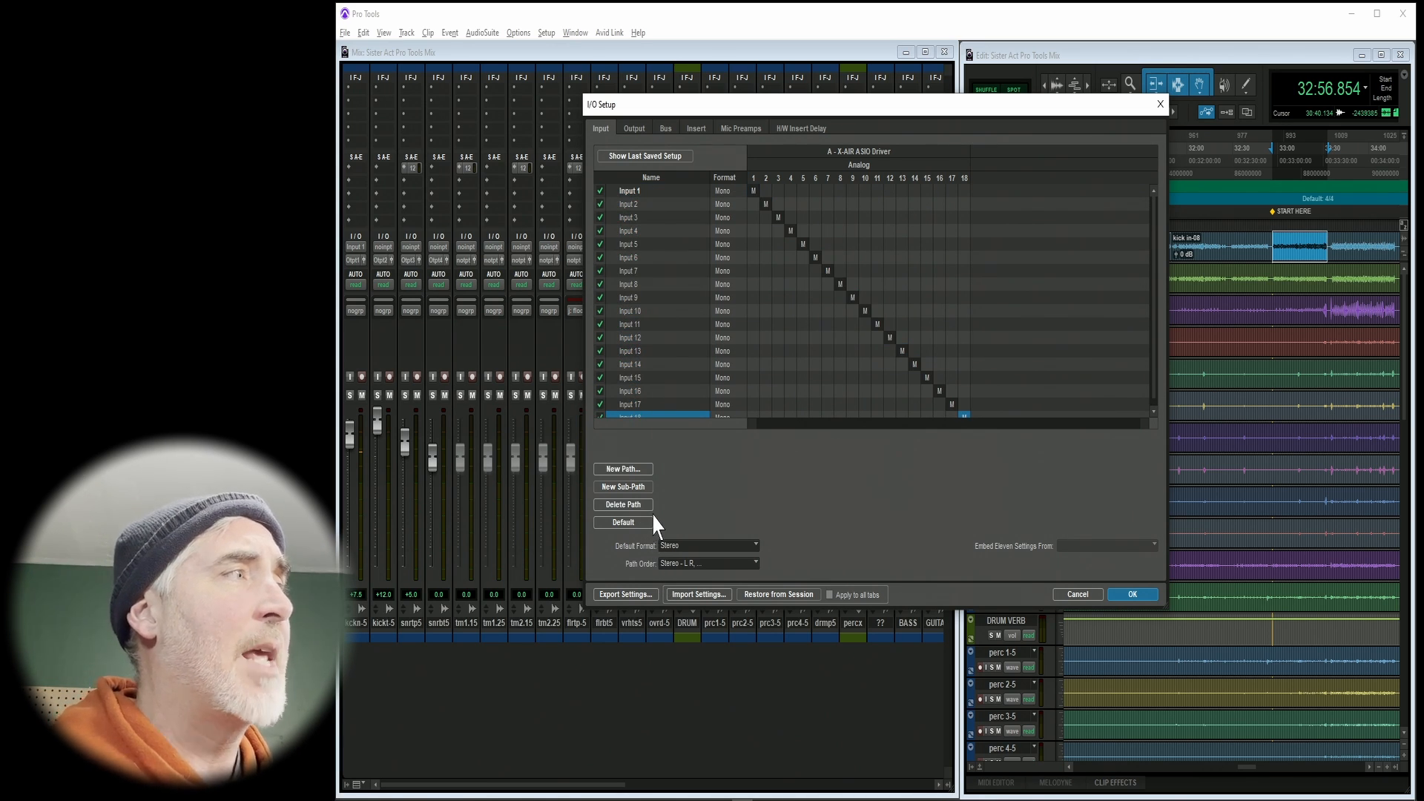
click(623, 469)
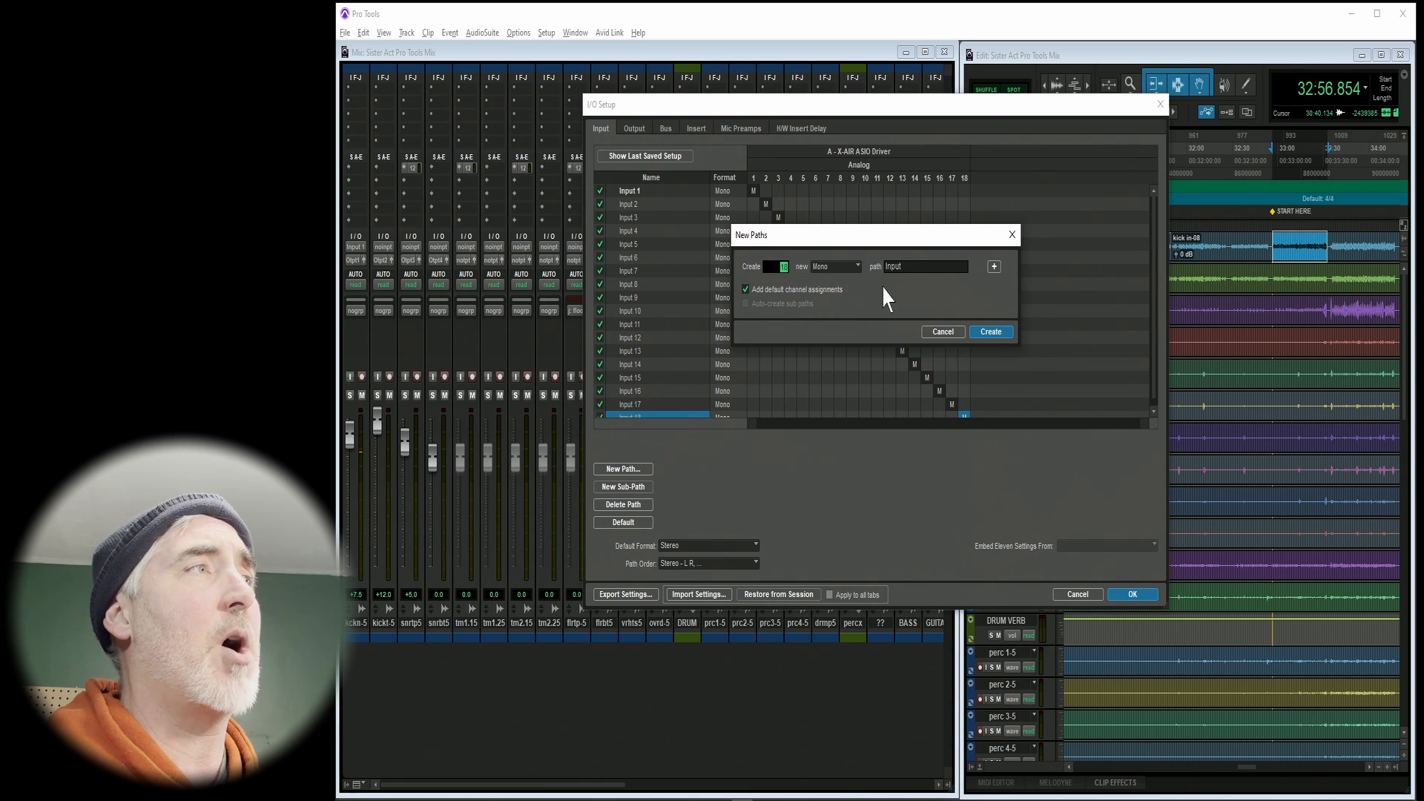
click(943, 333)
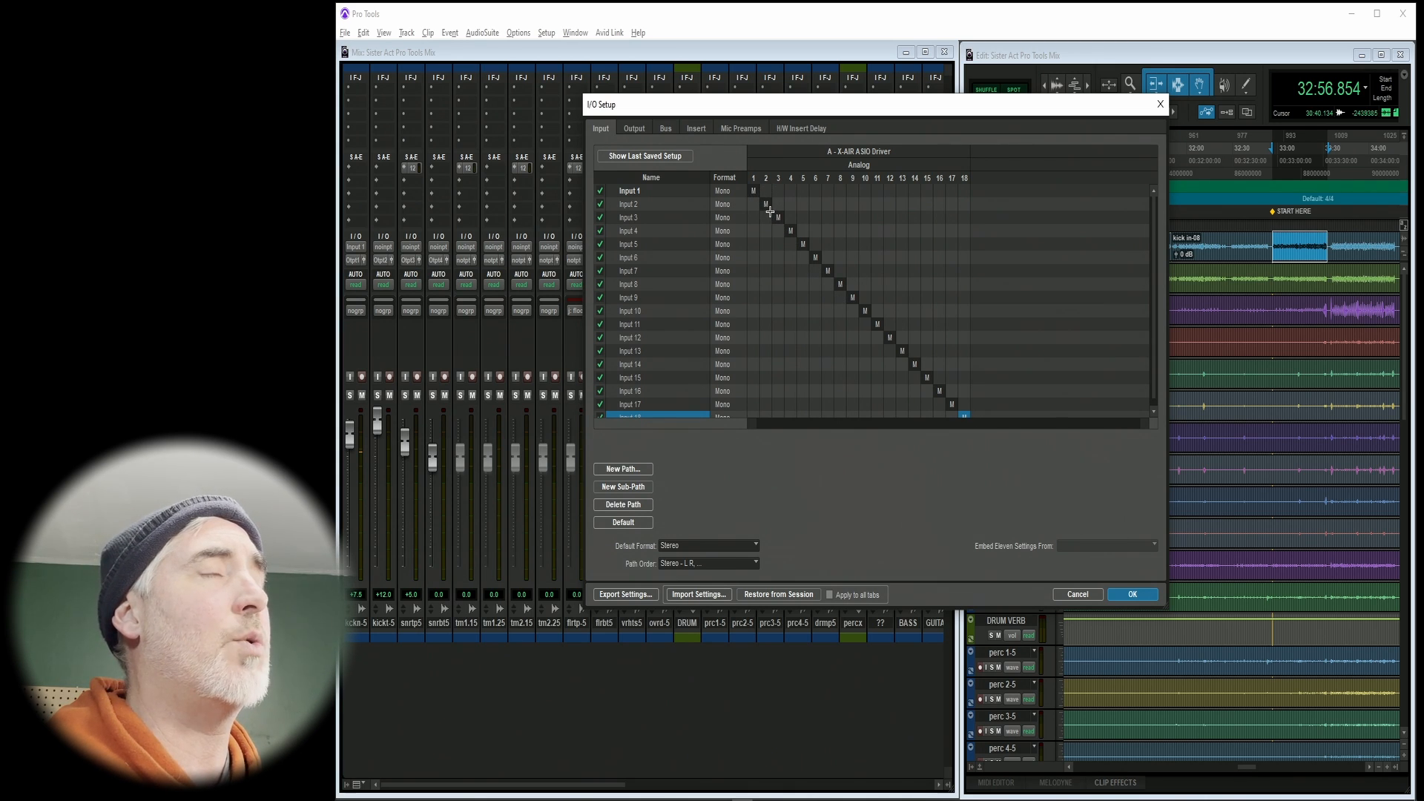
mouse_move(660, 260)
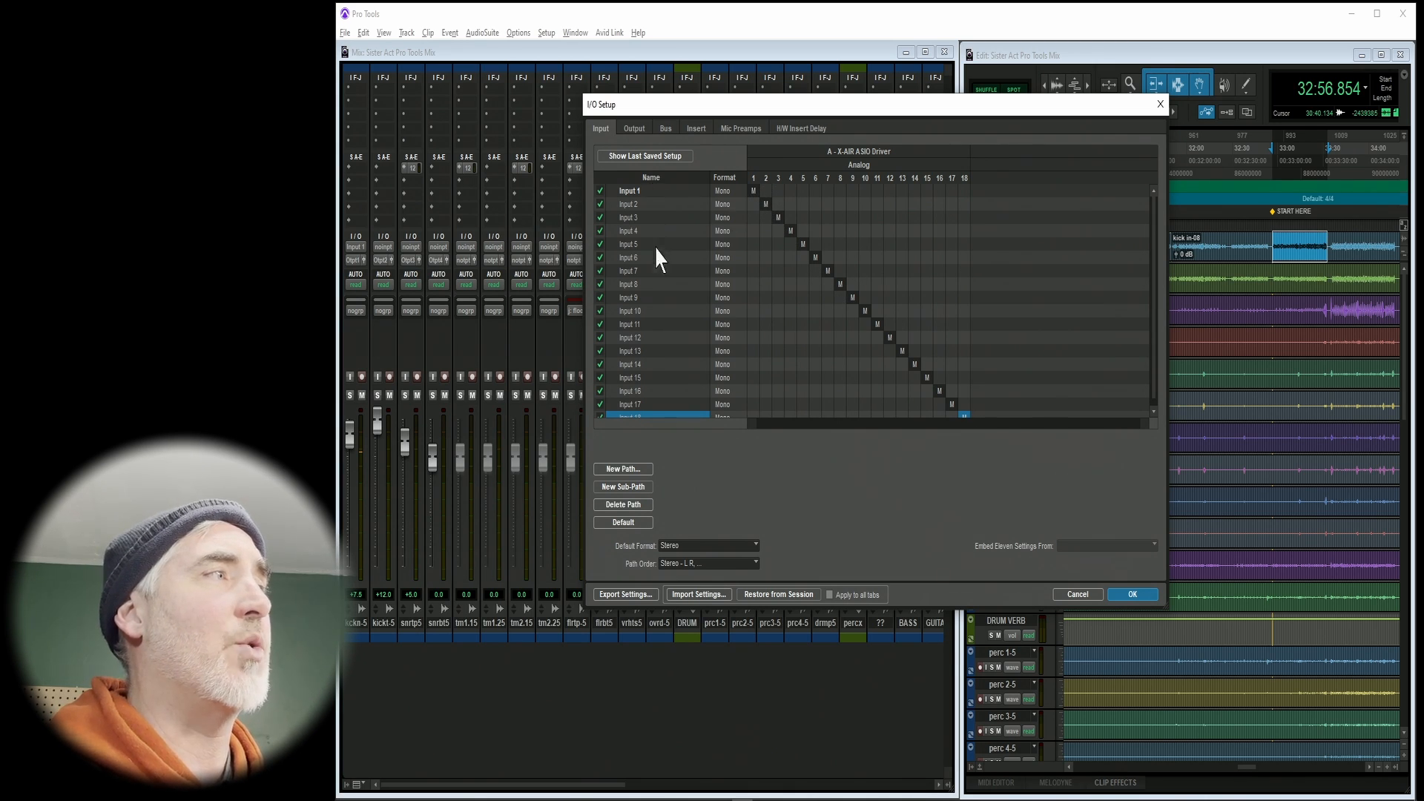
mouse_move(988, 437)
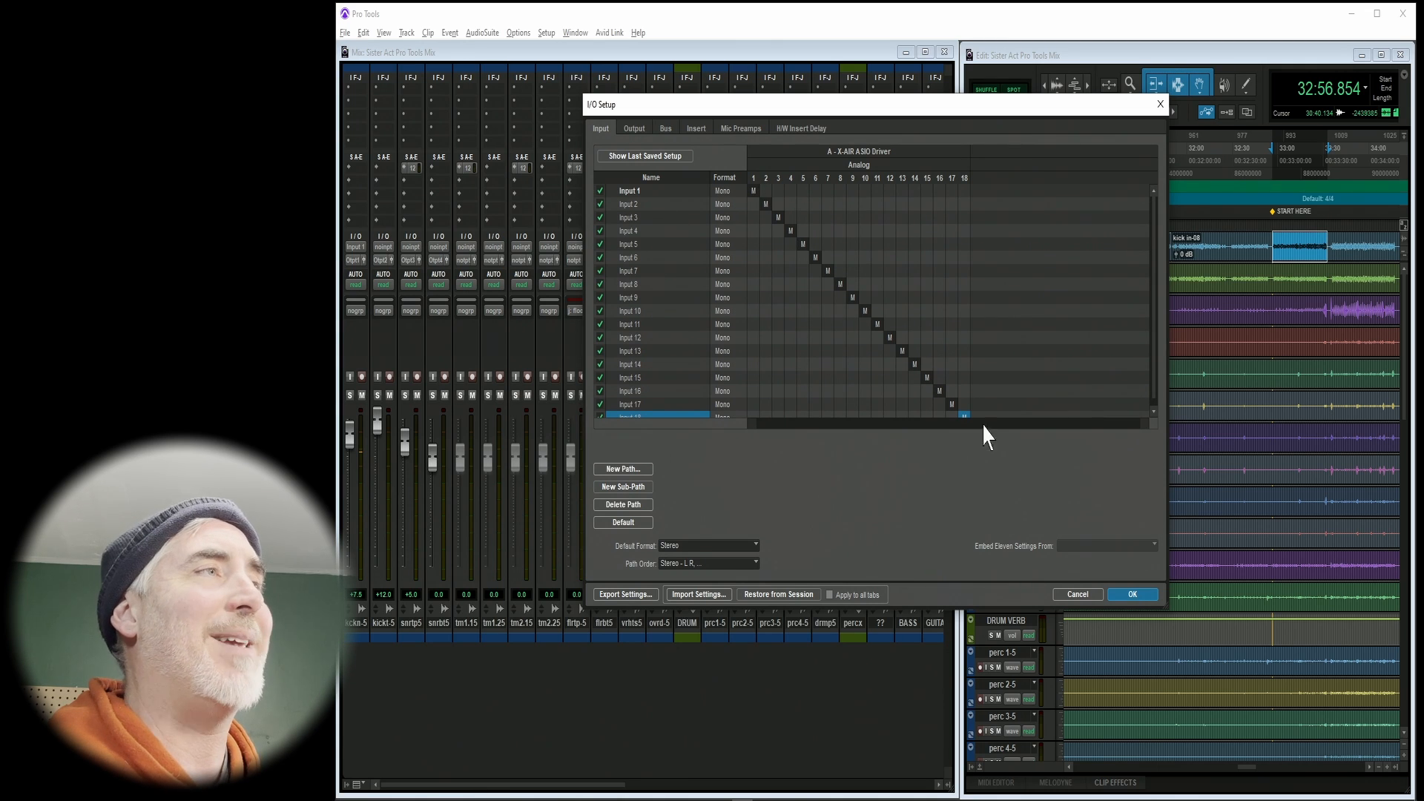
mouse_move(784, 241)
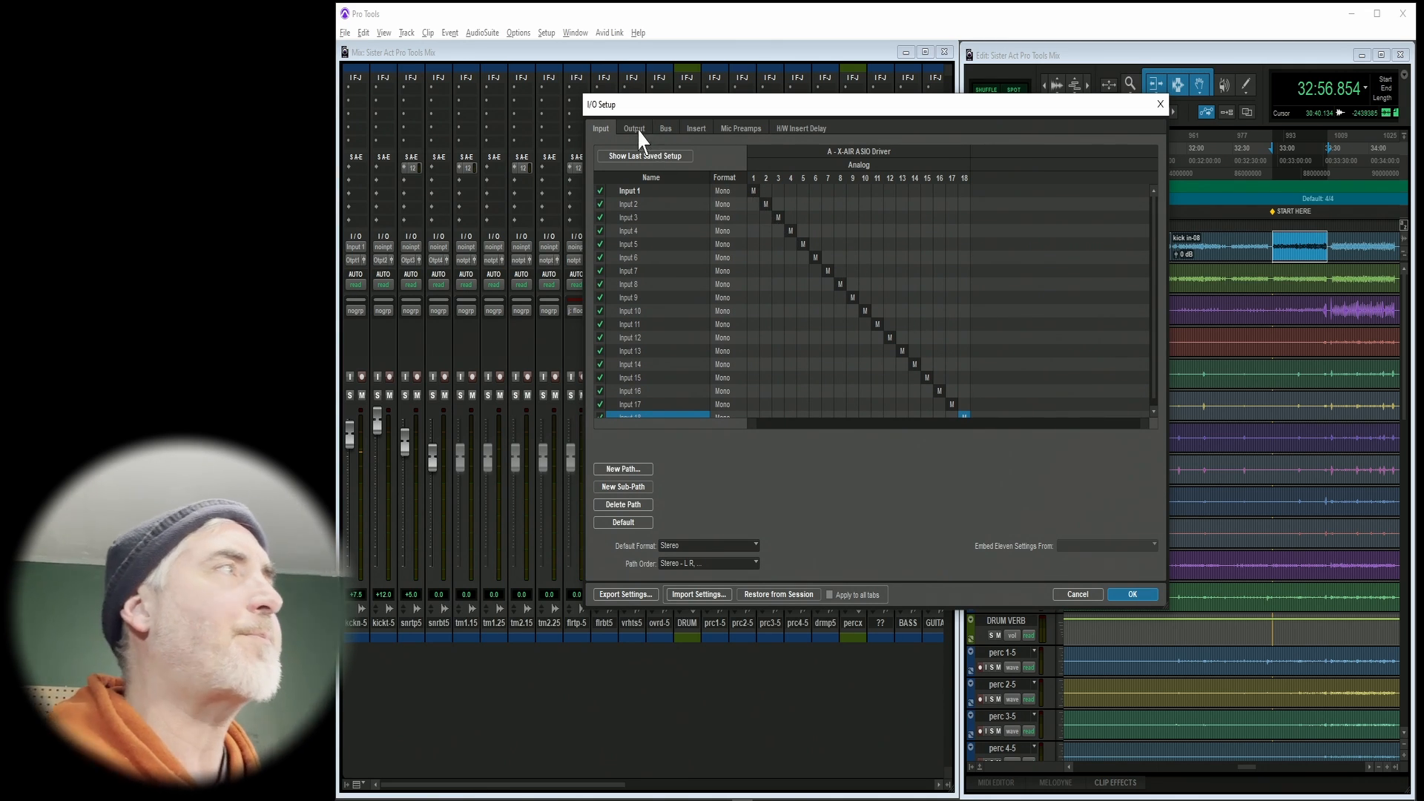
Step: Inspect Output 1's mapping on the I/O Setup Output paths
click(635, 128)
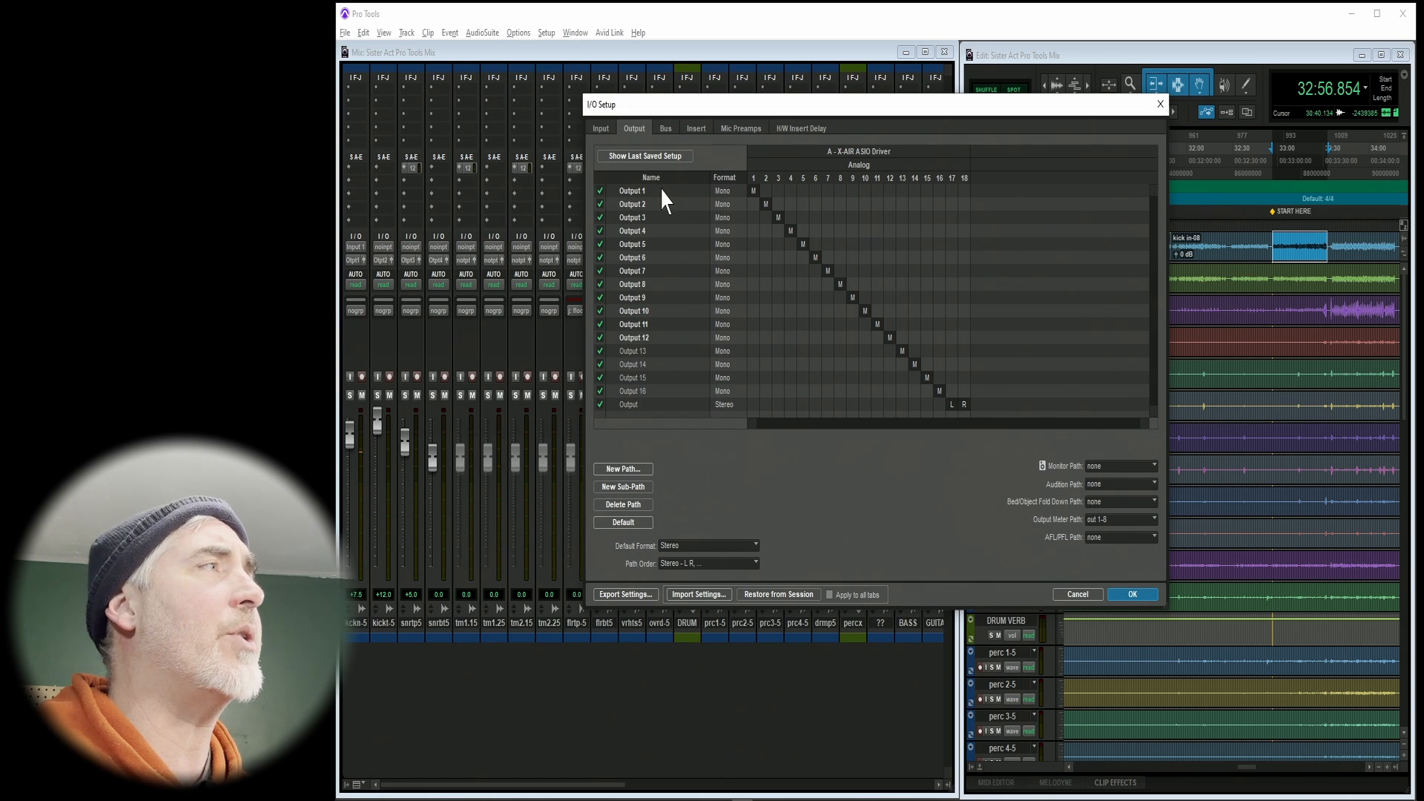
click(632, 190)
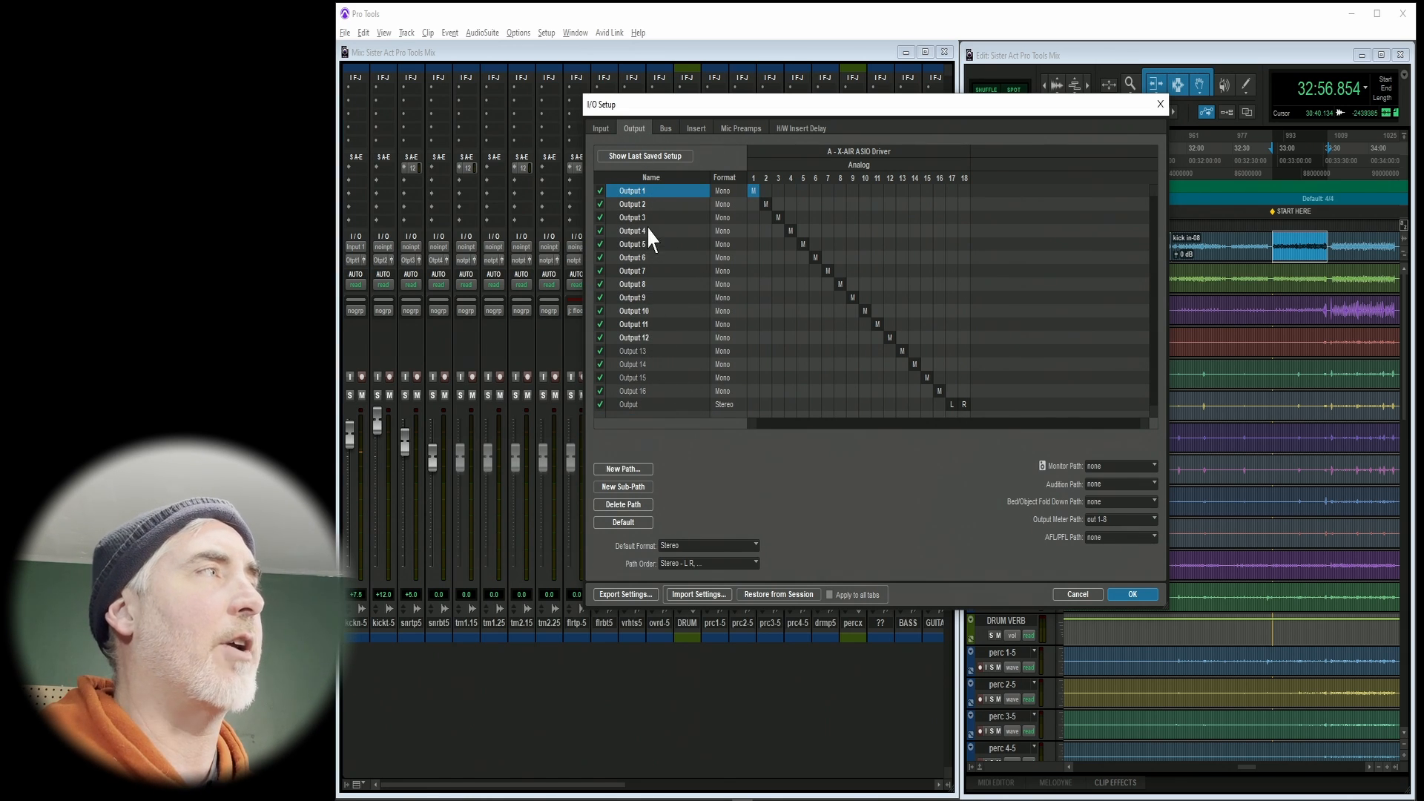
mouse_move(669, 347)
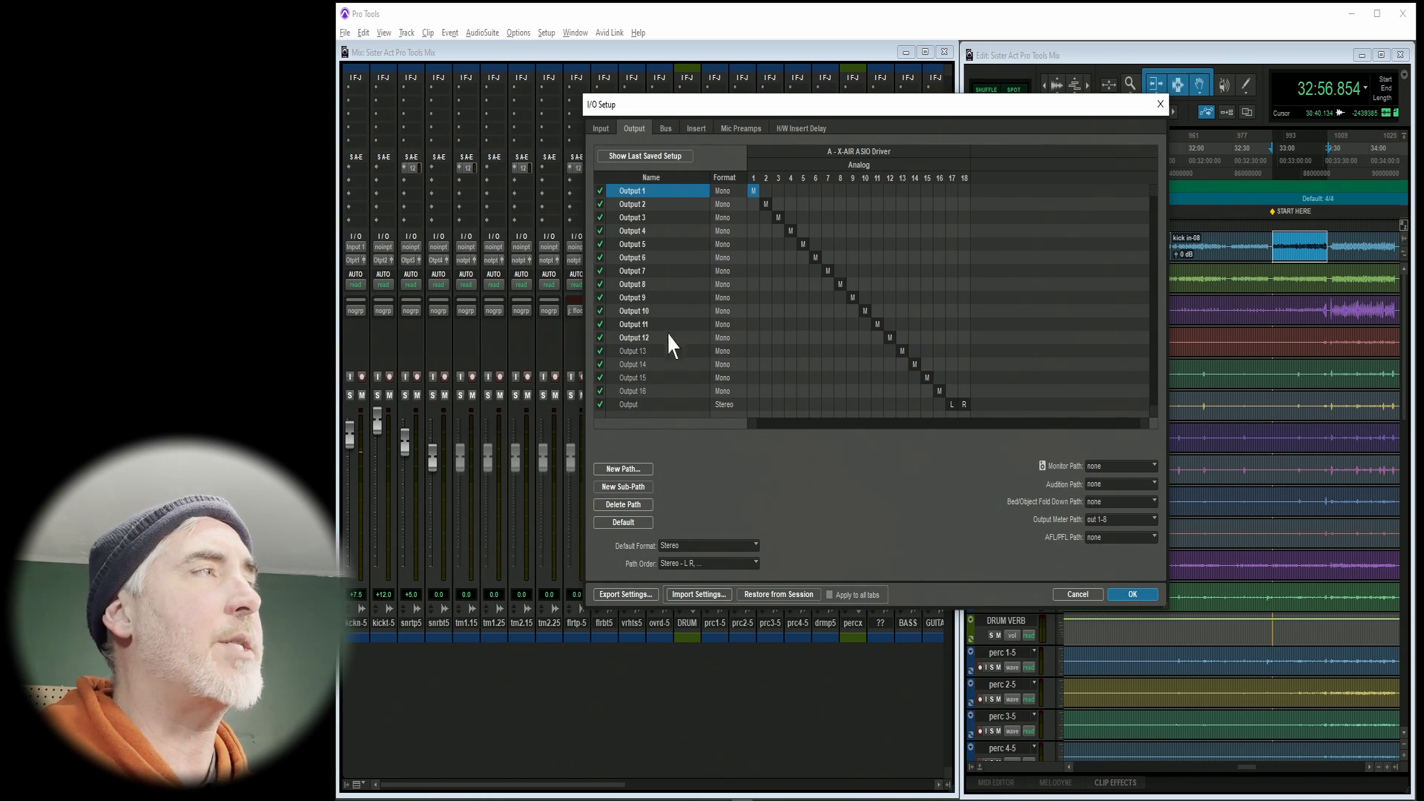
mouse_move(639, 467)
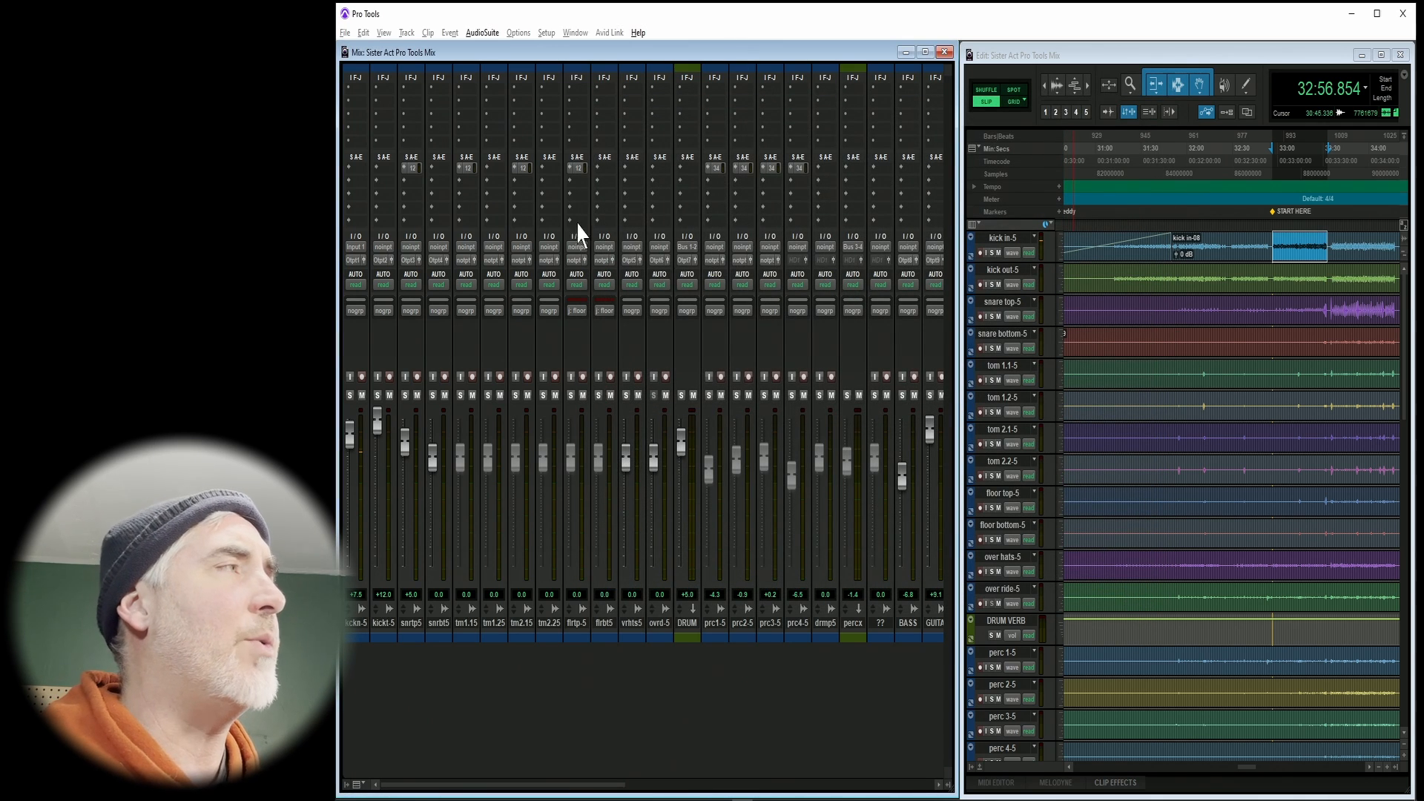
mouse_move(625, 276)
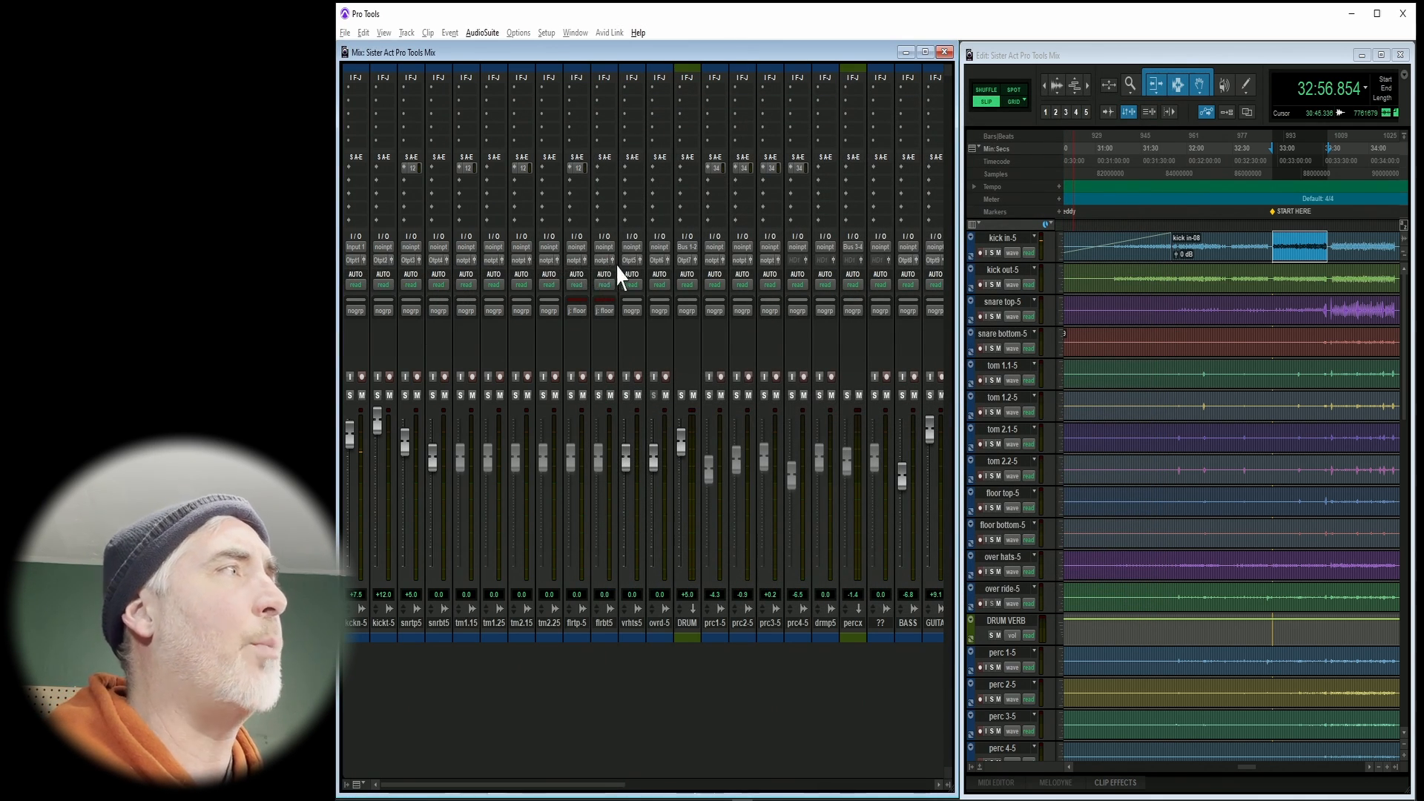
mouse_move(406, 283)
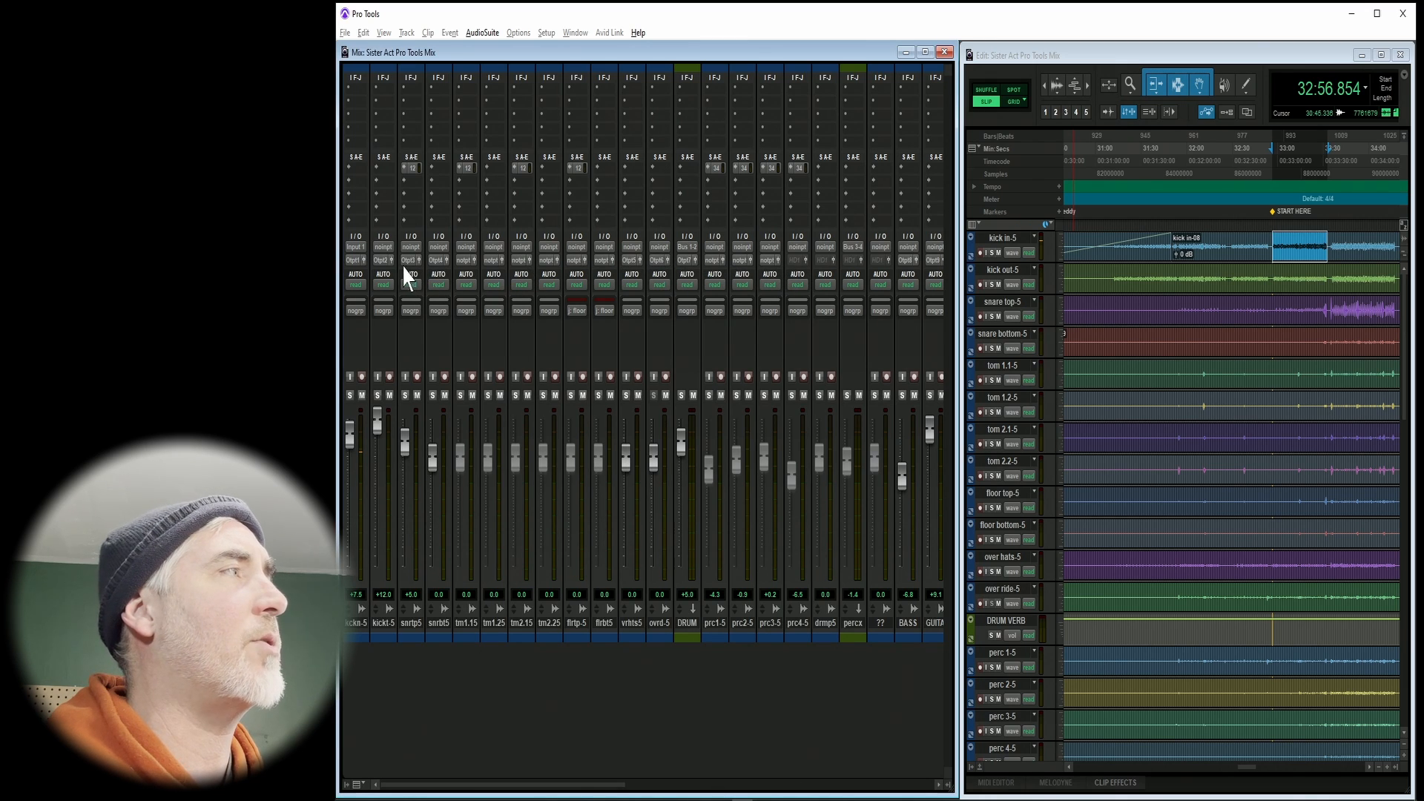
mouse_move(516, 285)
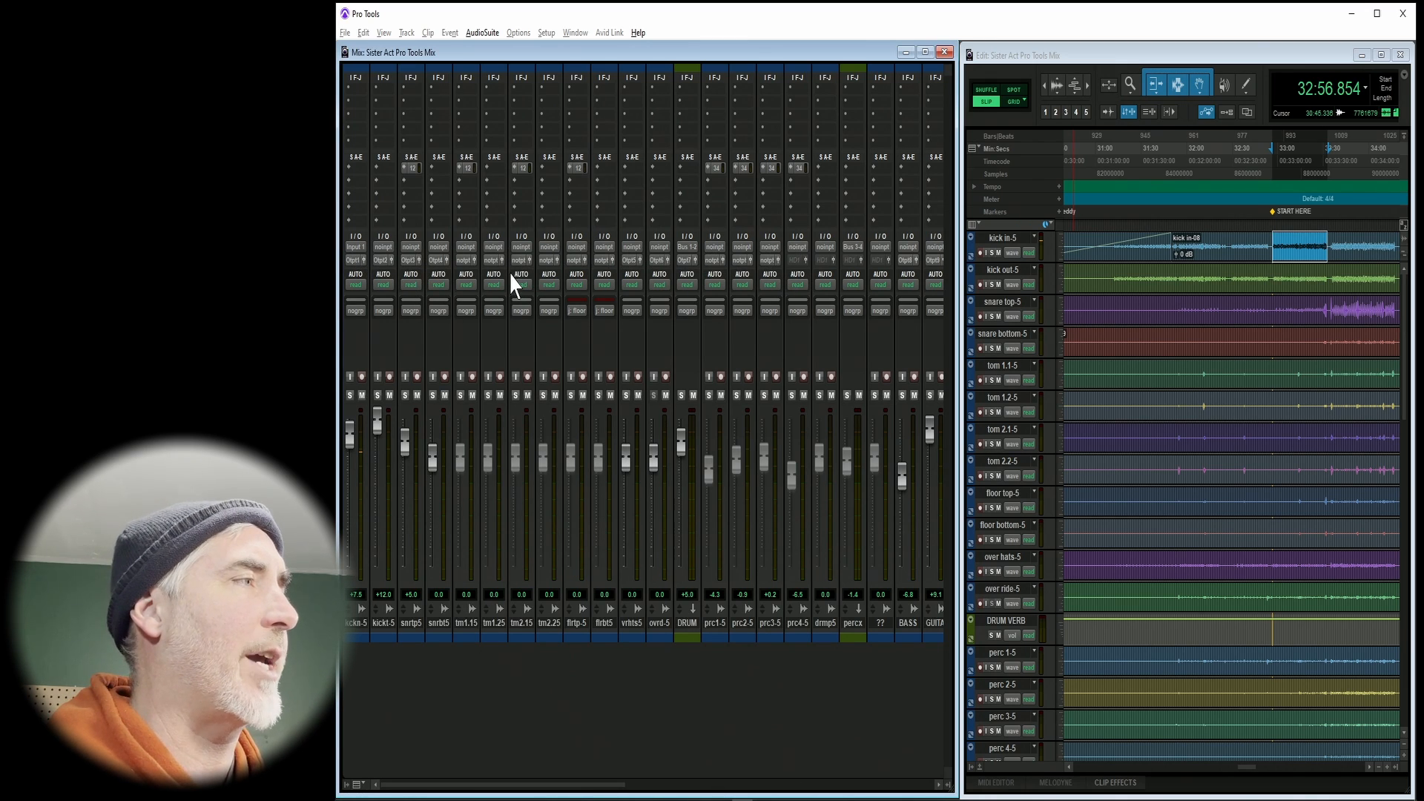
mouse_move(357, 255)
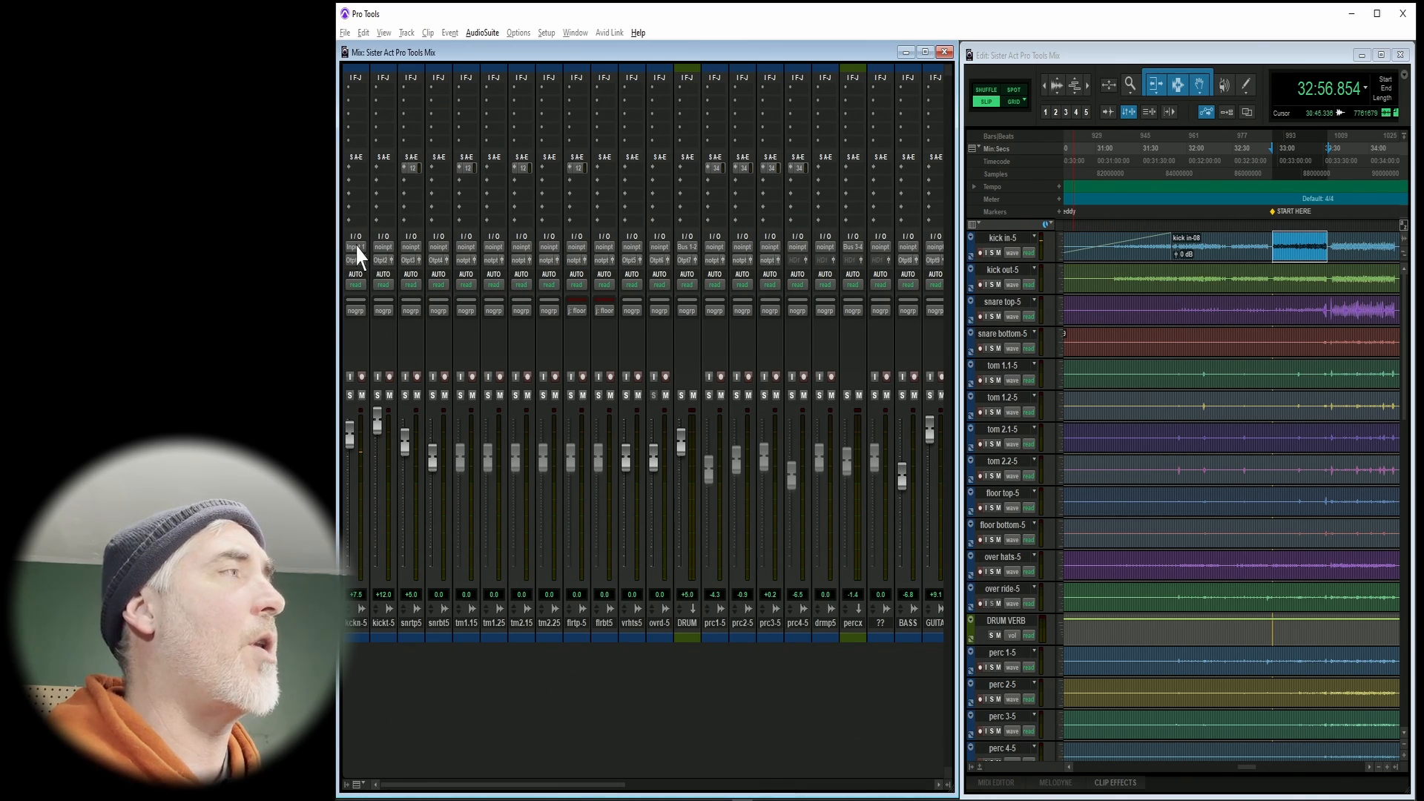
click(356, 246)
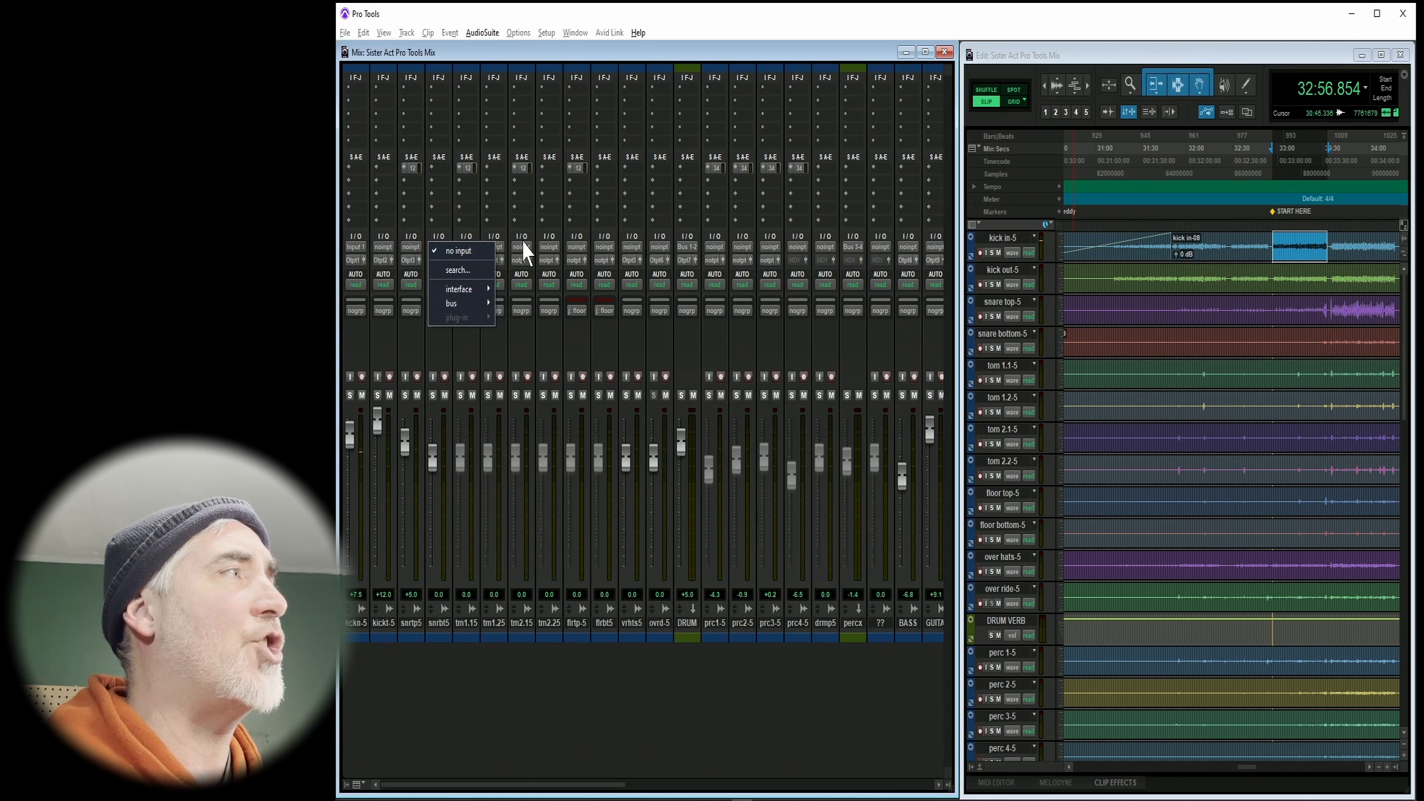
click(458, 249)
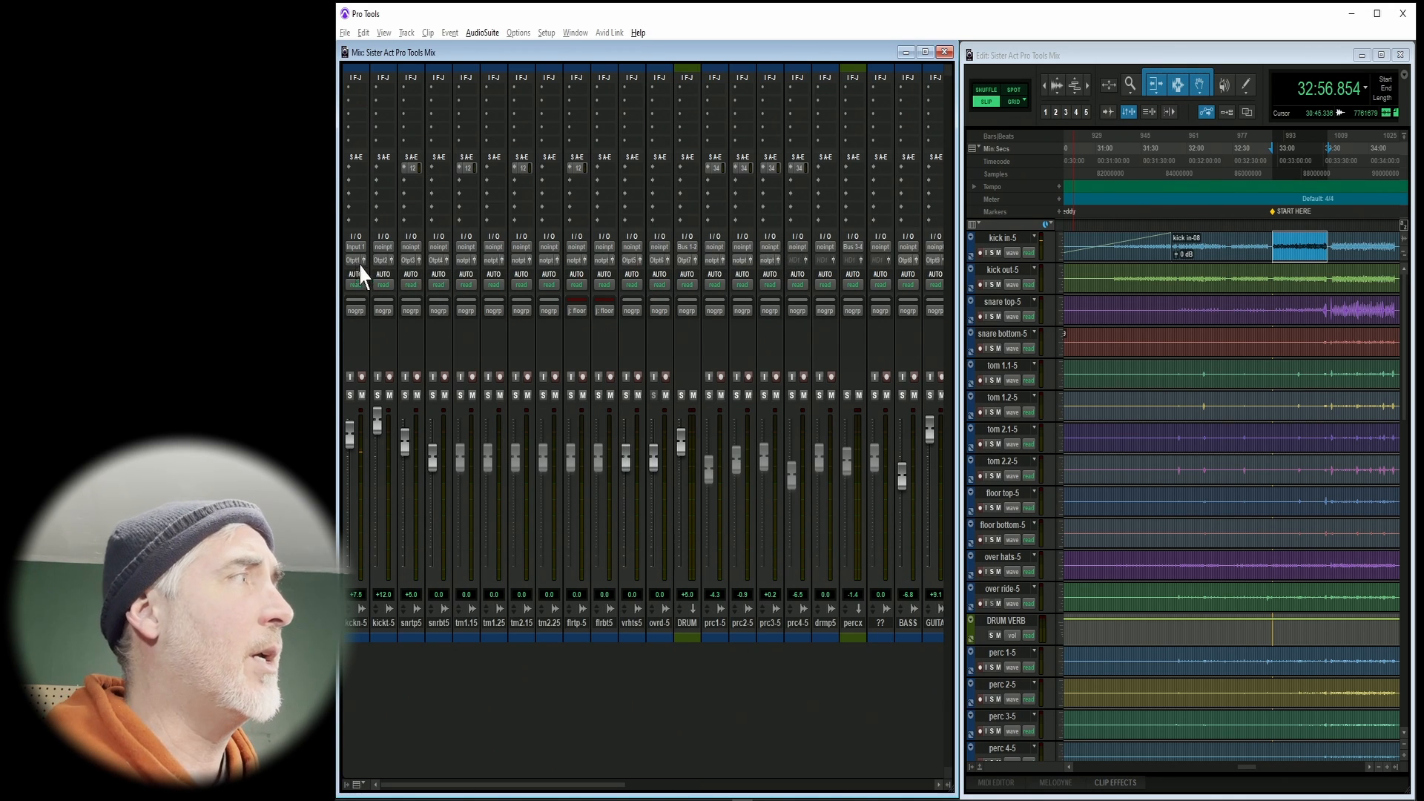
click(356, 260)
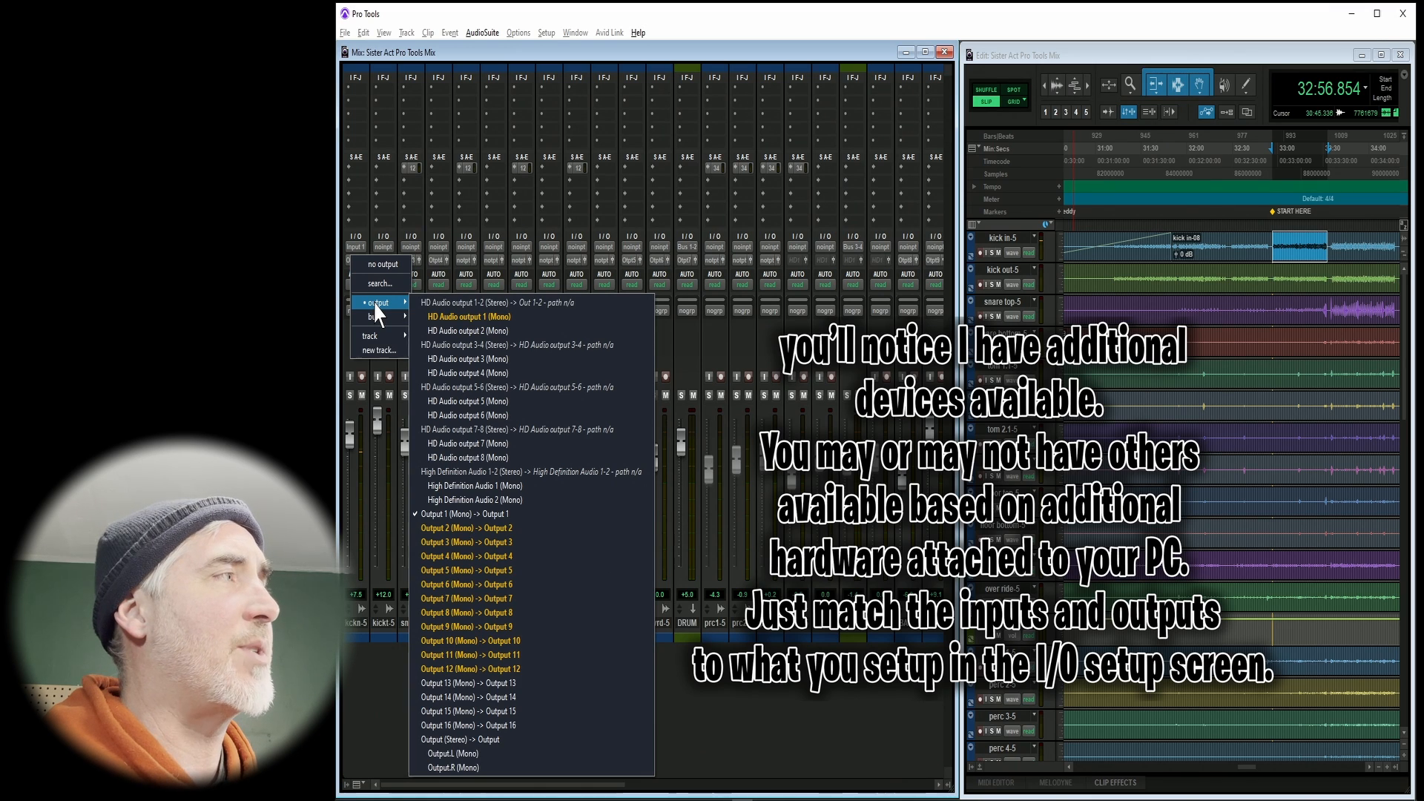
mouse_move(528, 642)
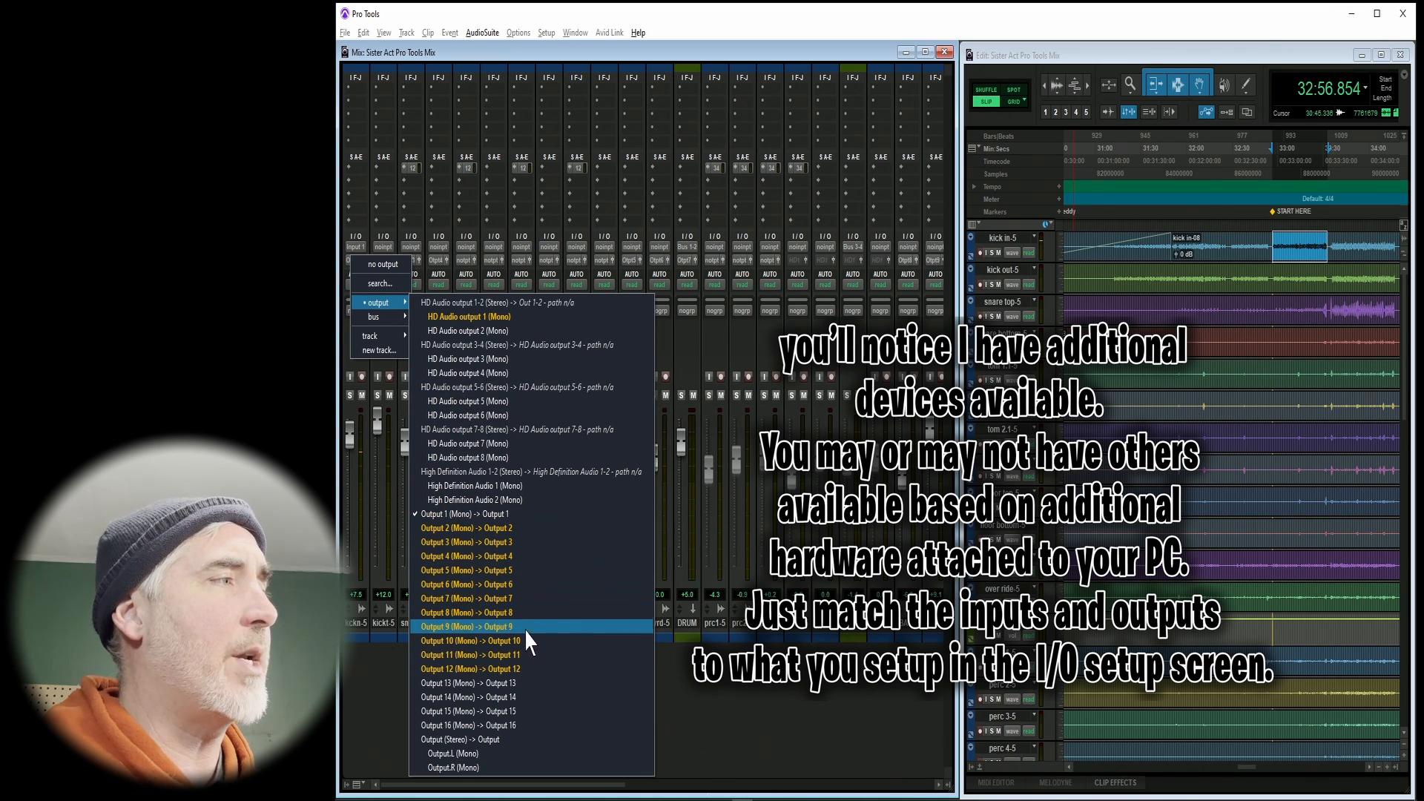
click(468, 626)
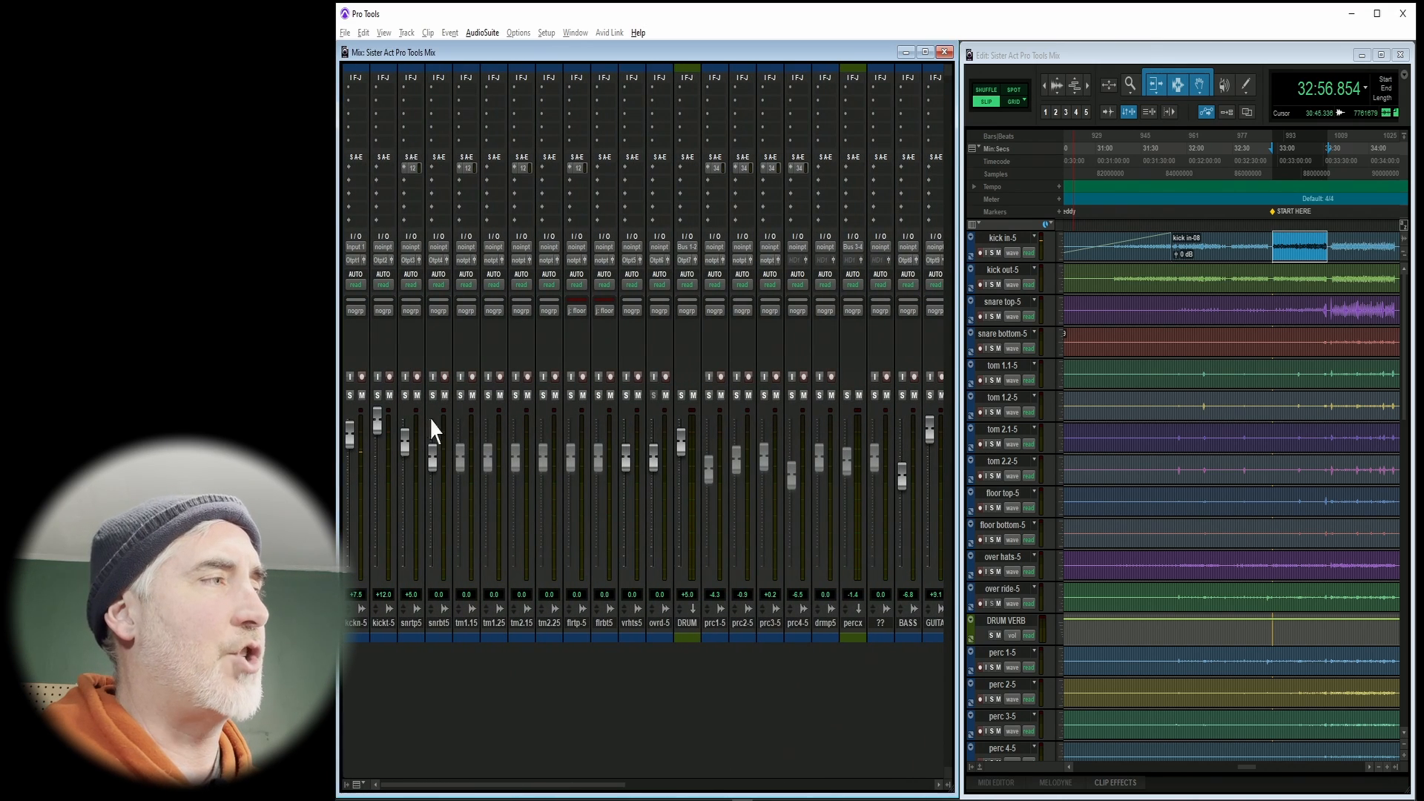
mouse_move(703, 680)
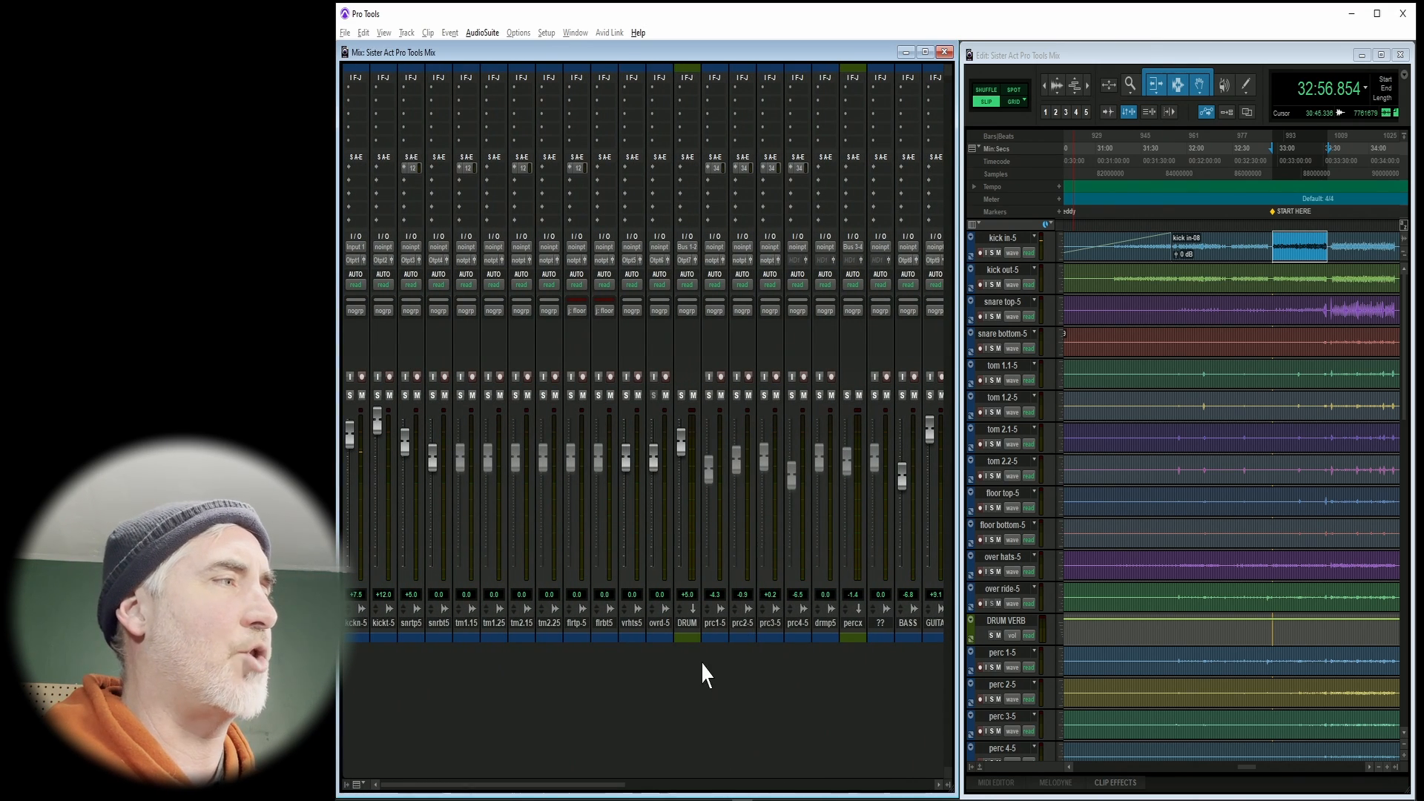
Step: Move the X AIR Edit mixer window aside and return to the Pro Tools Mix window
scroll(right, 3)
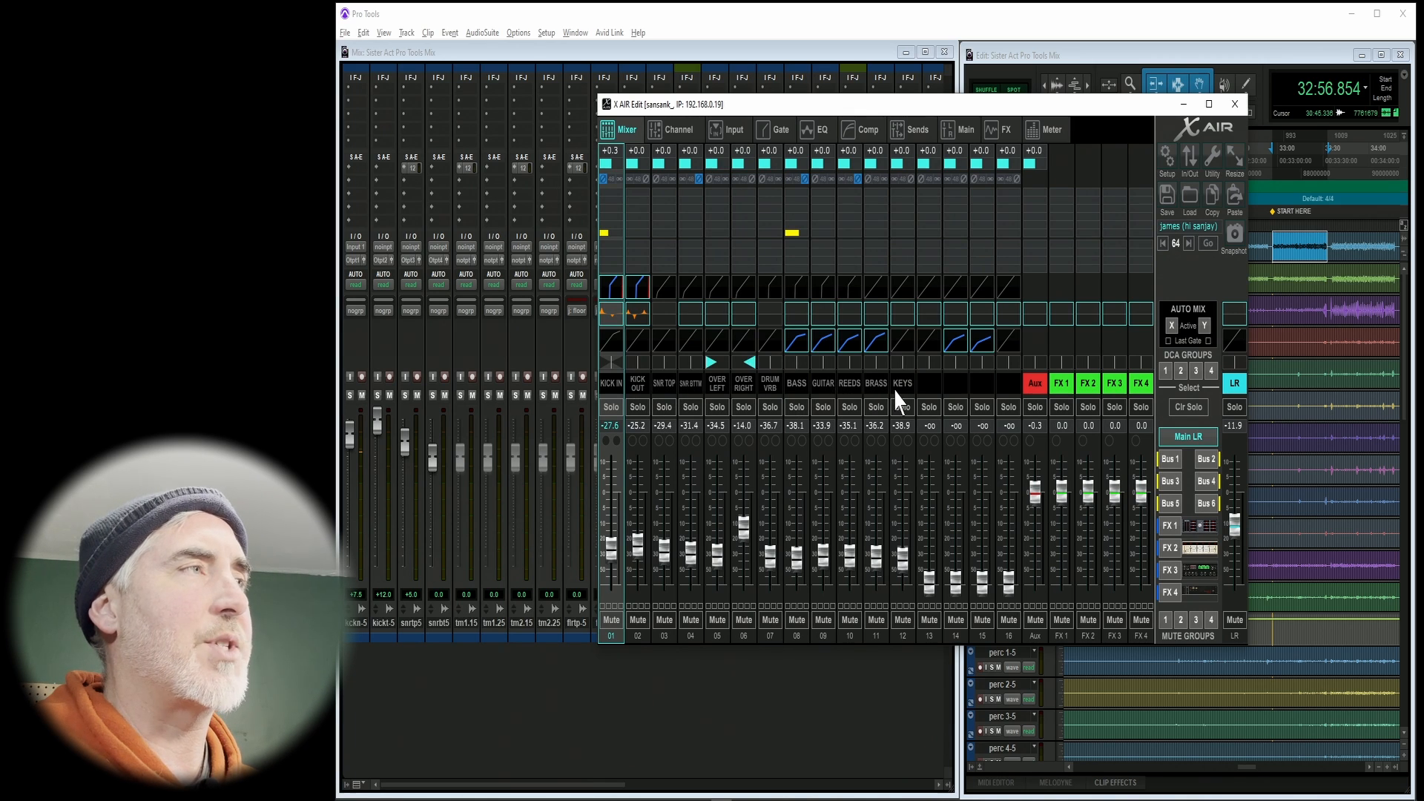
drag(650, 104, 718, 119)
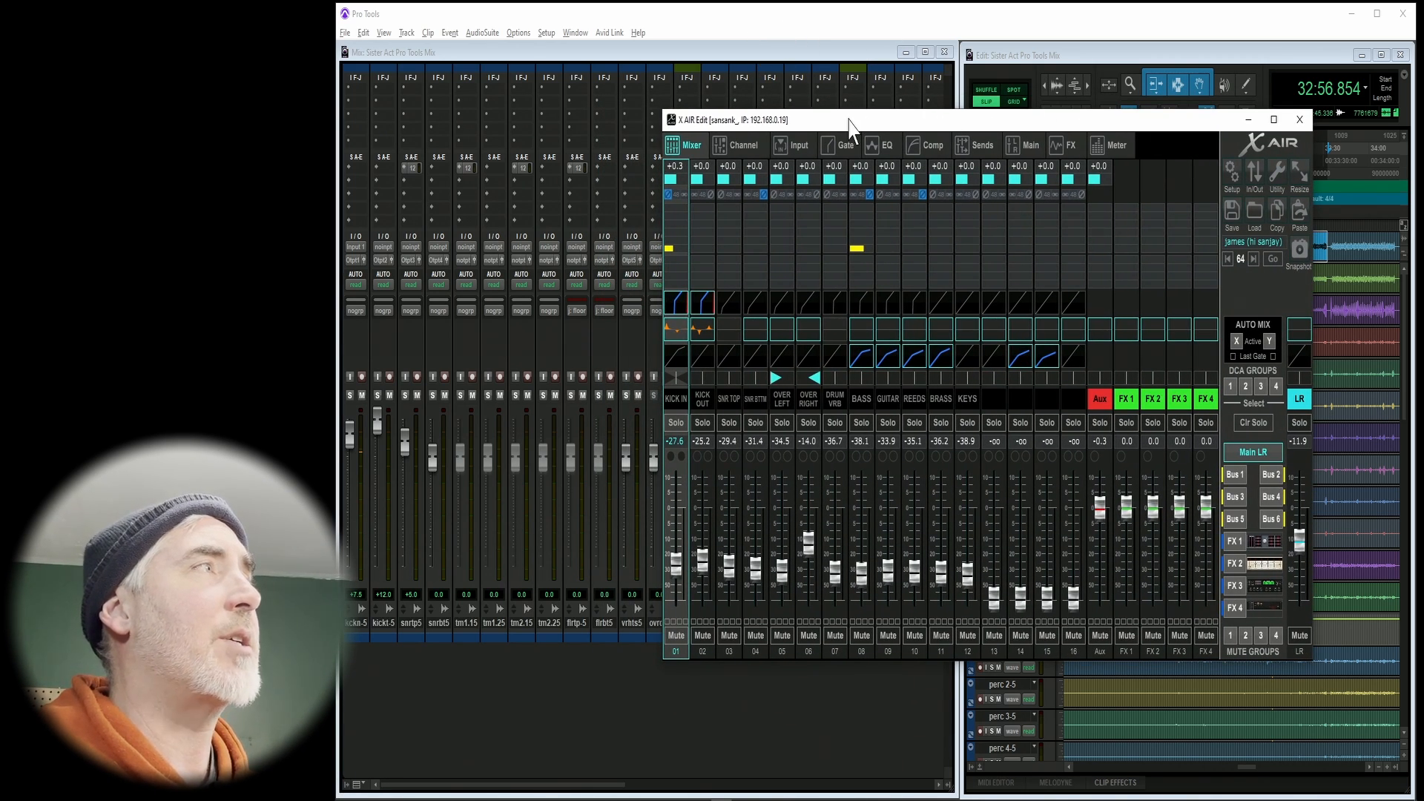
click(1299, 118)
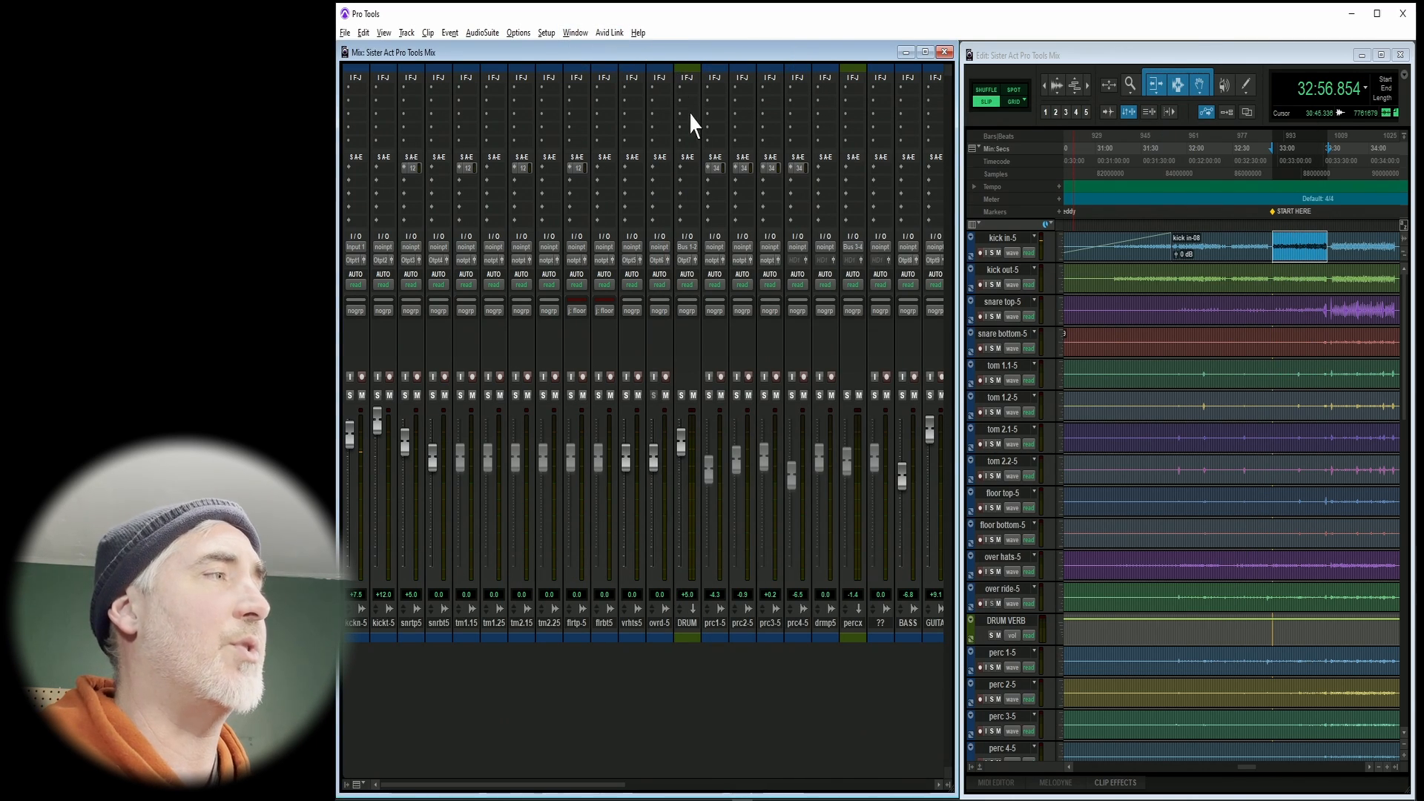
mouse_move(720, 128)
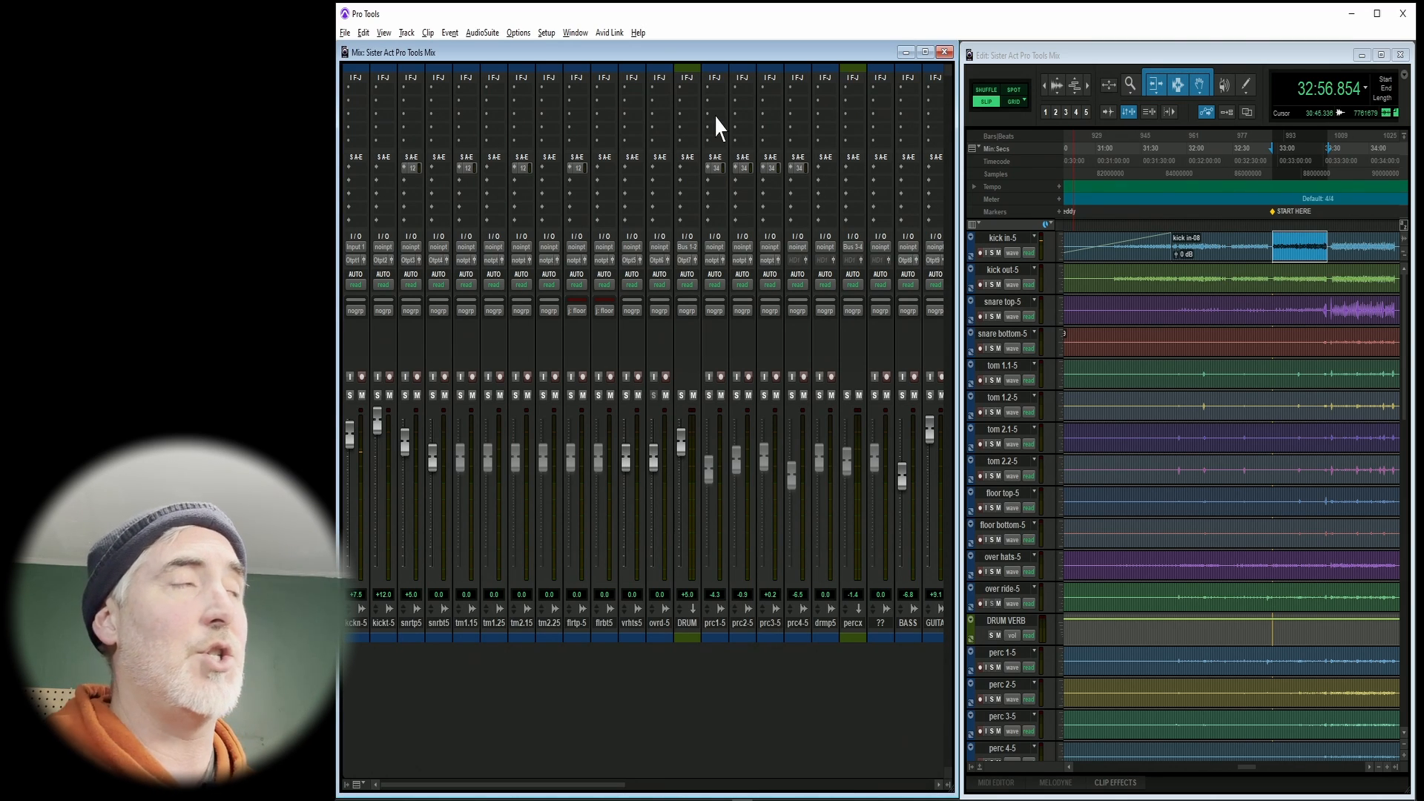
mouse_move(598, 56)
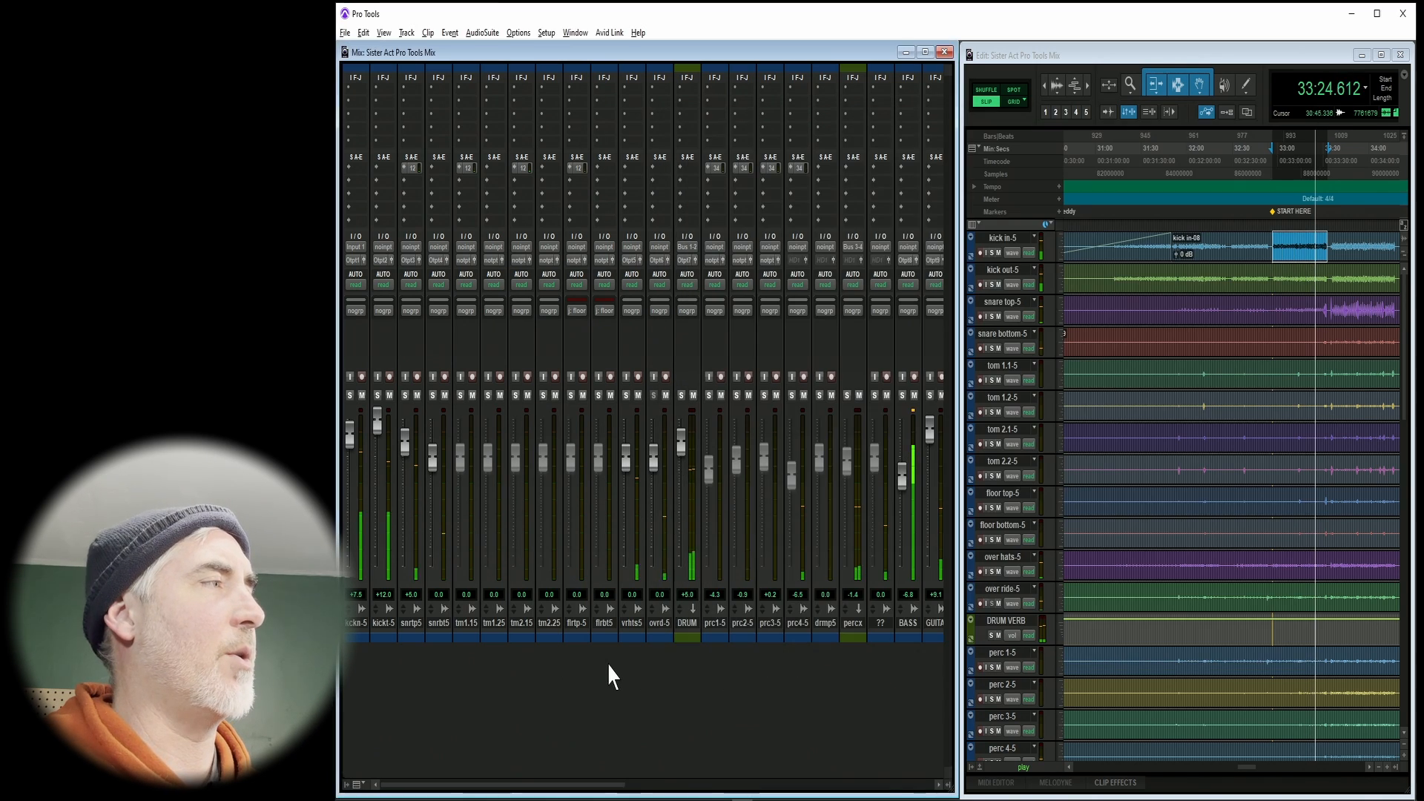
Step: Watch the XR18 mixer meters during playback, then return to the Pro Tools mix
click(370, 394)
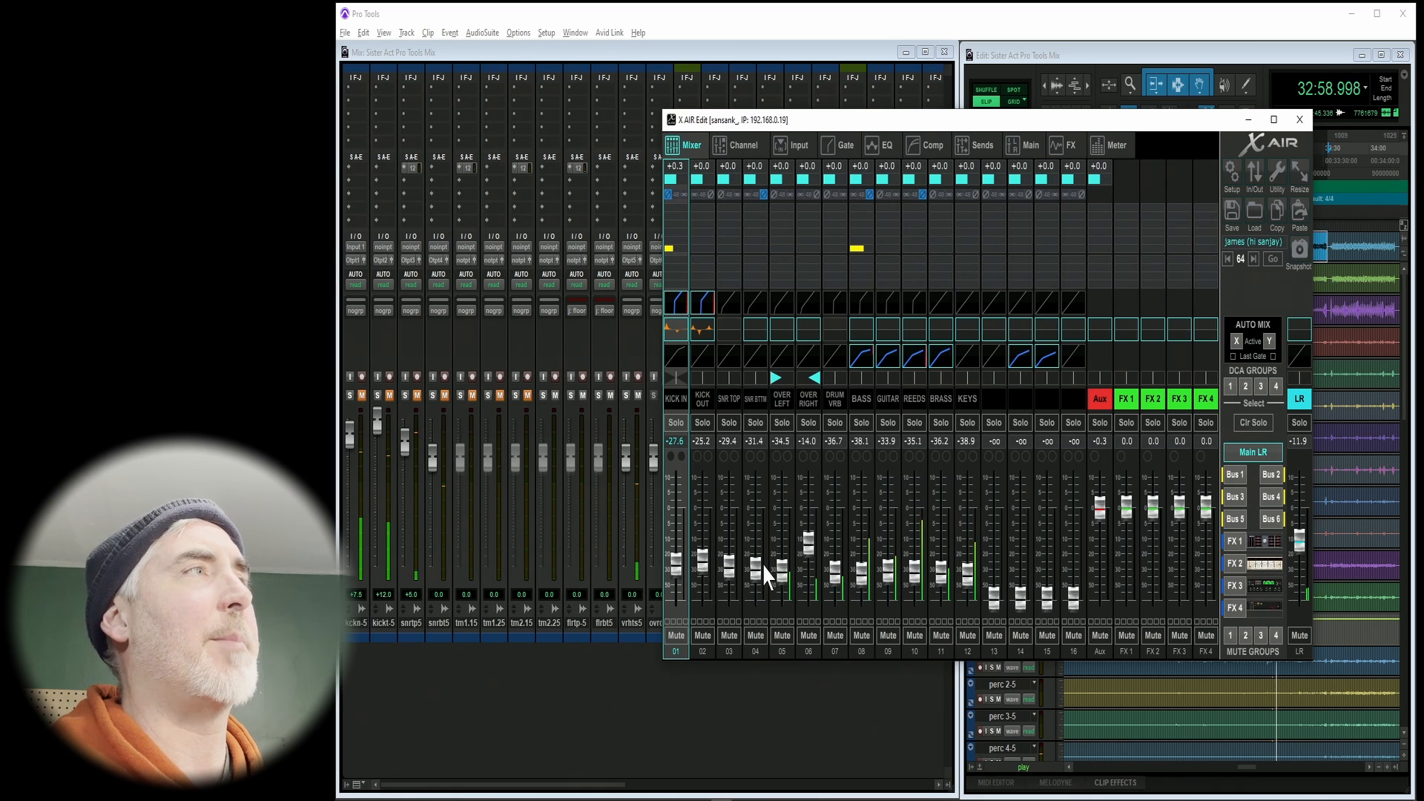
click(1300, 119)
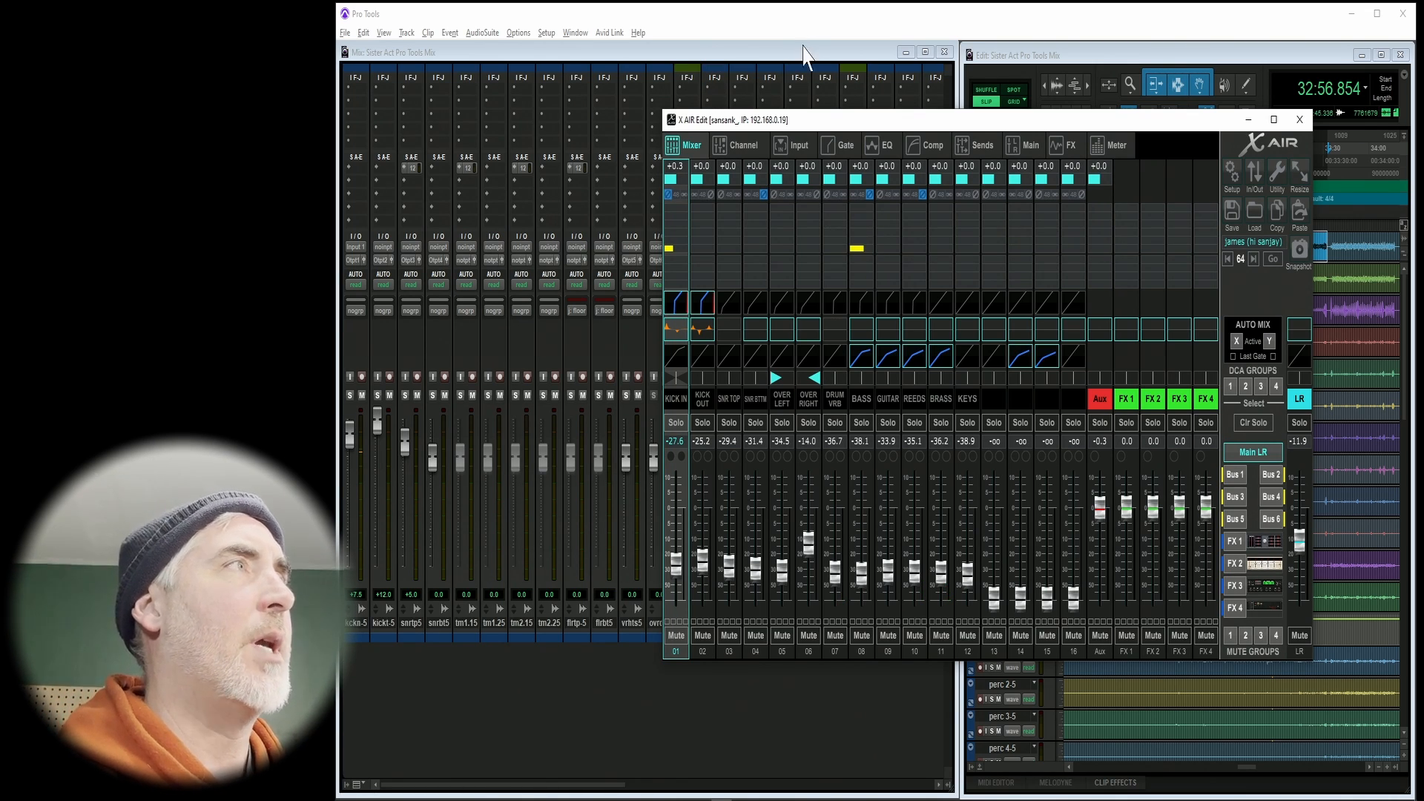
click(1300, 119)
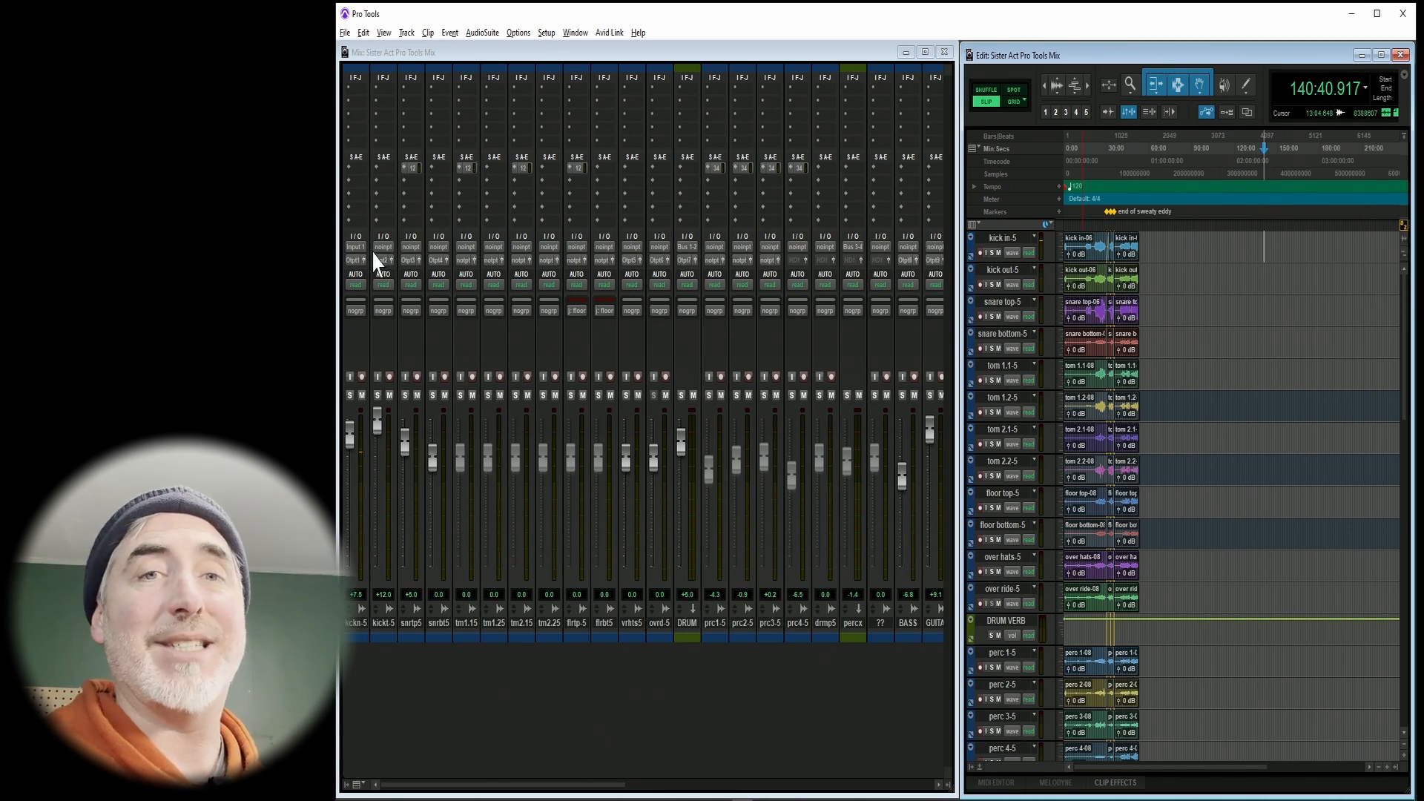
mouse_move(382, 260)
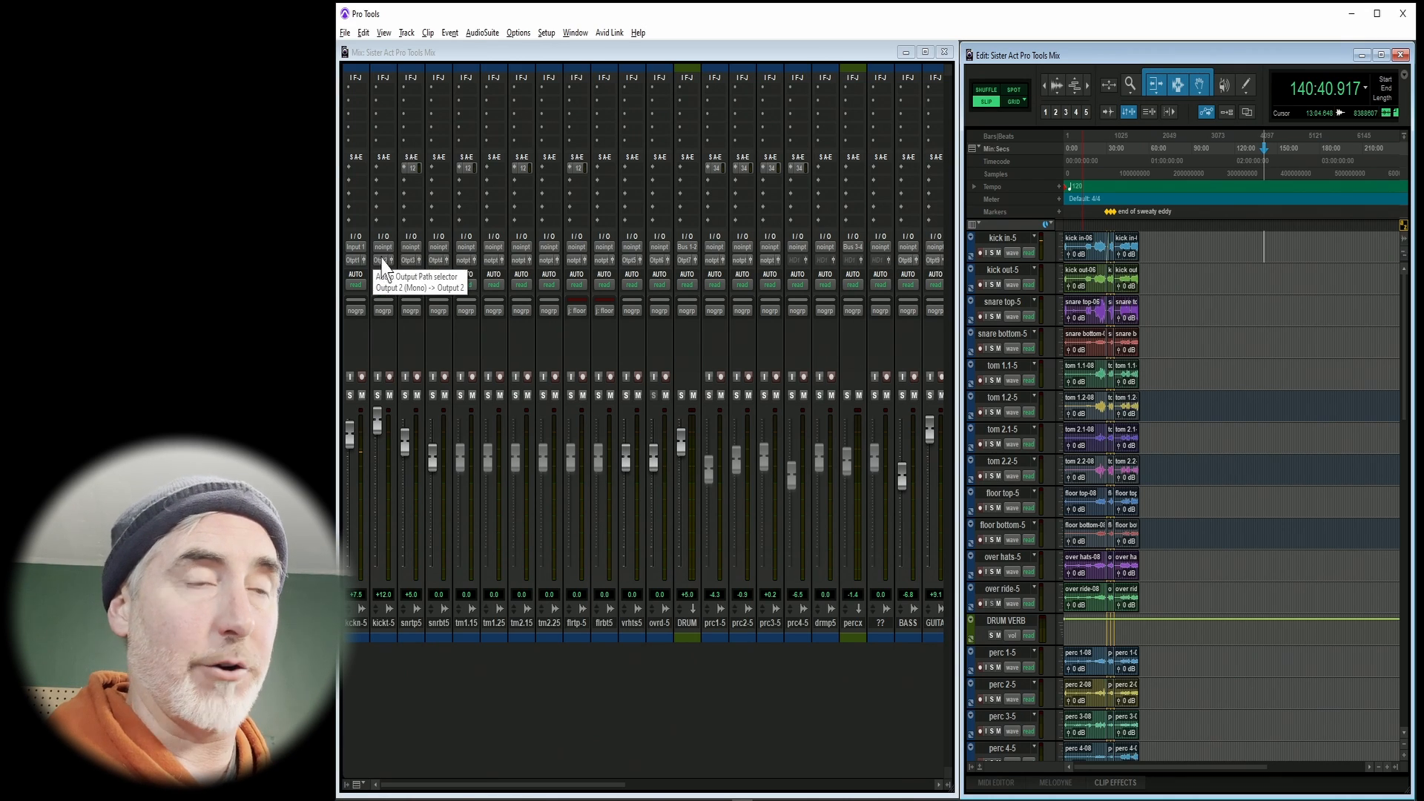
Step: Assign the kick-in drum track its matching interface mono input
click(356, 246)
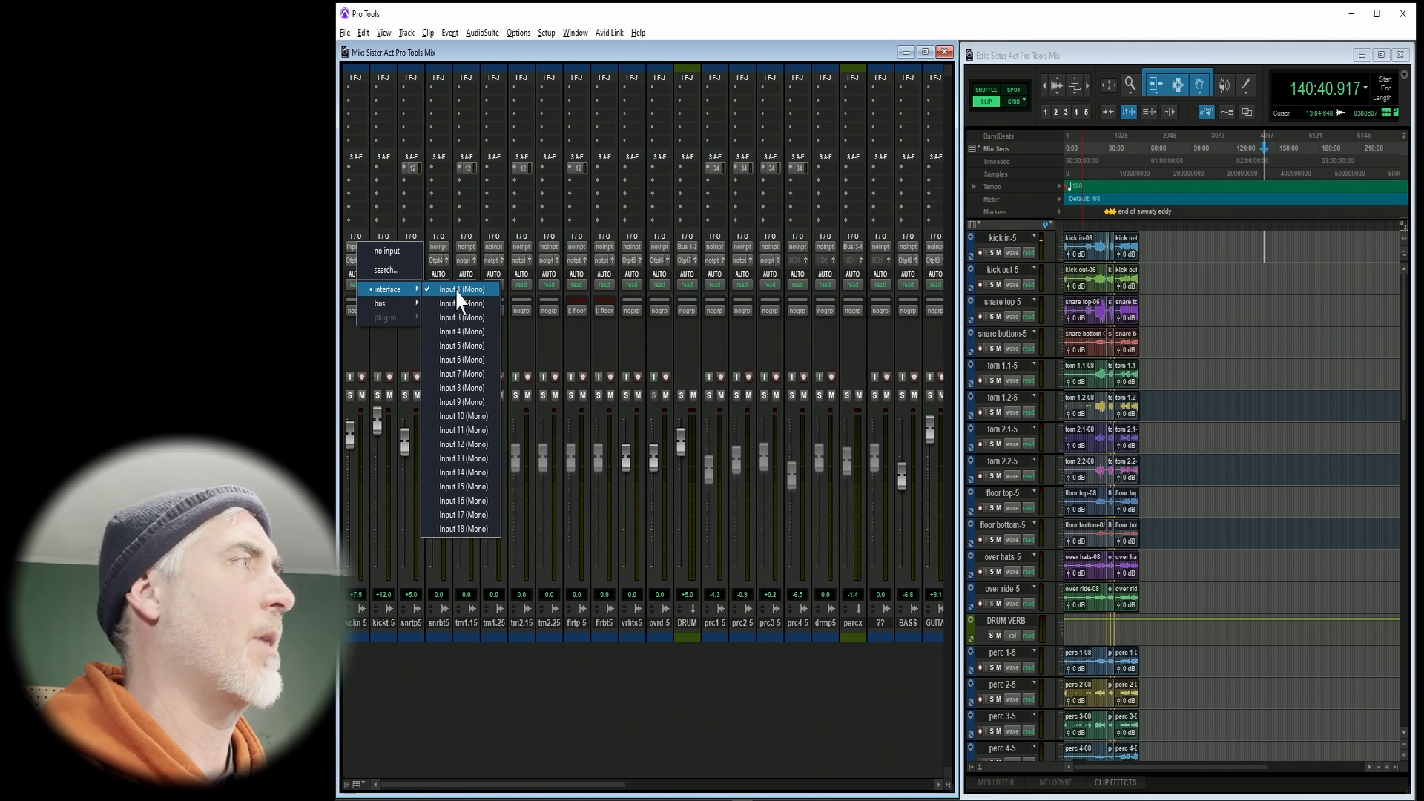
click(461, 289)
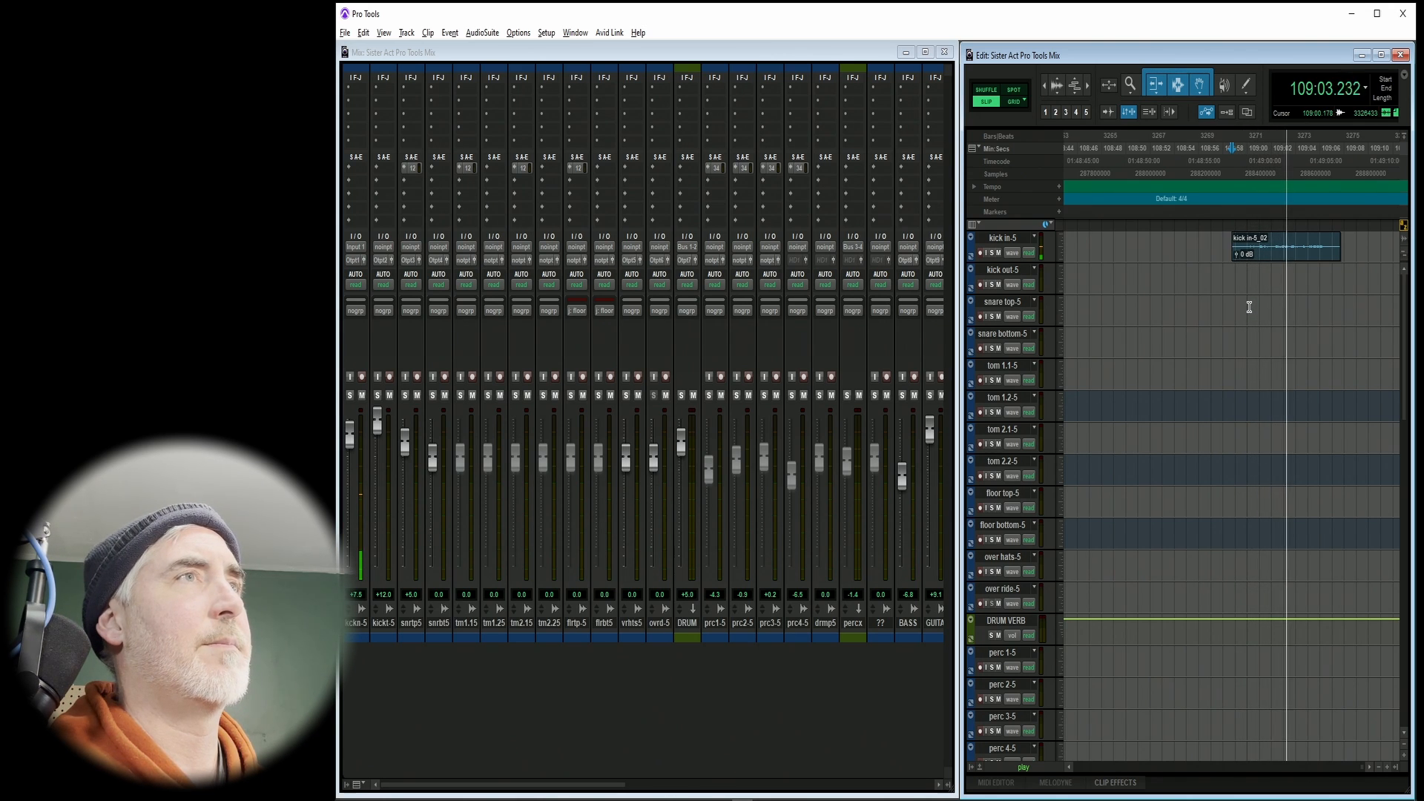
Step: Stop the test kick-in recording and switch over to Audio MIDI Setup
key(alt+tab)
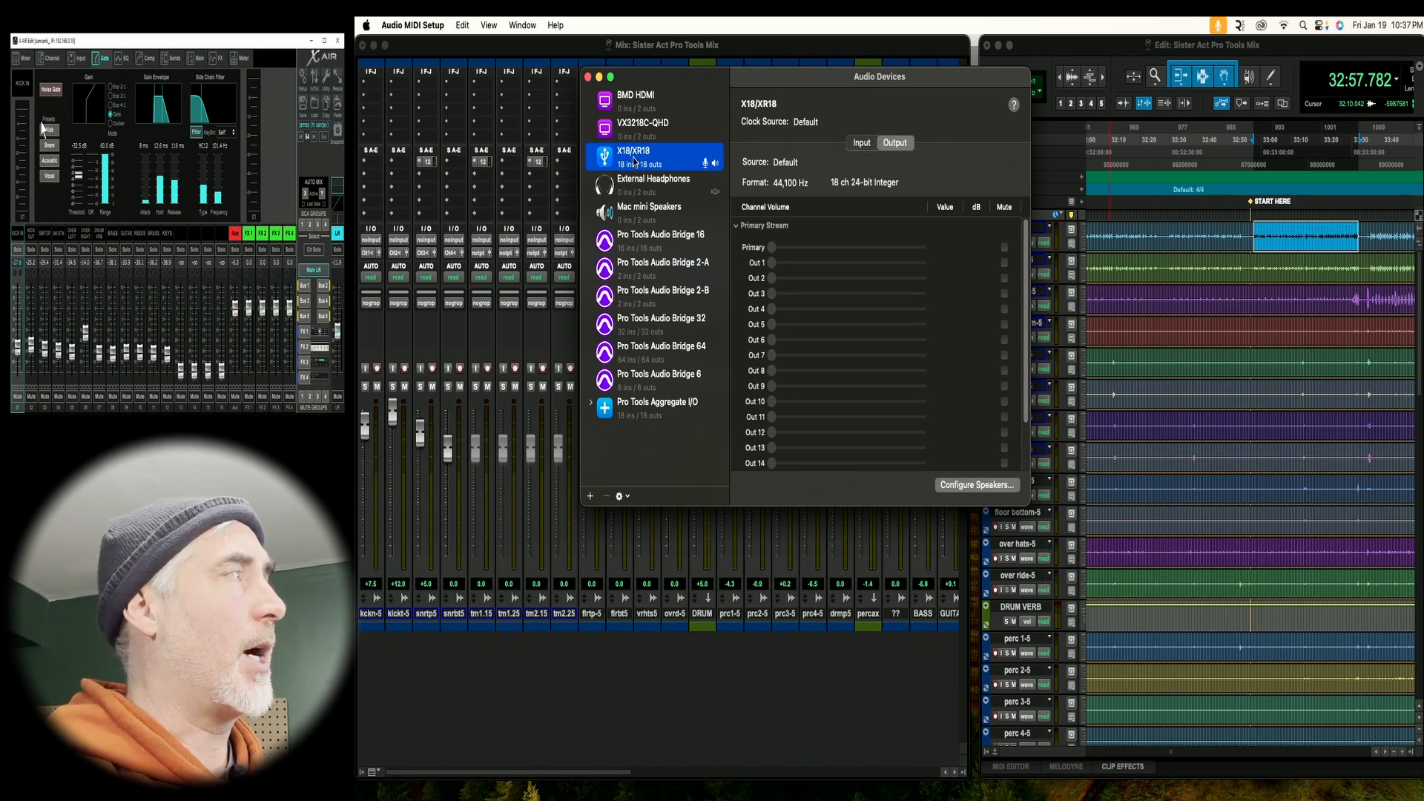
Step: Bring up the X18/XR18 device options to review its 18-in/18-out, 44,100 Hz format
right_click(644, 157)
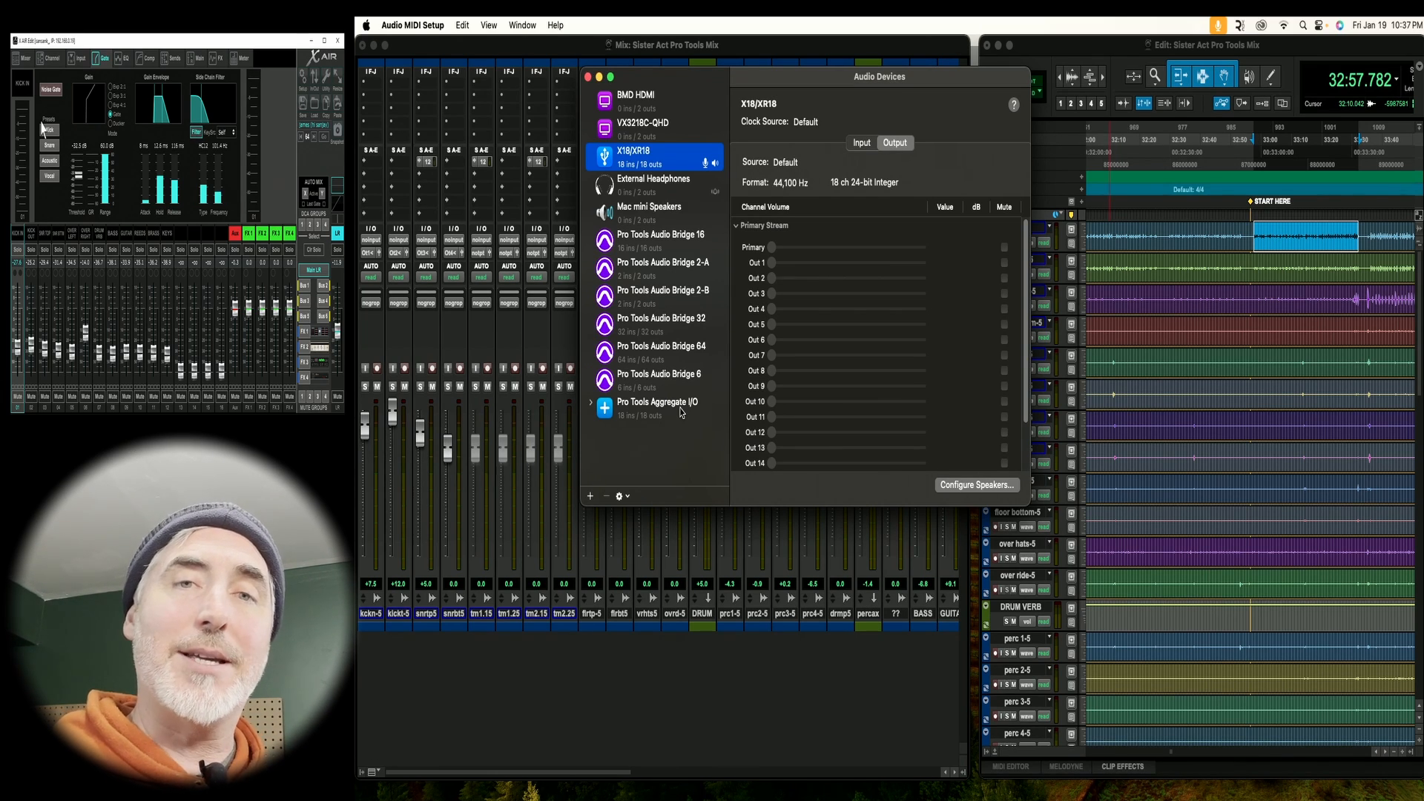
Step: Check the Pro Tools Aggregate I/O uses only the X18/XR18 subdevice, then return to Pro Tools
click(657, 402)
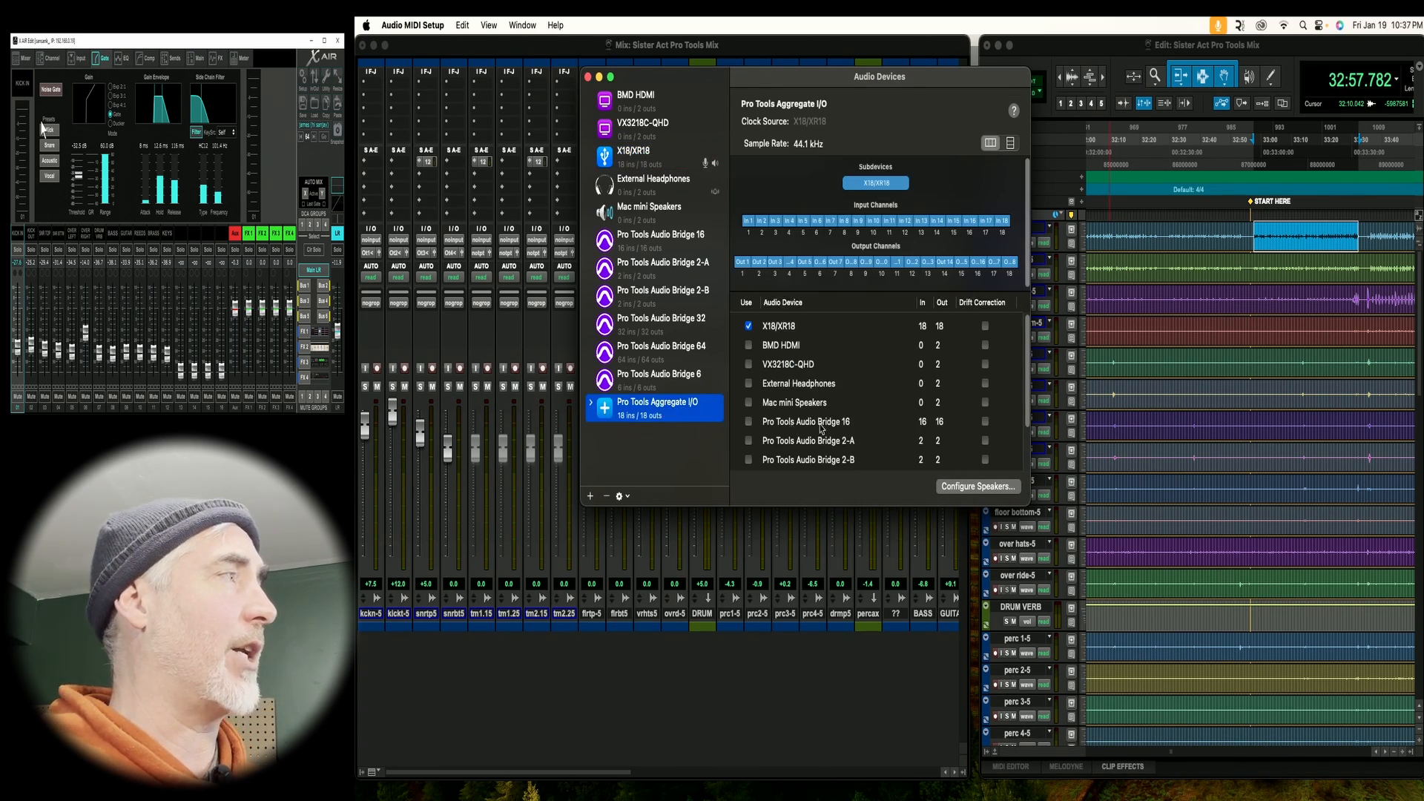
click(748, 325)
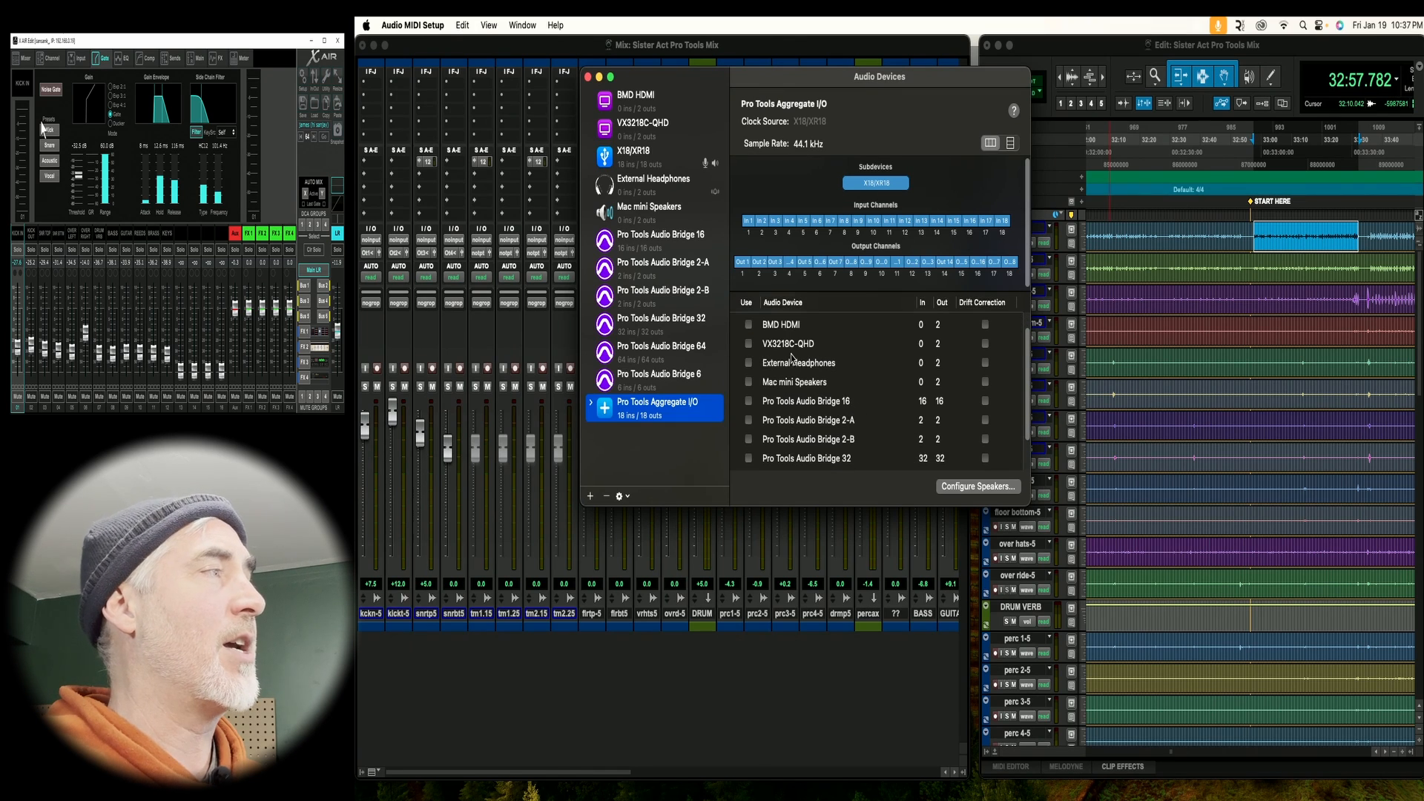
click(747, 325)
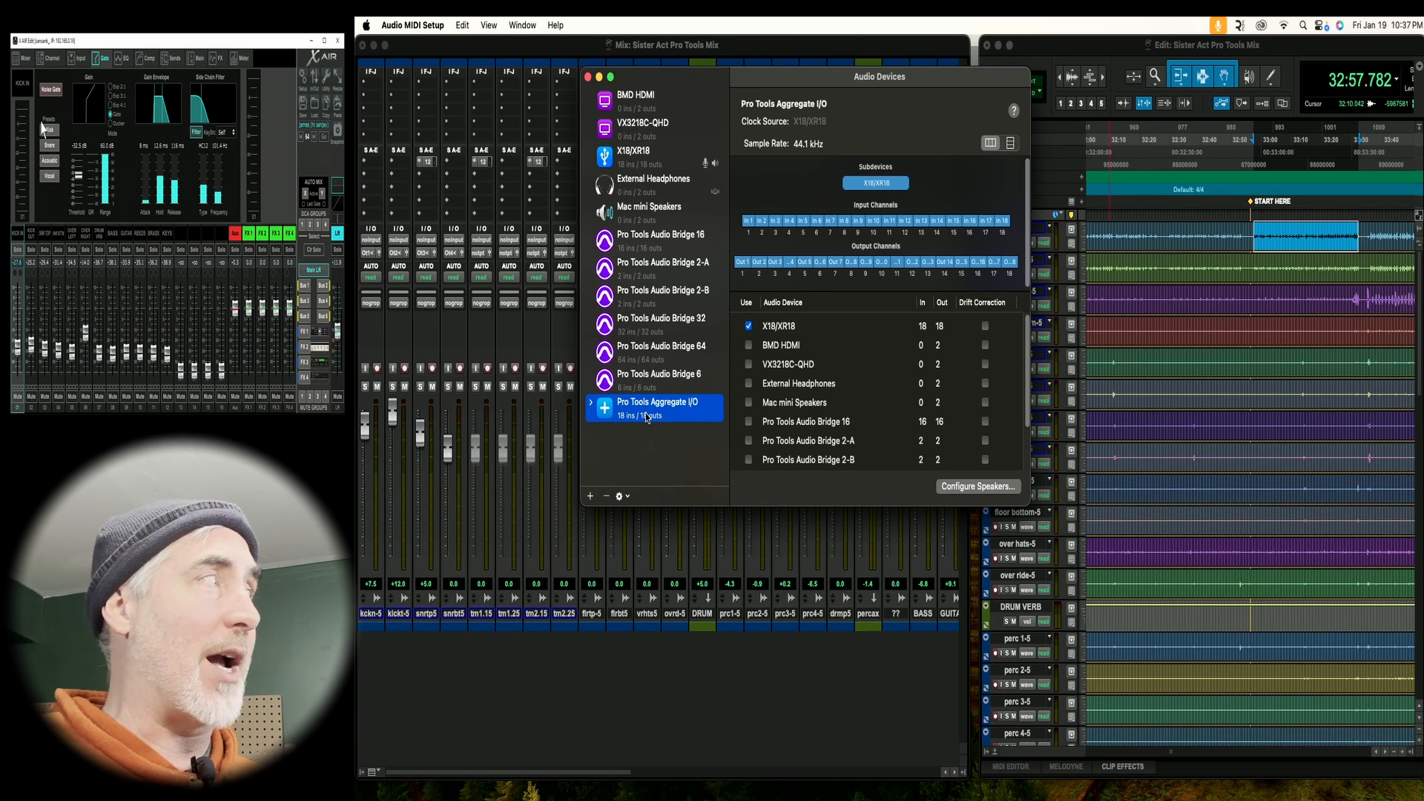
click(641, 156)
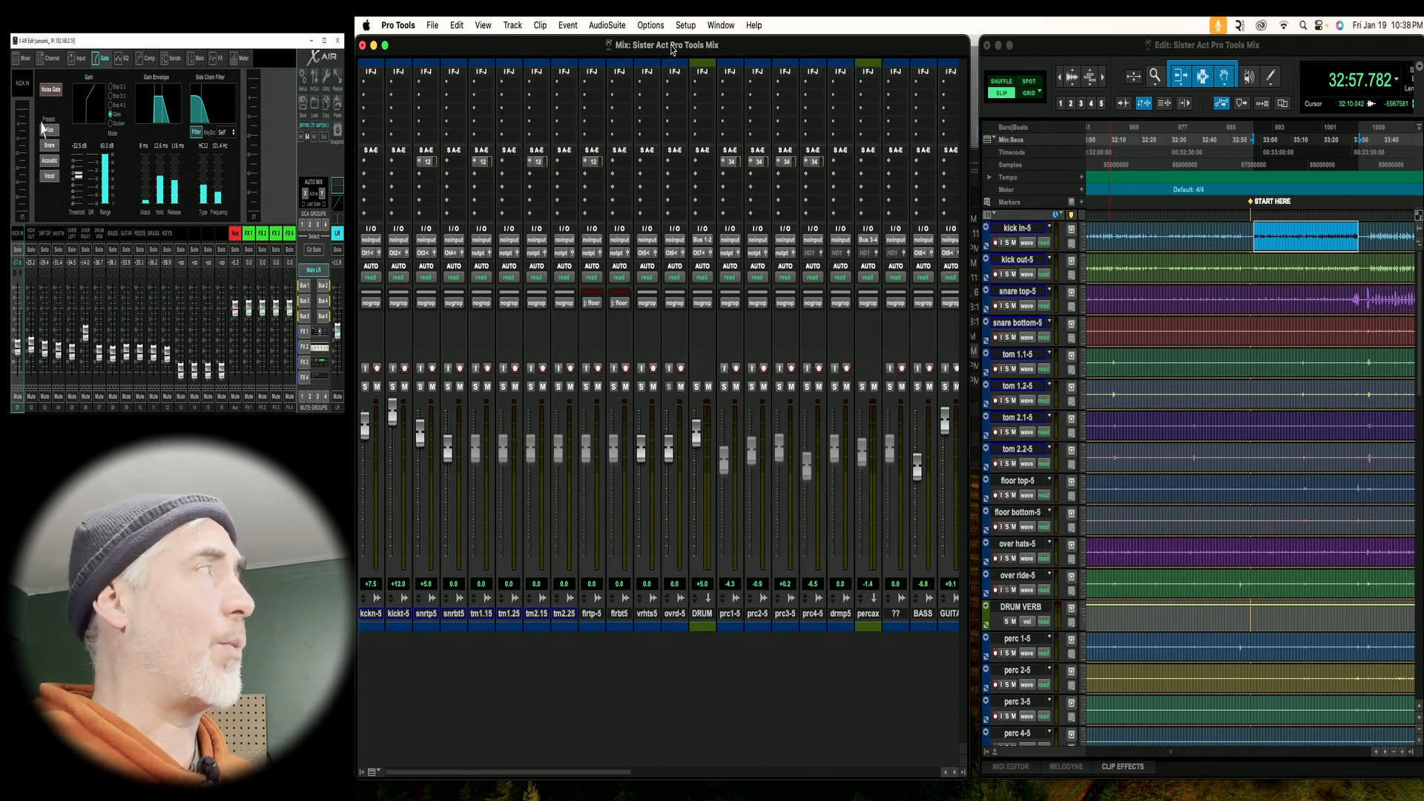
Step: Confirm the X18/XR18 peripheral in Hardware Setup and close it with OK
click(686, 24)
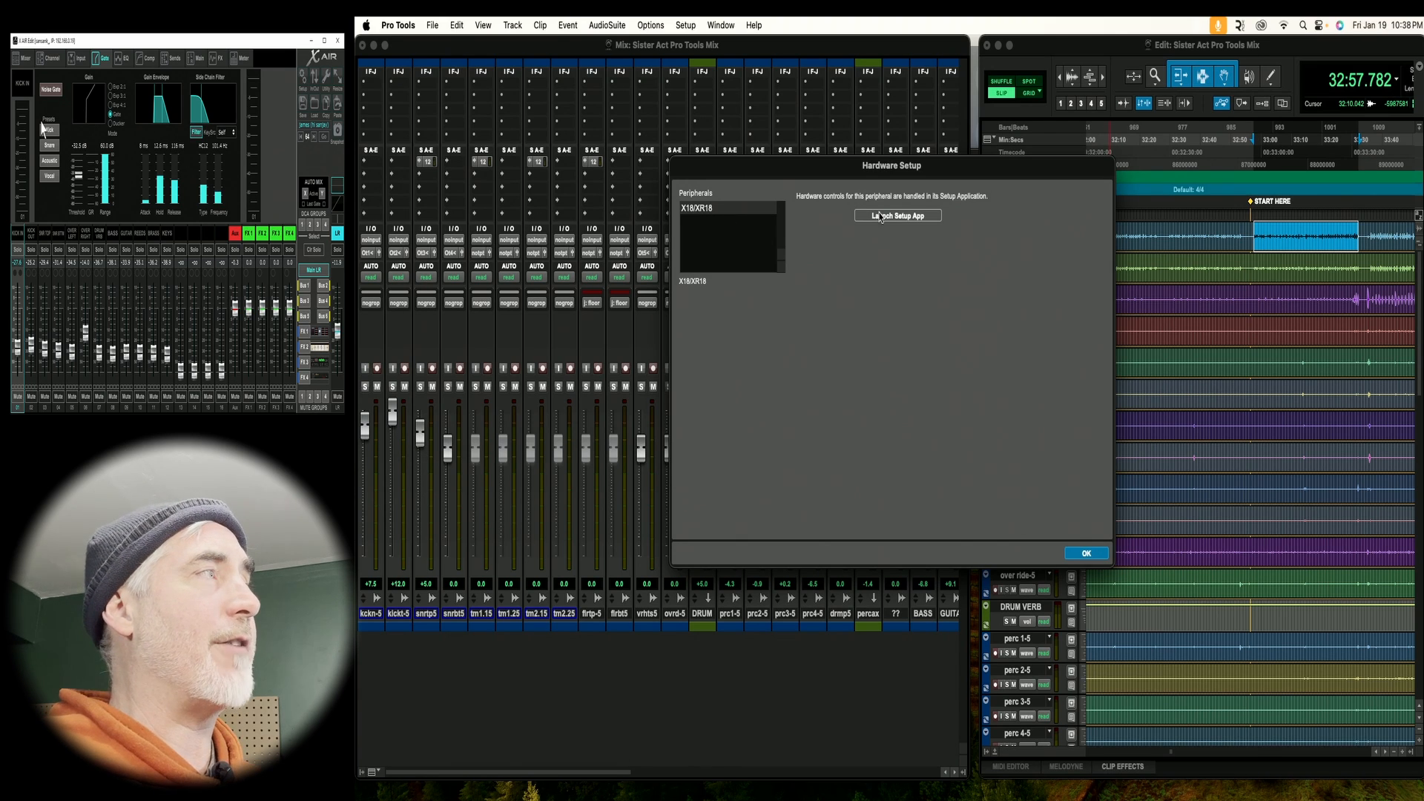
click(898, 215)
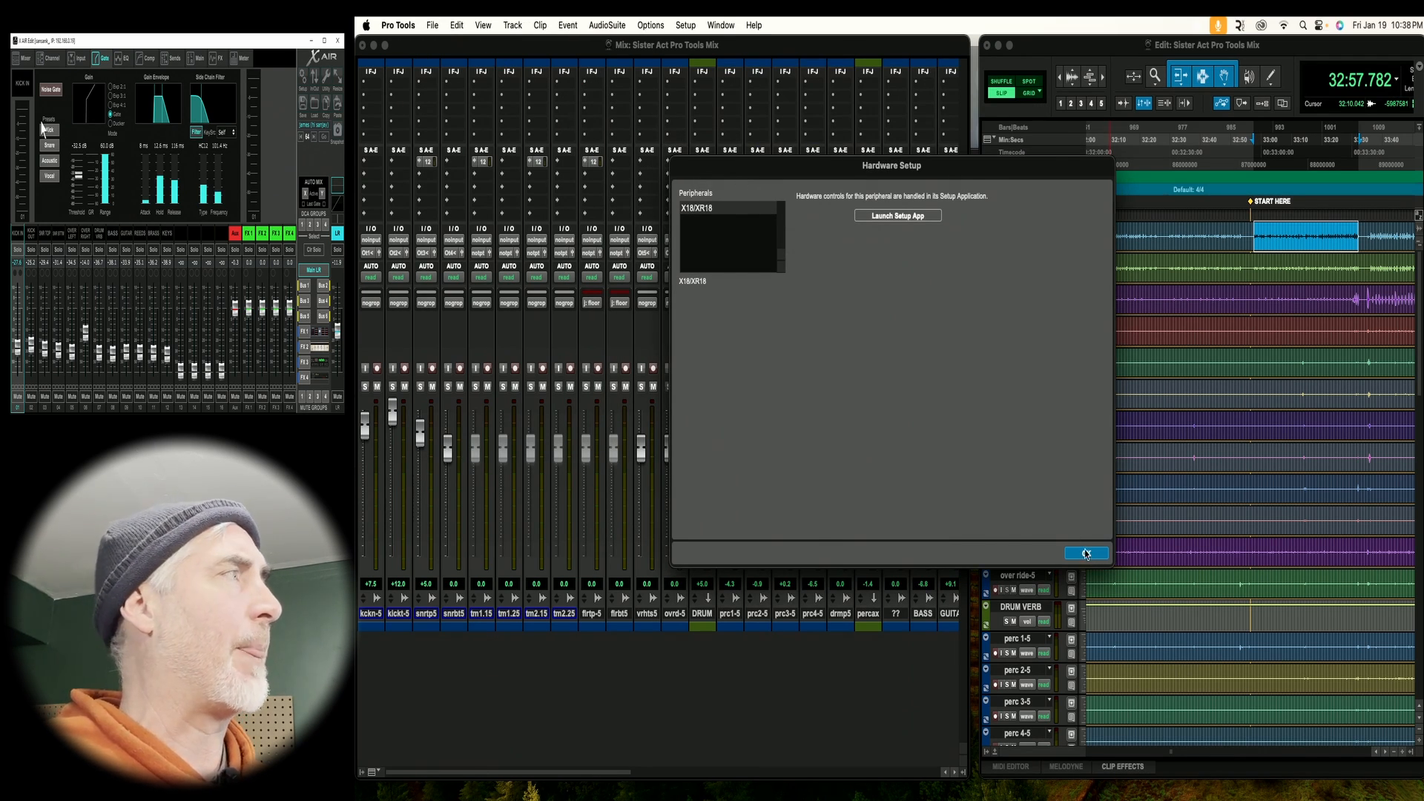
click(1086, 552)
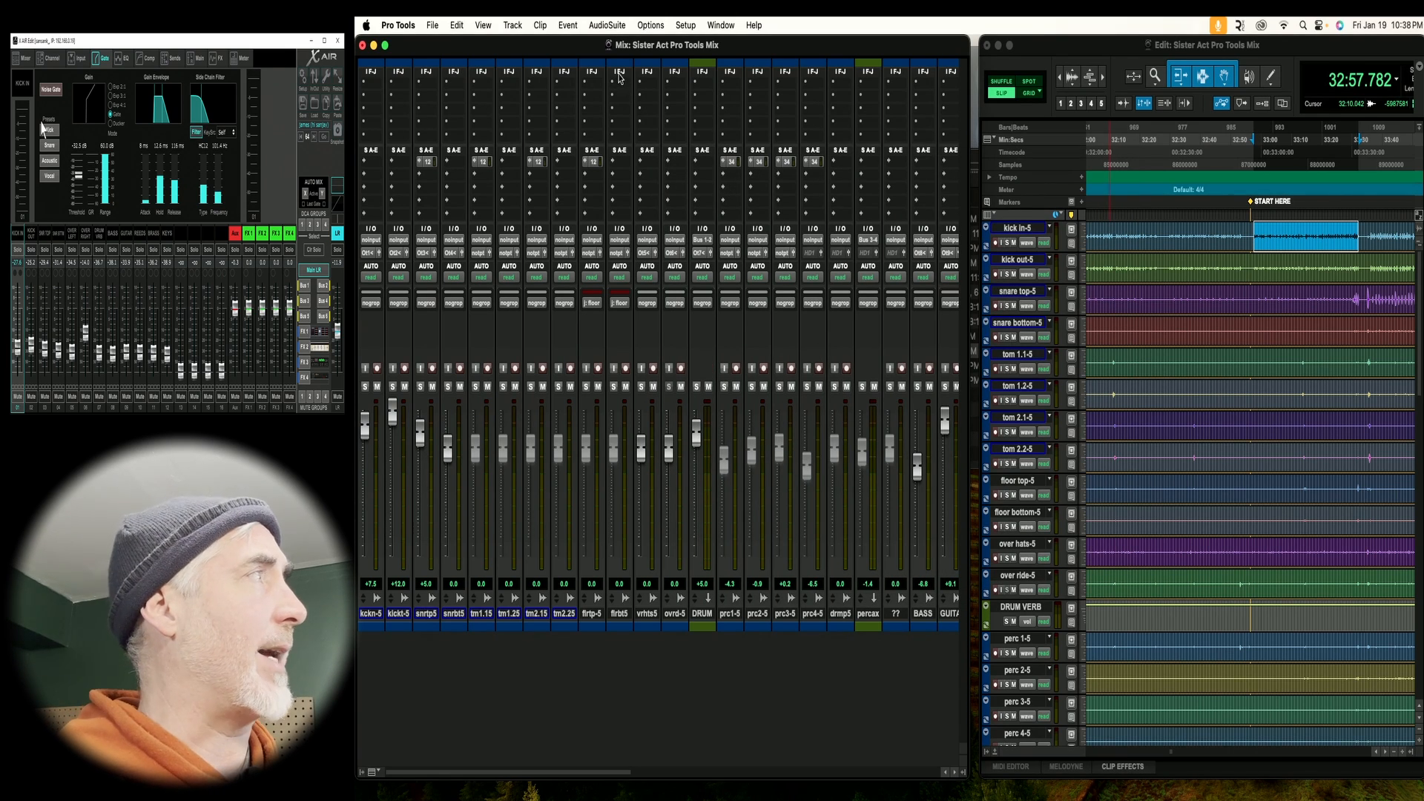
Step: In I/O Setup, delete the nine stereo input paths and create 18 mono inputs mapped to XR18 channels
click(690, 24)
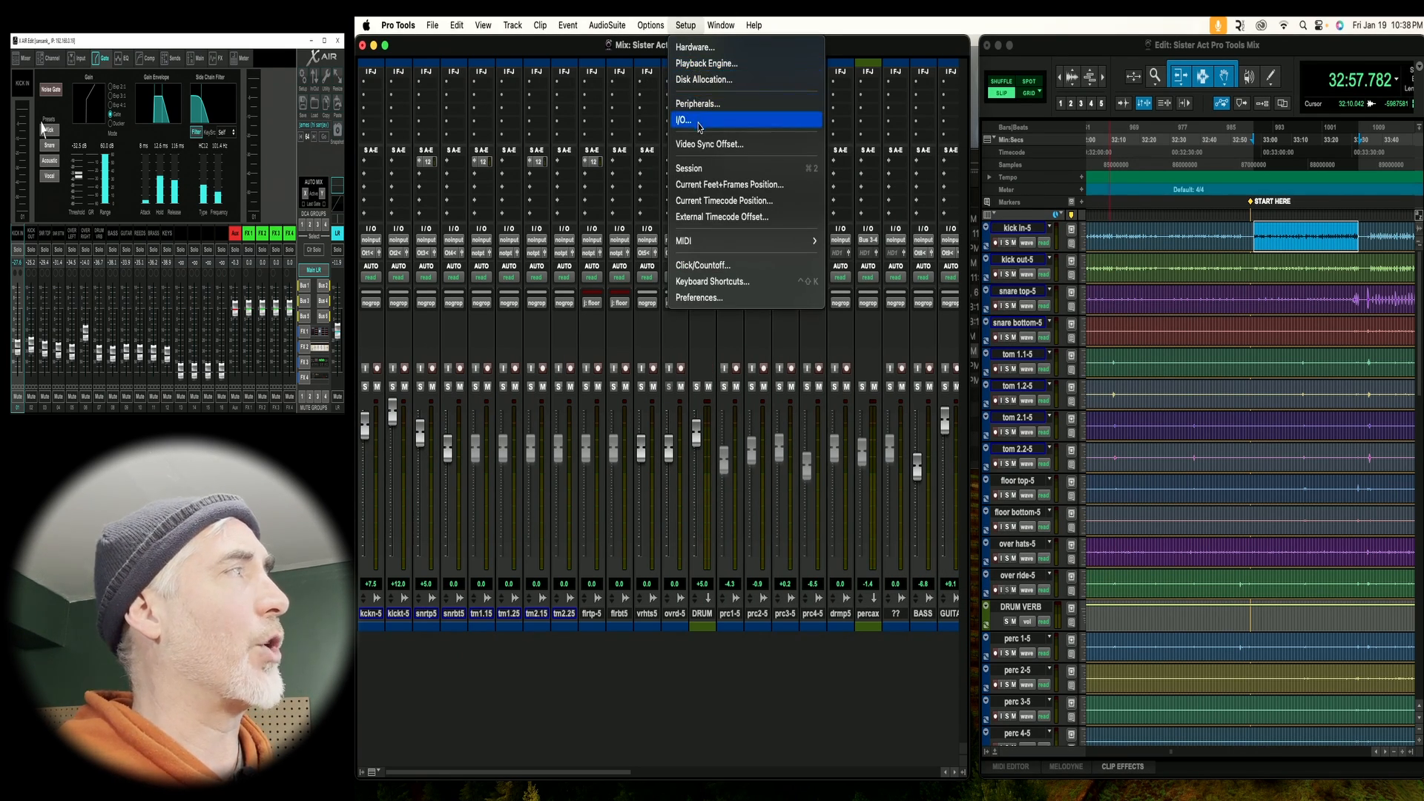
click(683, 119)
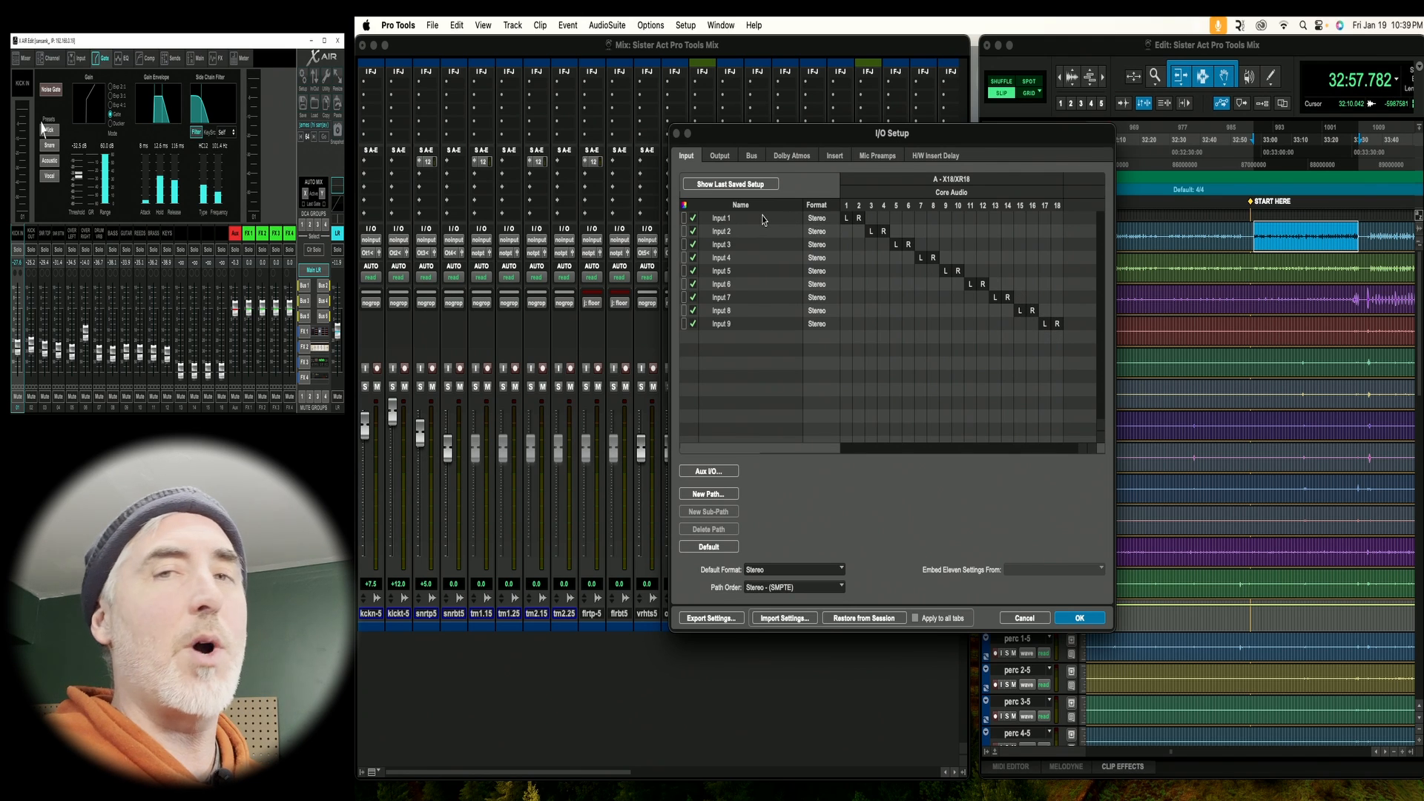
click(742, 217)
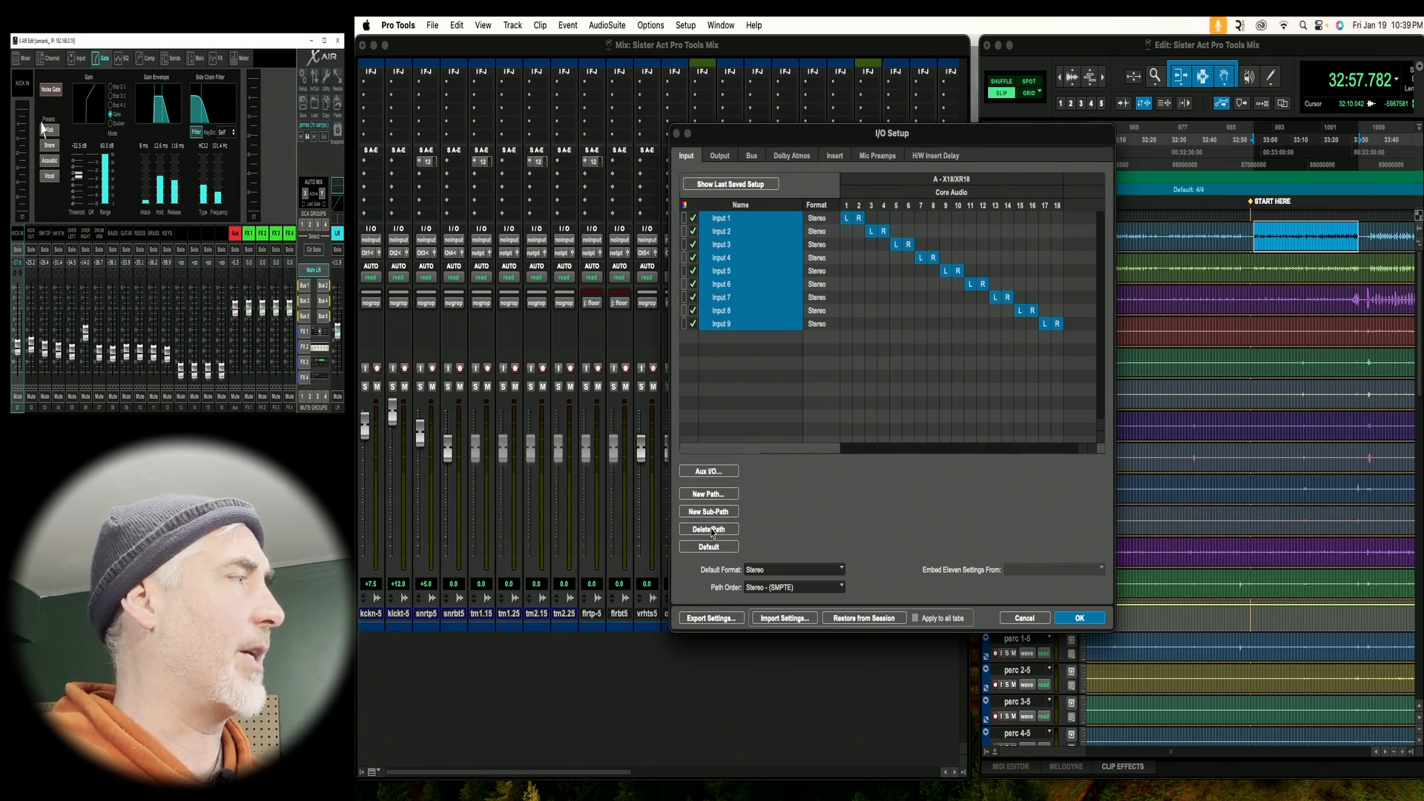
click(709, 528)
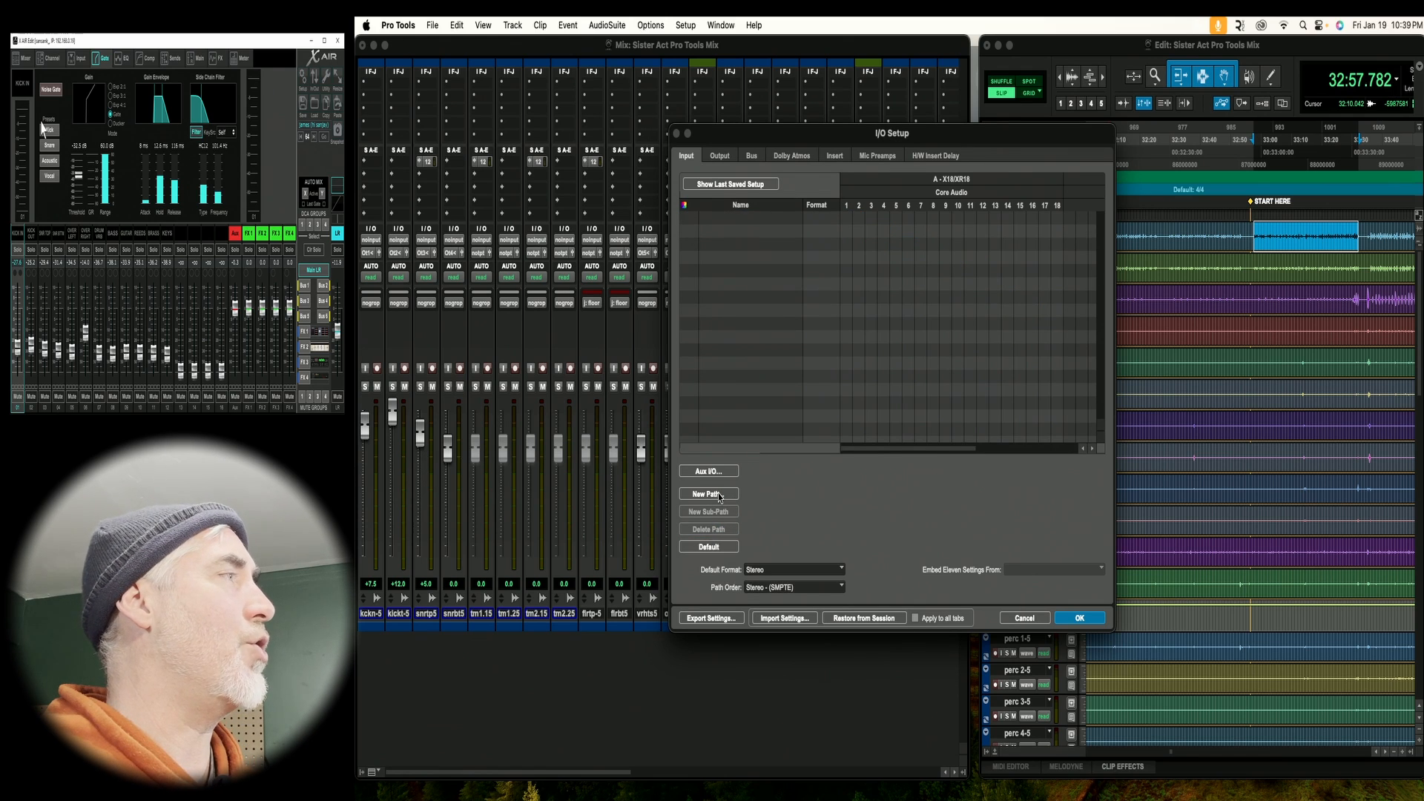
click(709, 494)
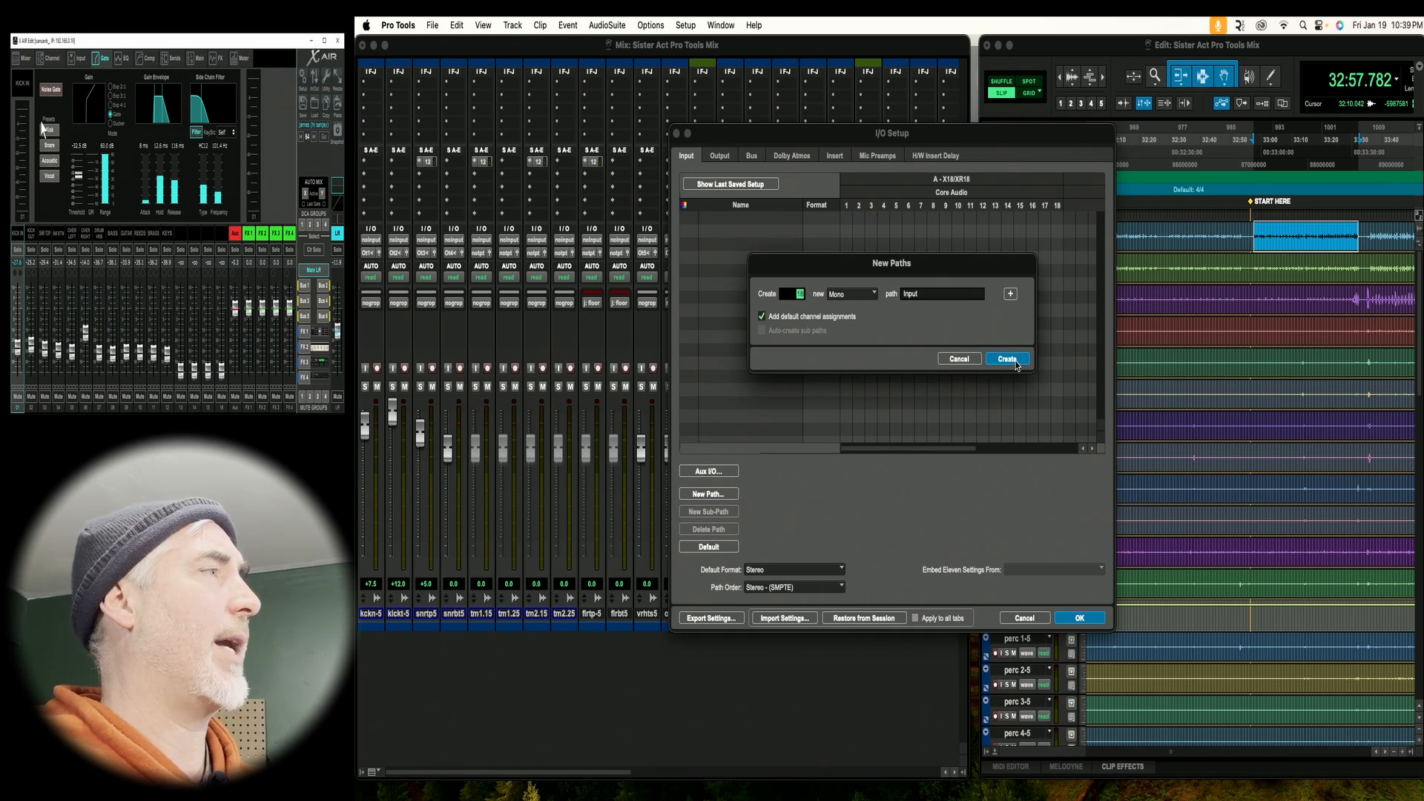
click(1006, 359)
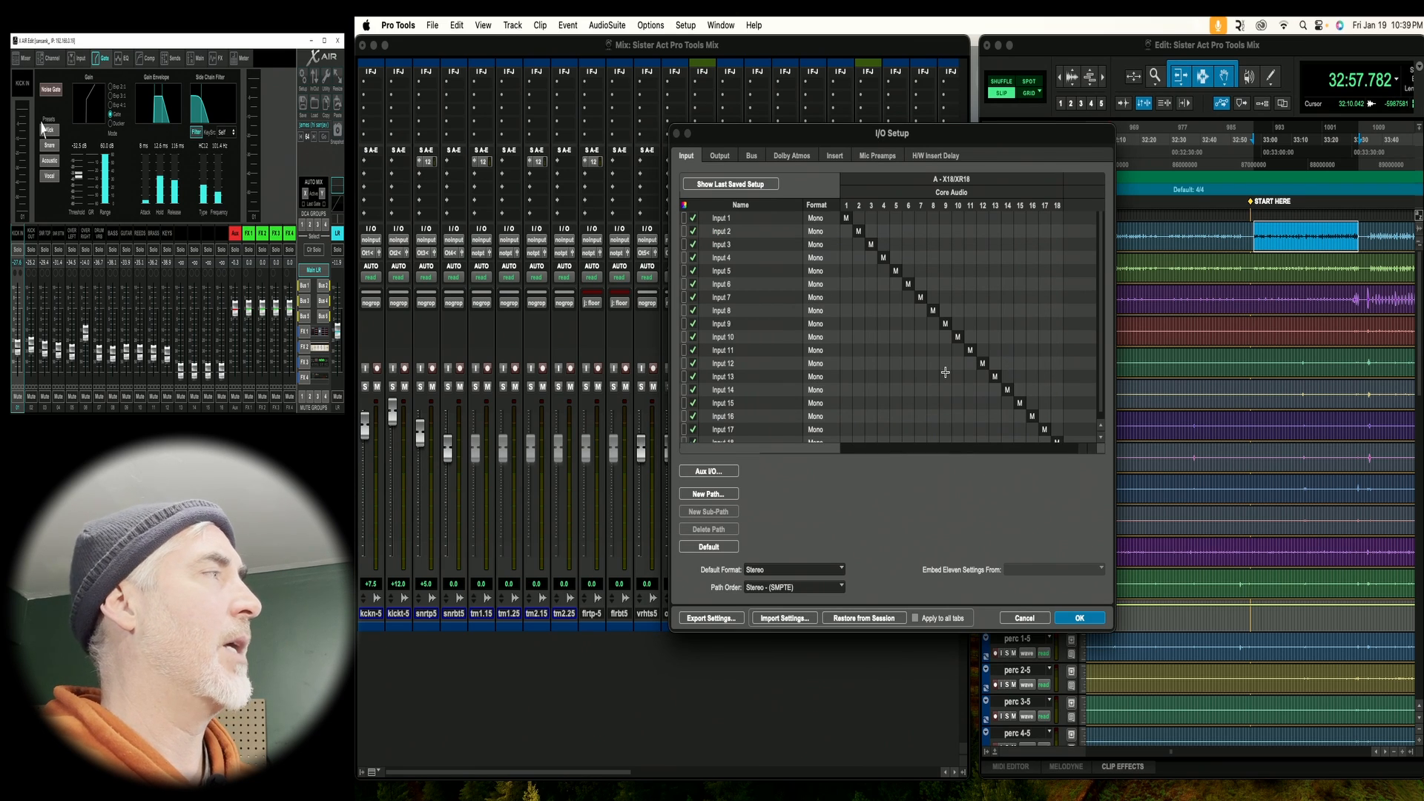
scroll(down, 3)
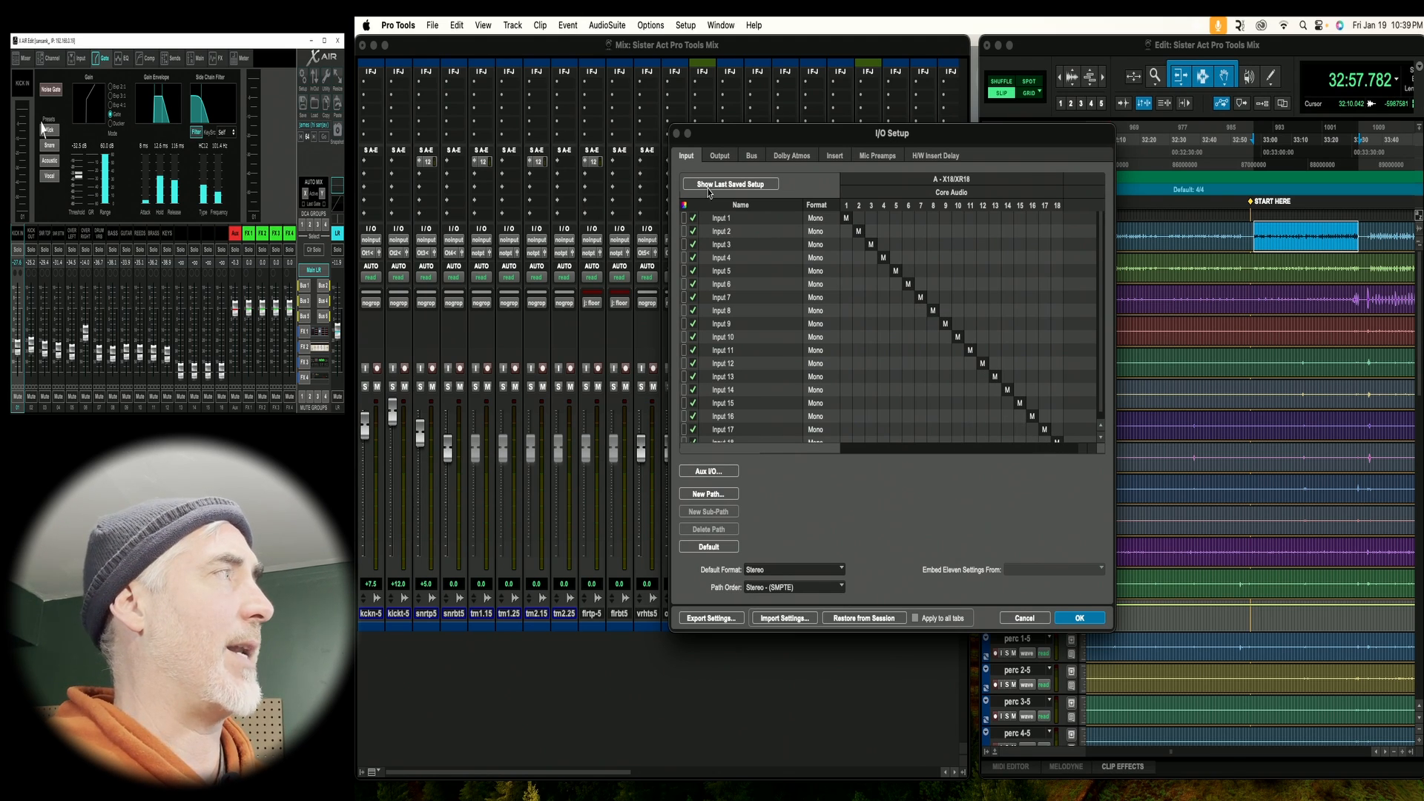
Step: Delete the stereo output paths and create 16 mono outputs on XR18 channels 1–16
click(720, 156)
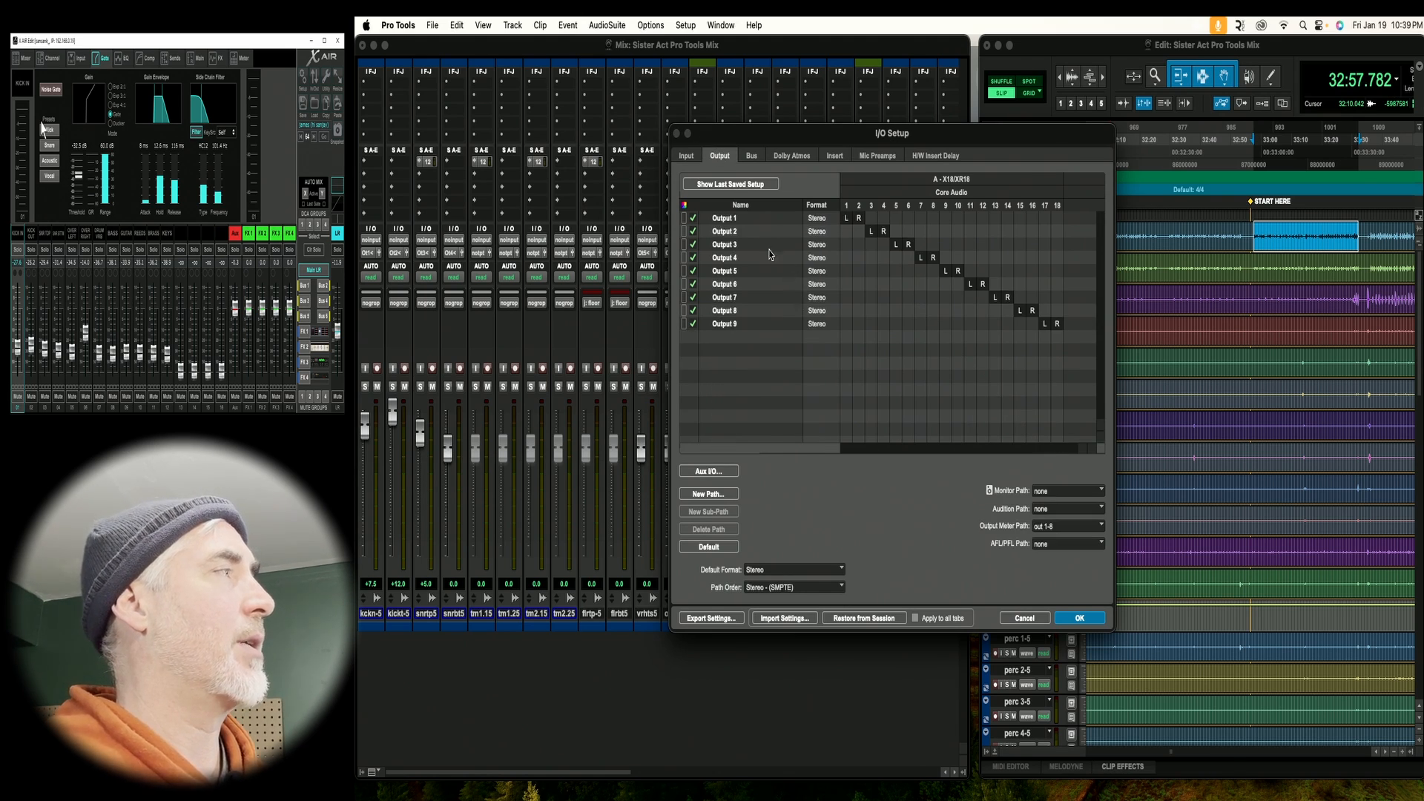
mouse_move(763, 223)
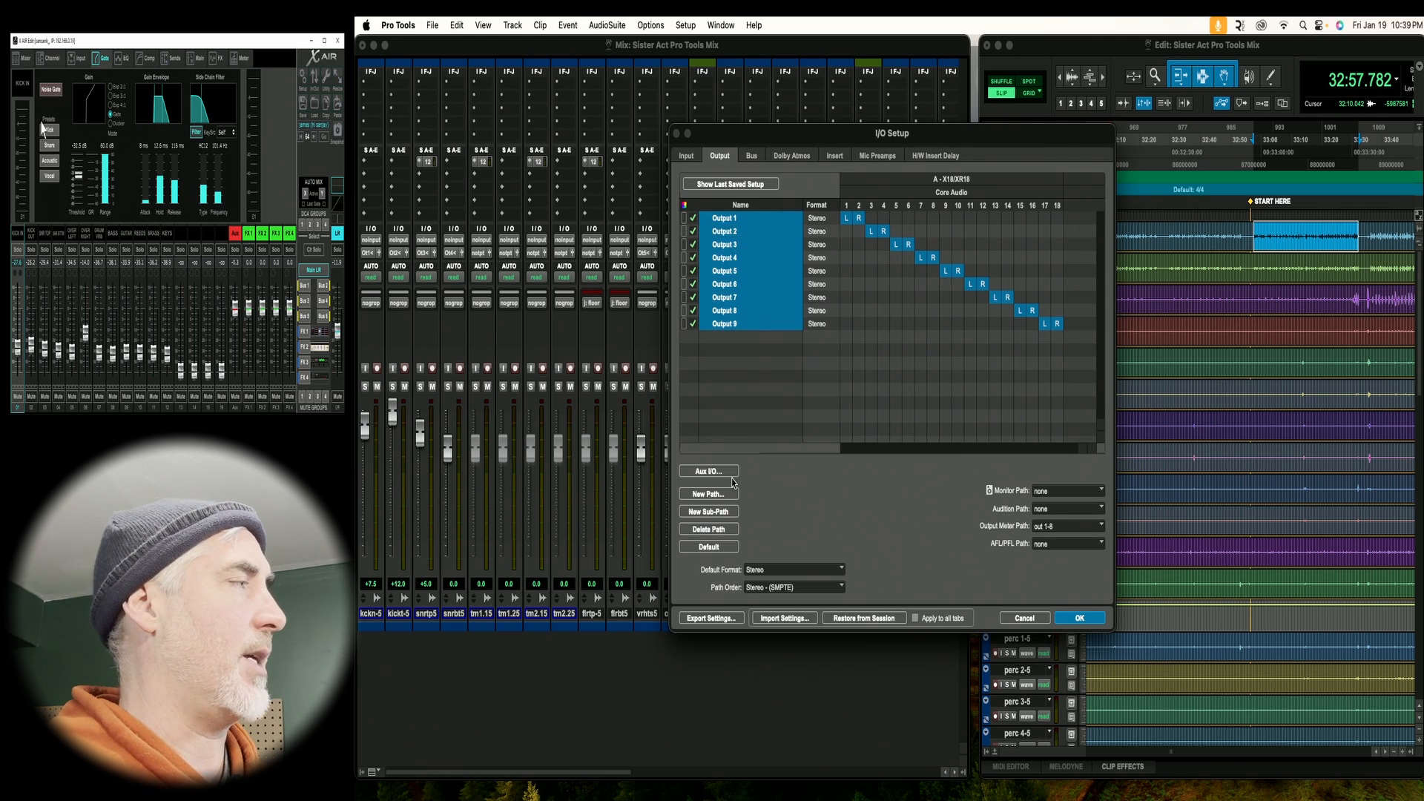
click(709, 528)
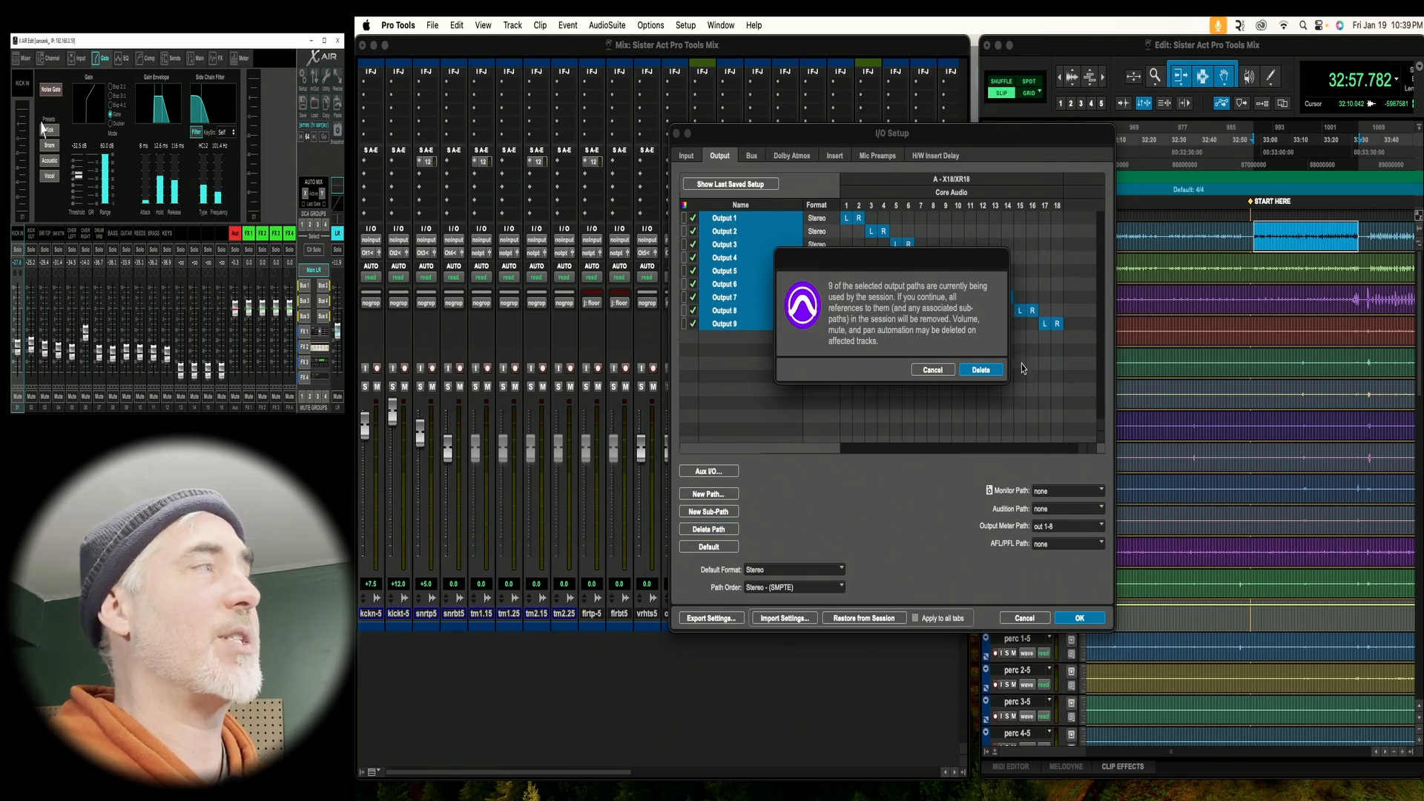
click(981, 369)
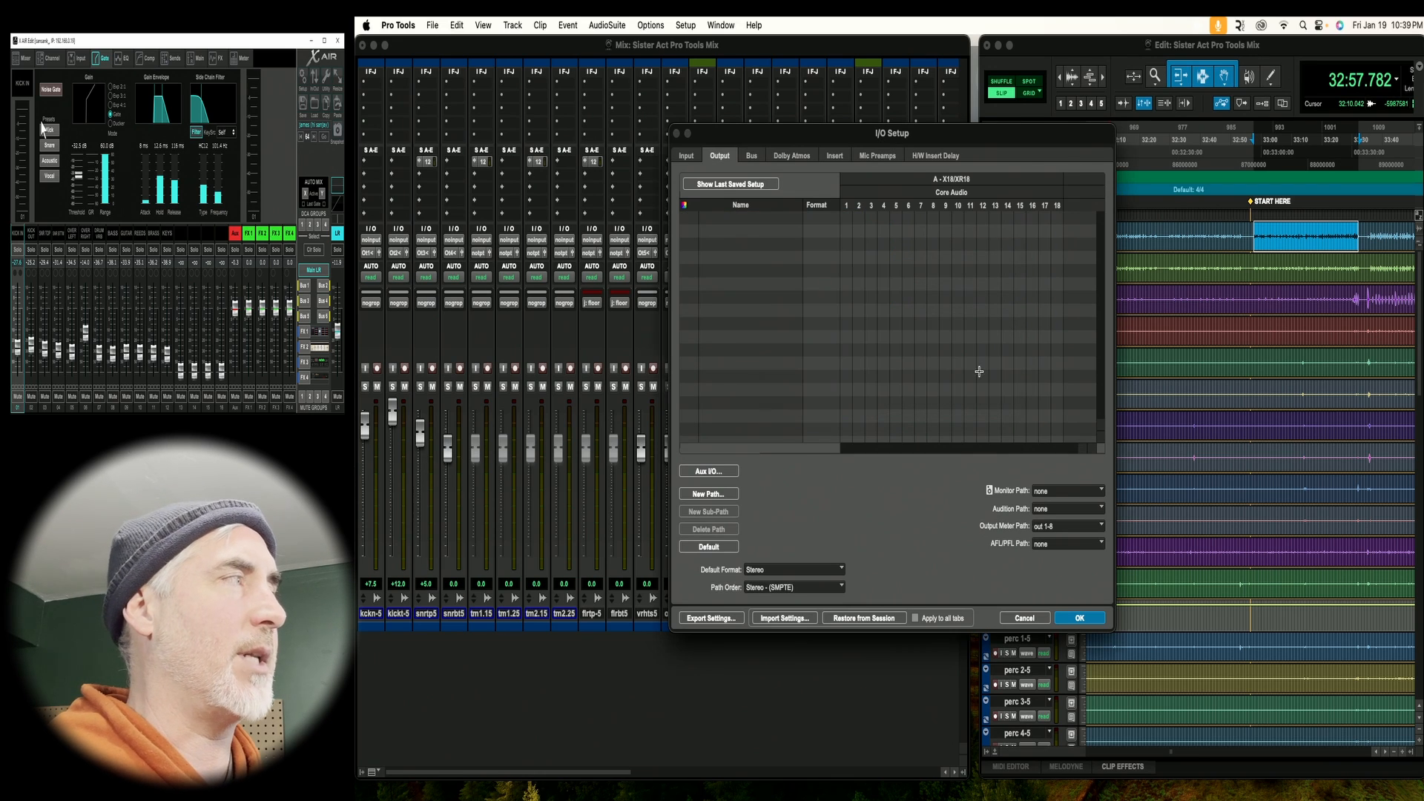
click(709, 494)
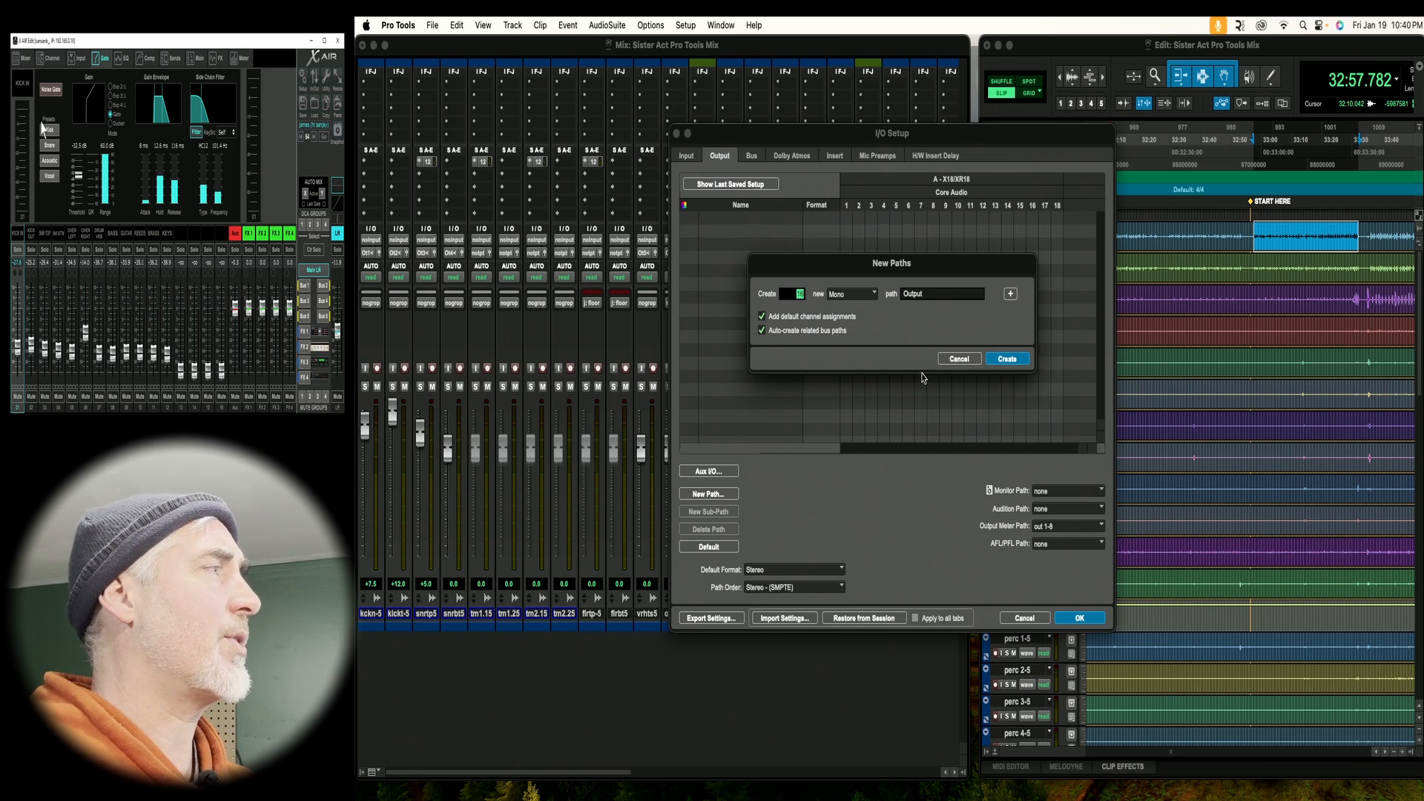
click(1007, 357)
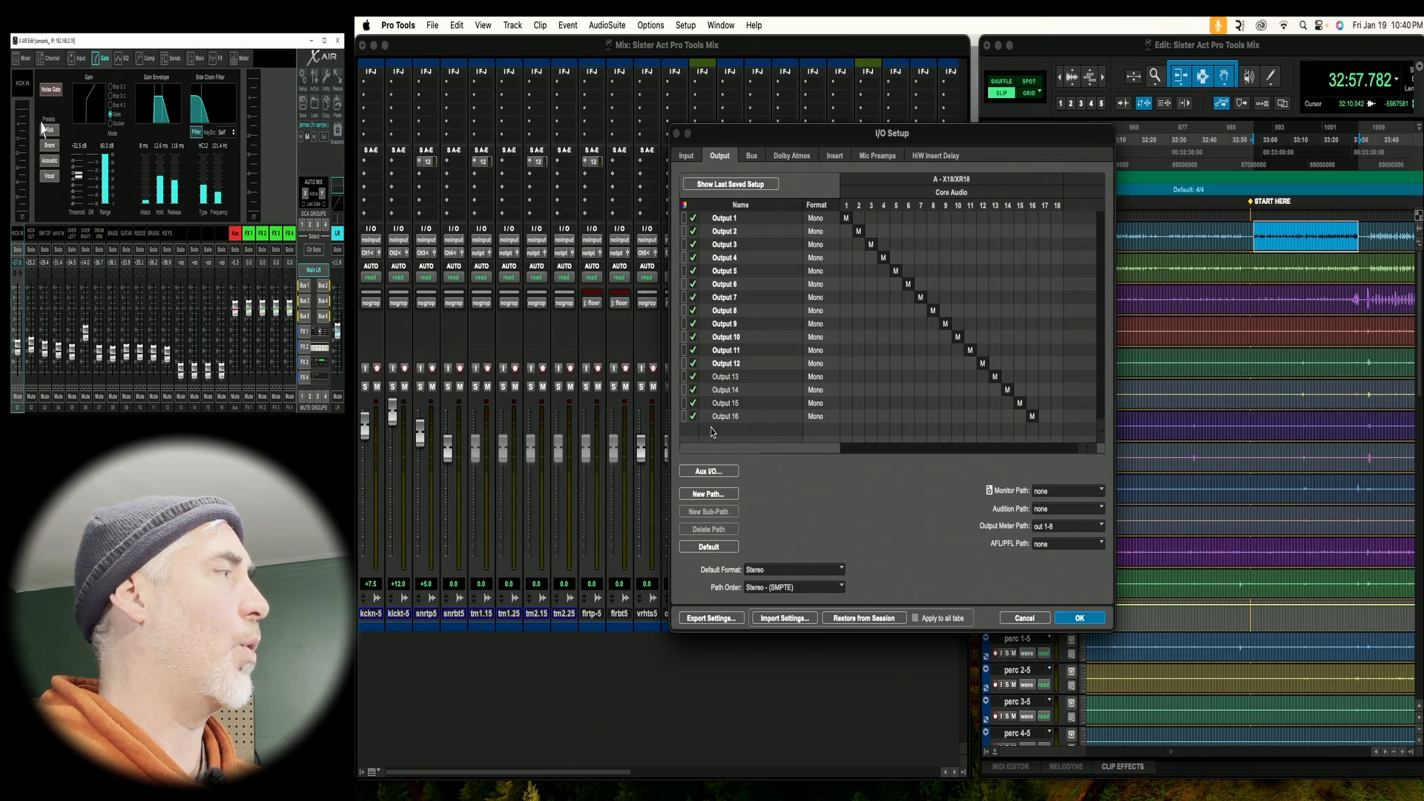
Step: Add one stereo Output path on channels 17–18
click(709, 494)
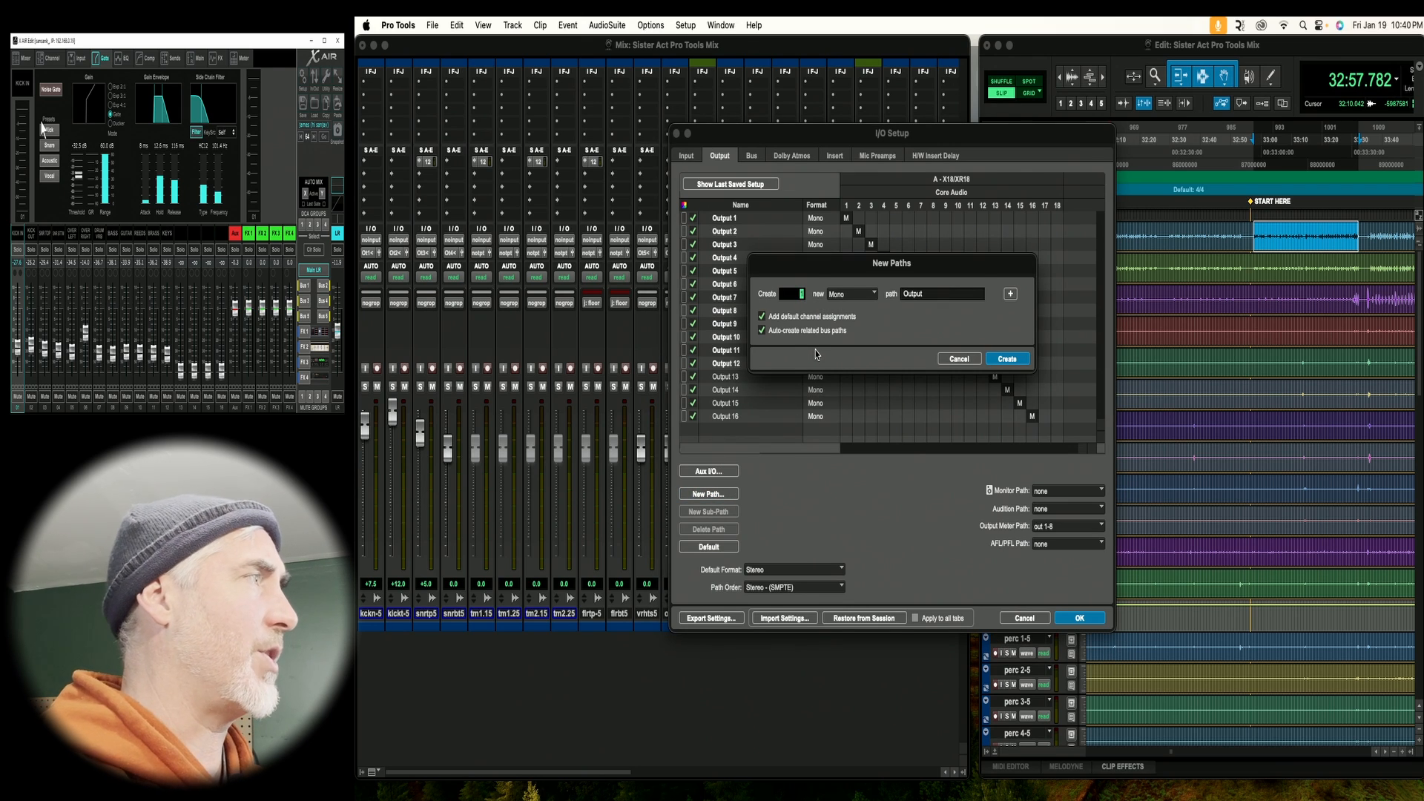
click(853, 294)
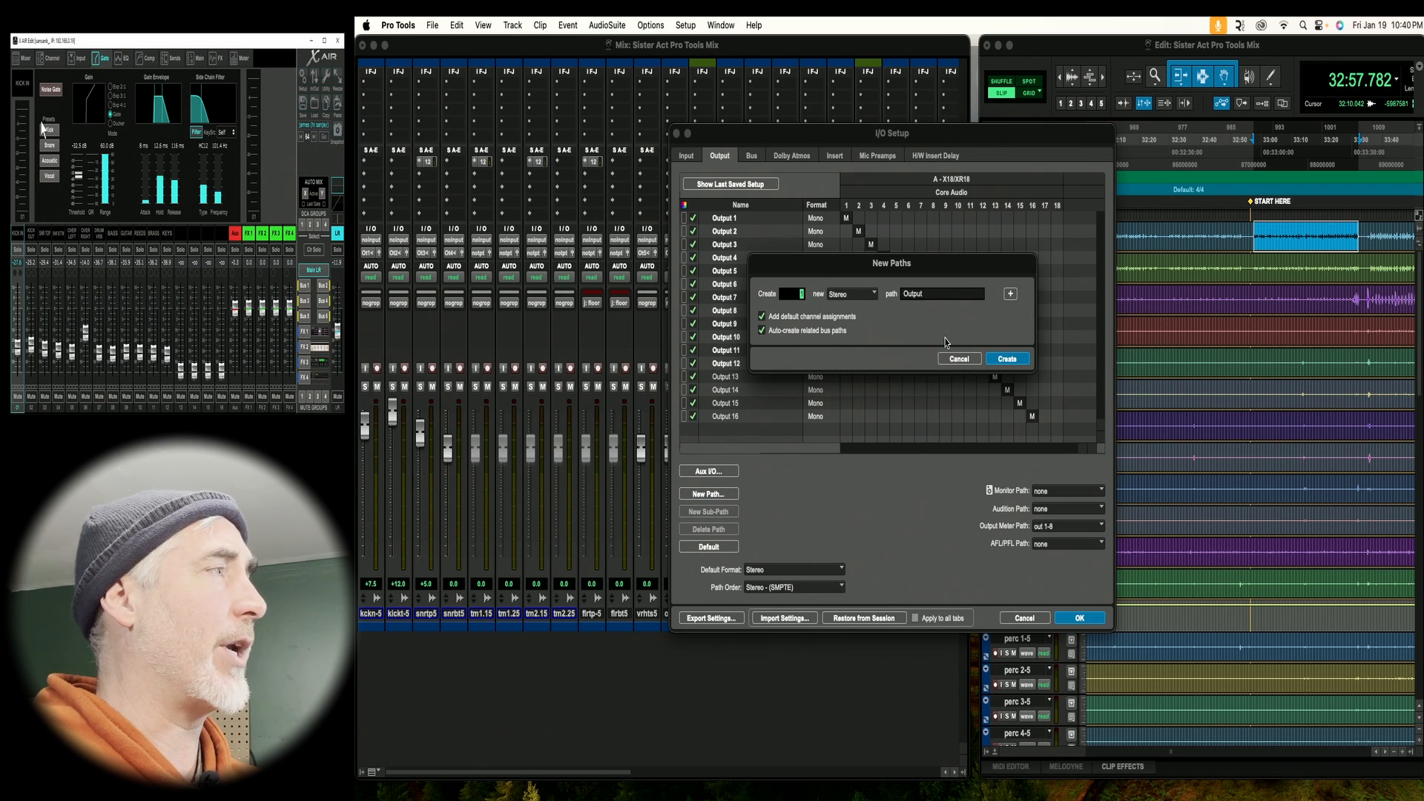
click(1009, 358)
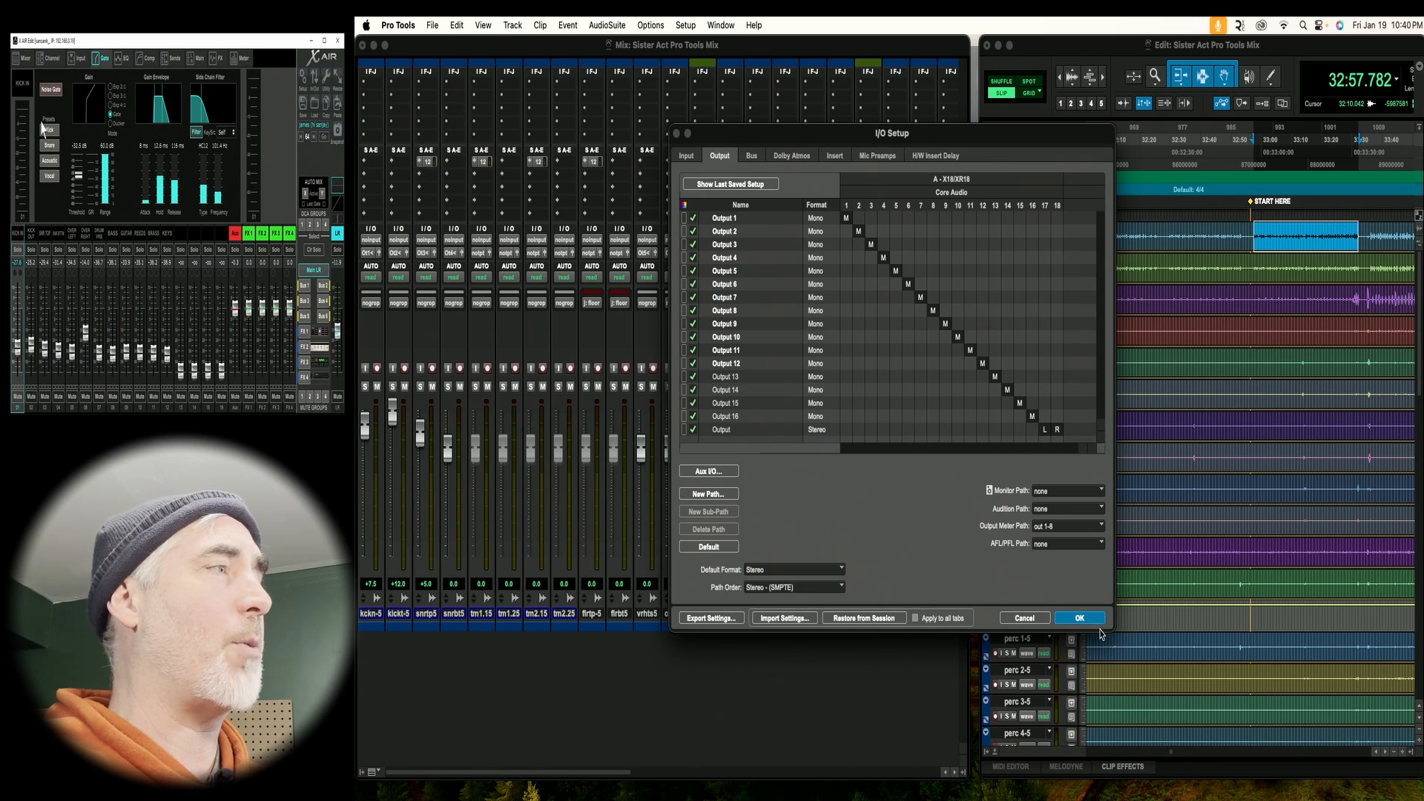
Step: Accept the I/O Setup and route the track's output to its matching mono Output path
click(1080, 617)
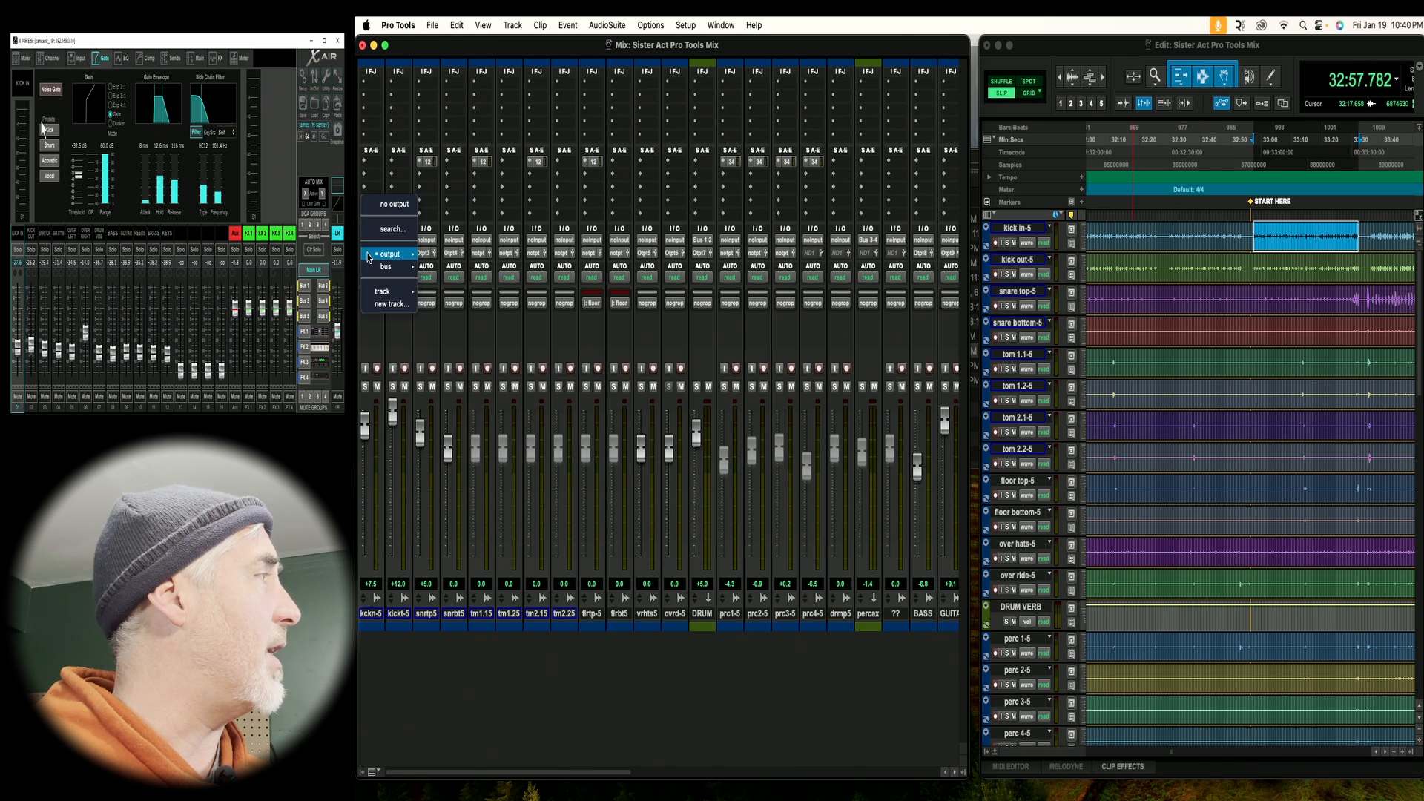
click(389, 254)
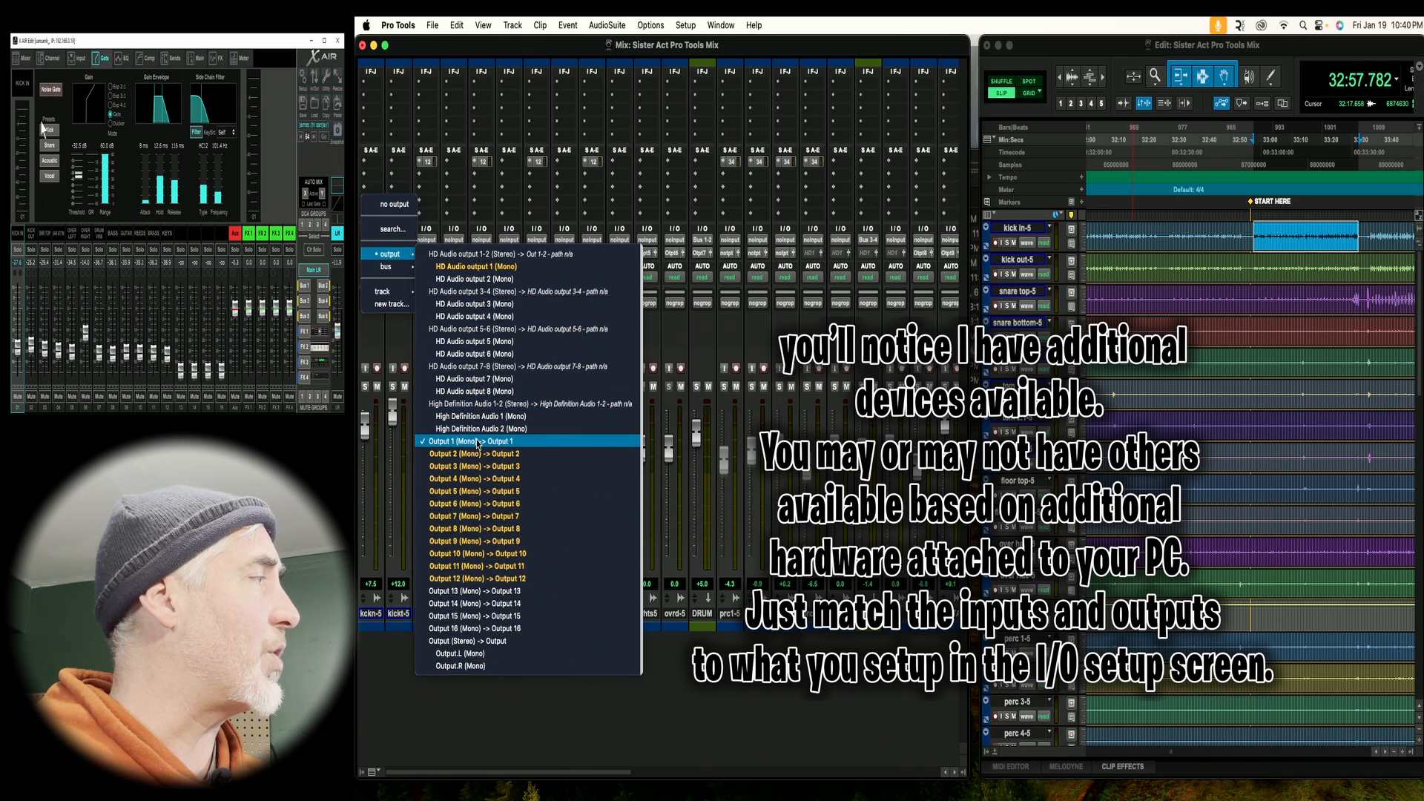
mouse_move(512, 540)
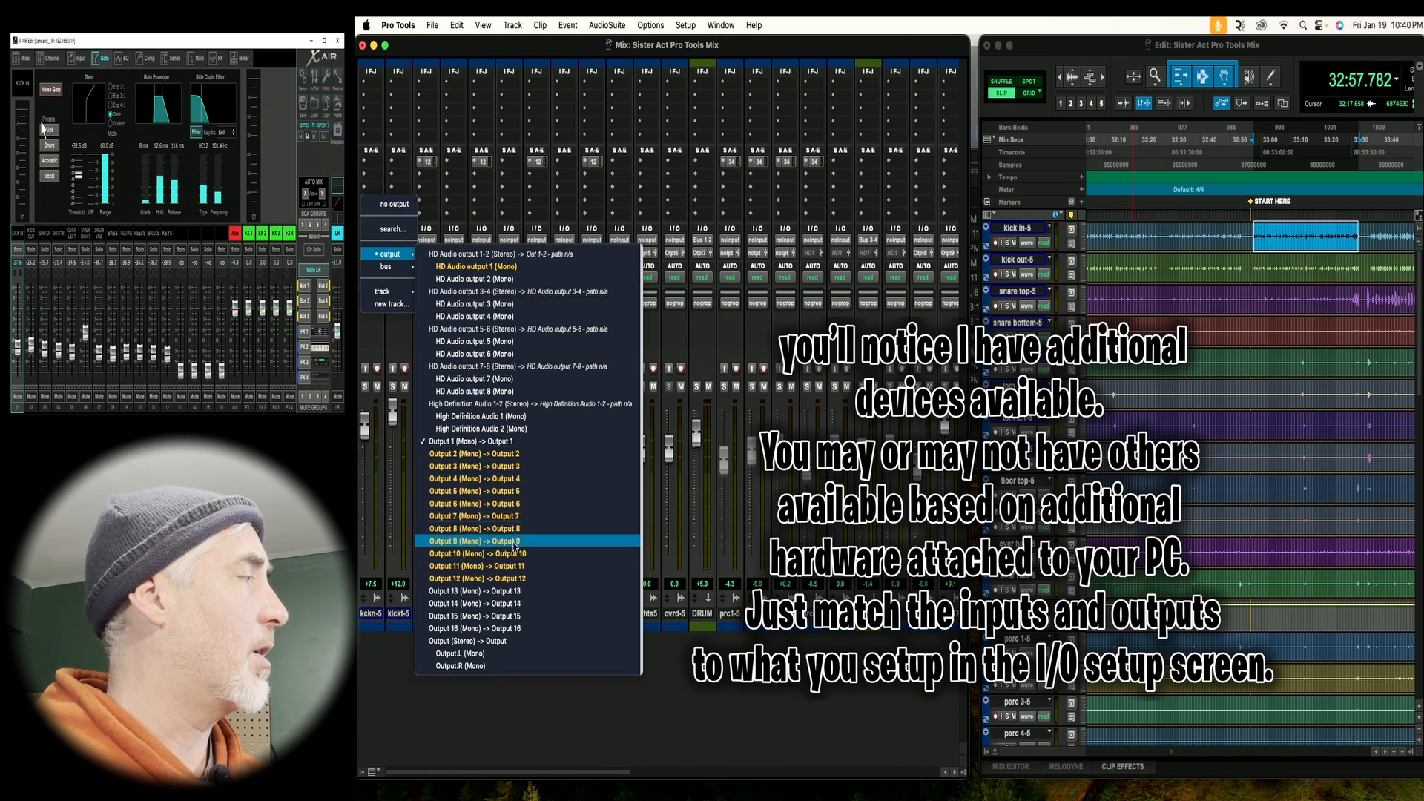
click(473, 540)
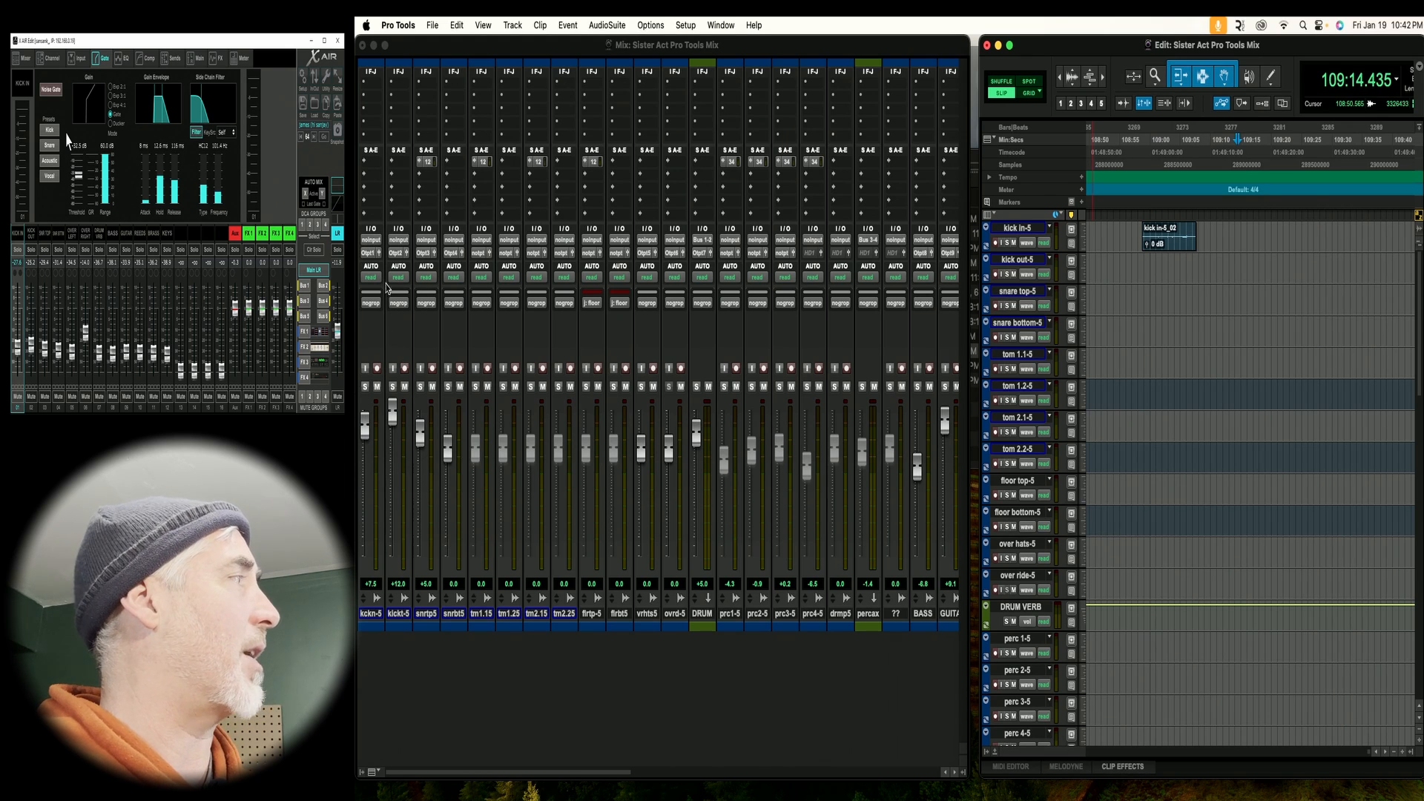
Step: Set the kick in-5 track's input to interface Input 1 (Mono)
click(370, 240)
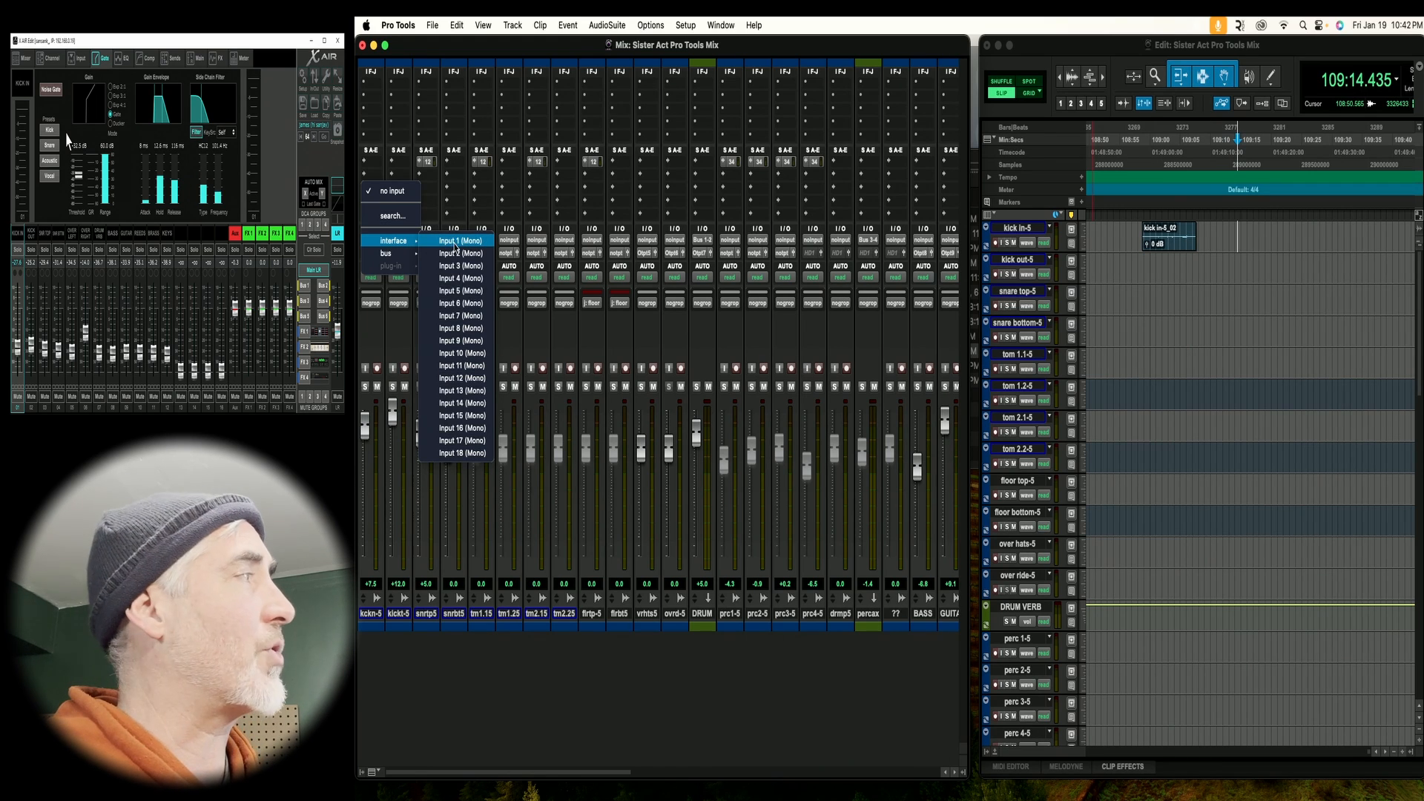
click(454, 241)
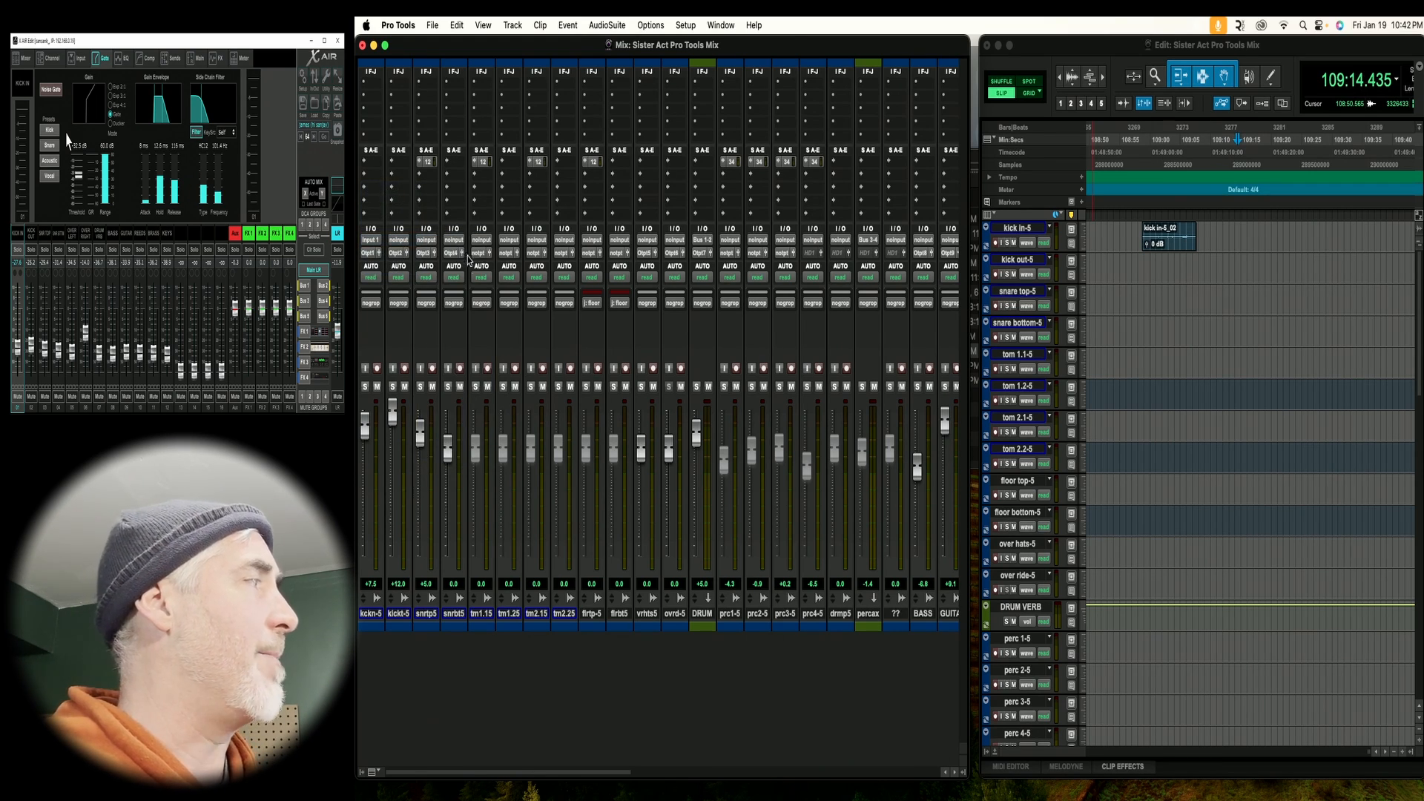